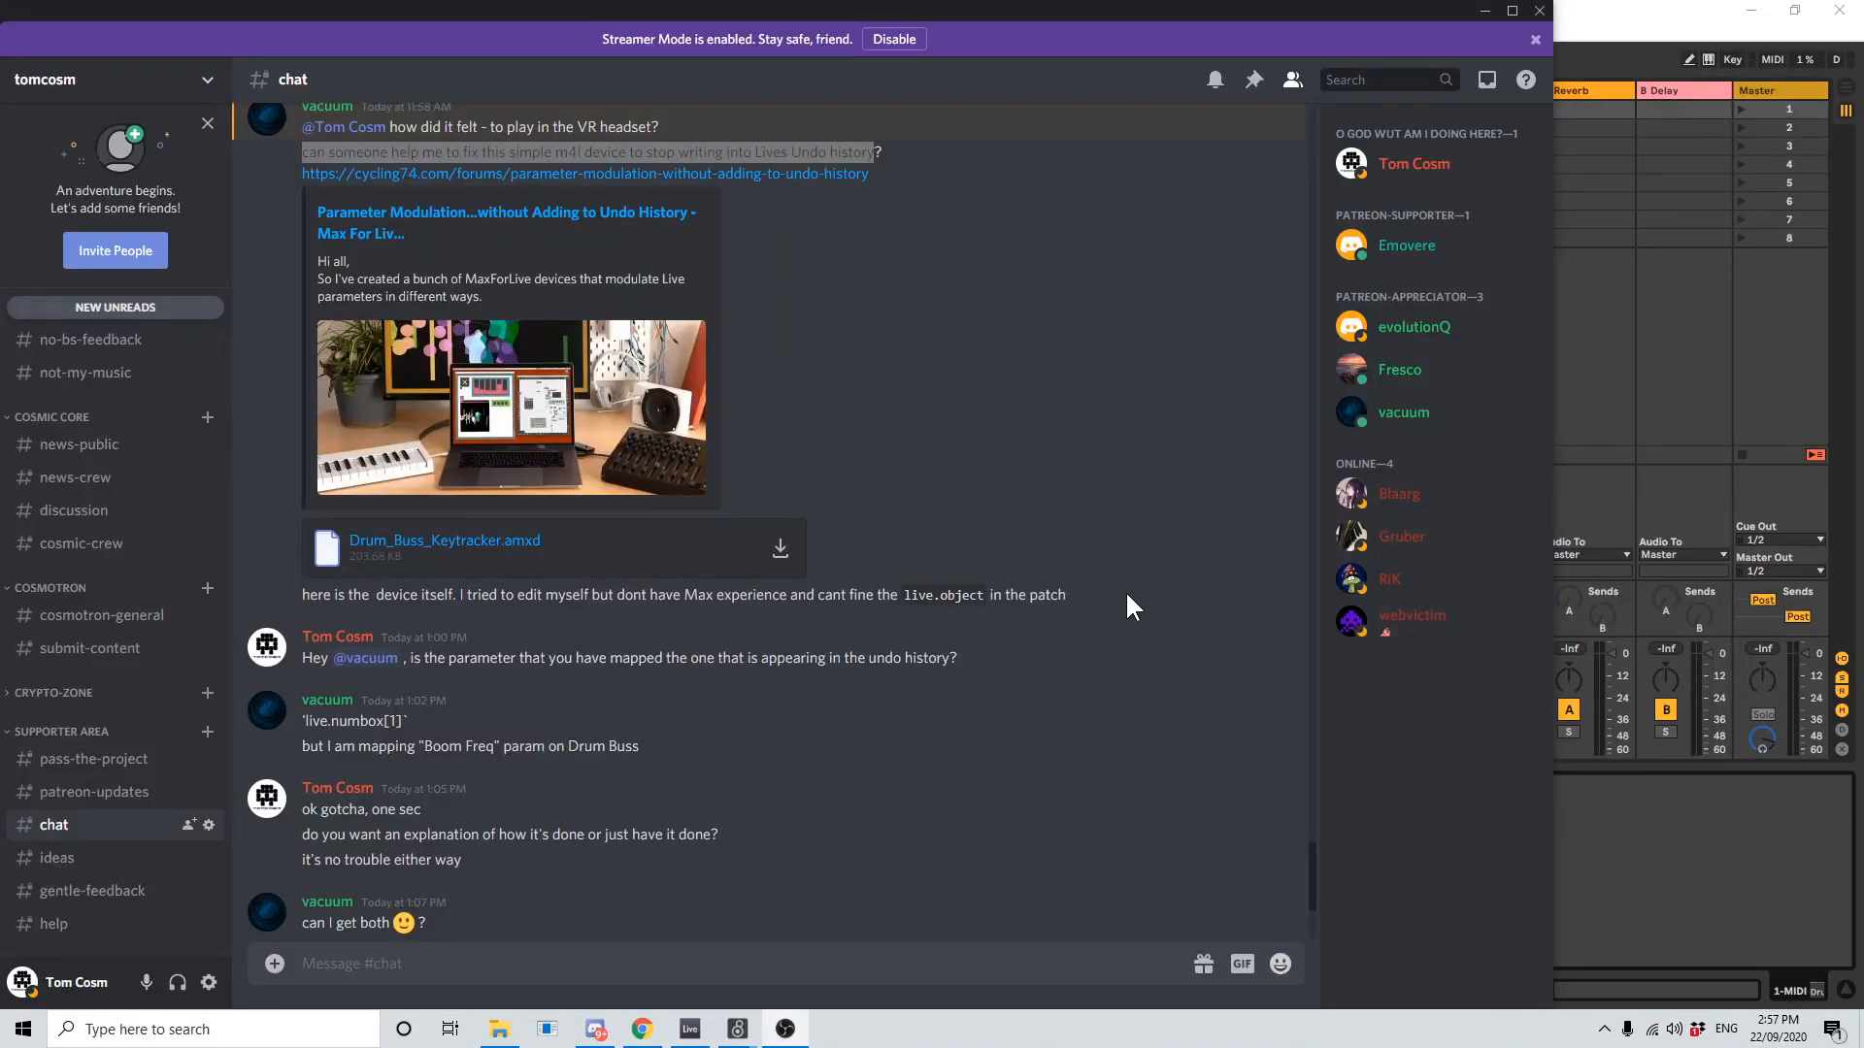
mouse_move(574, 191)
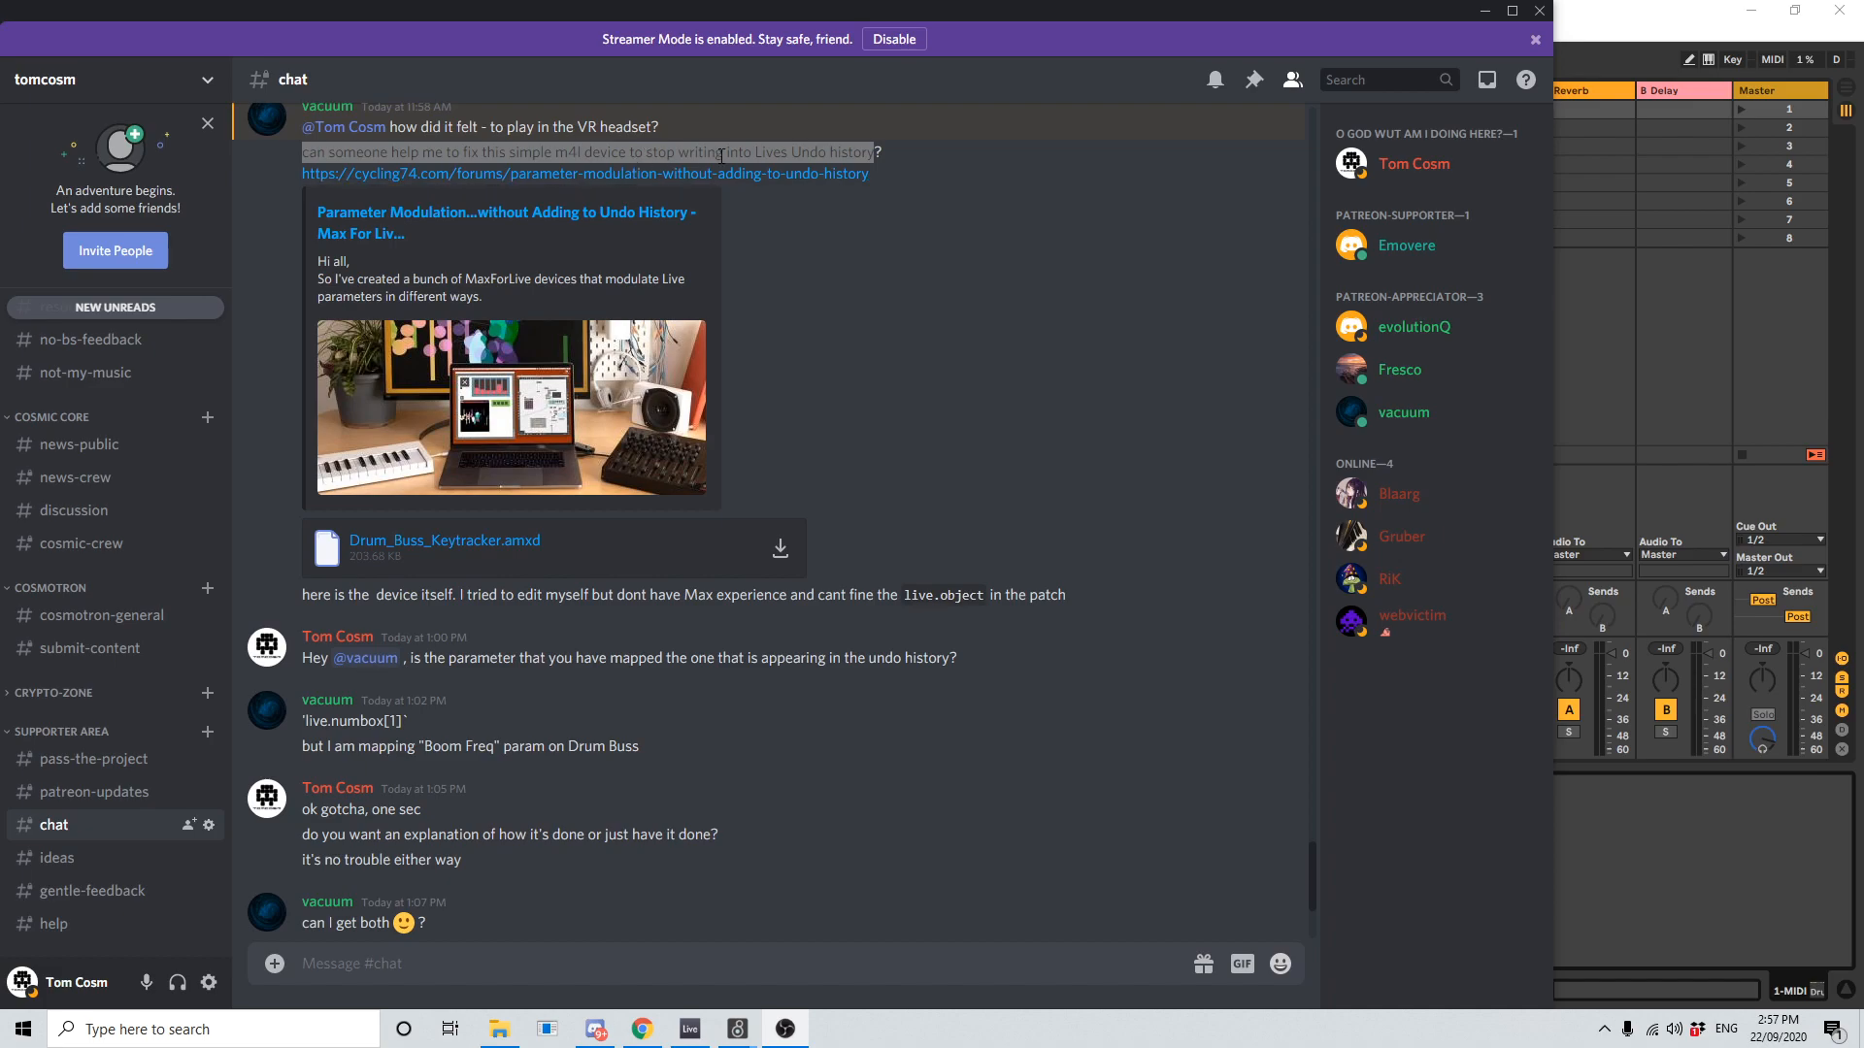
mouse_move(1089, 388)
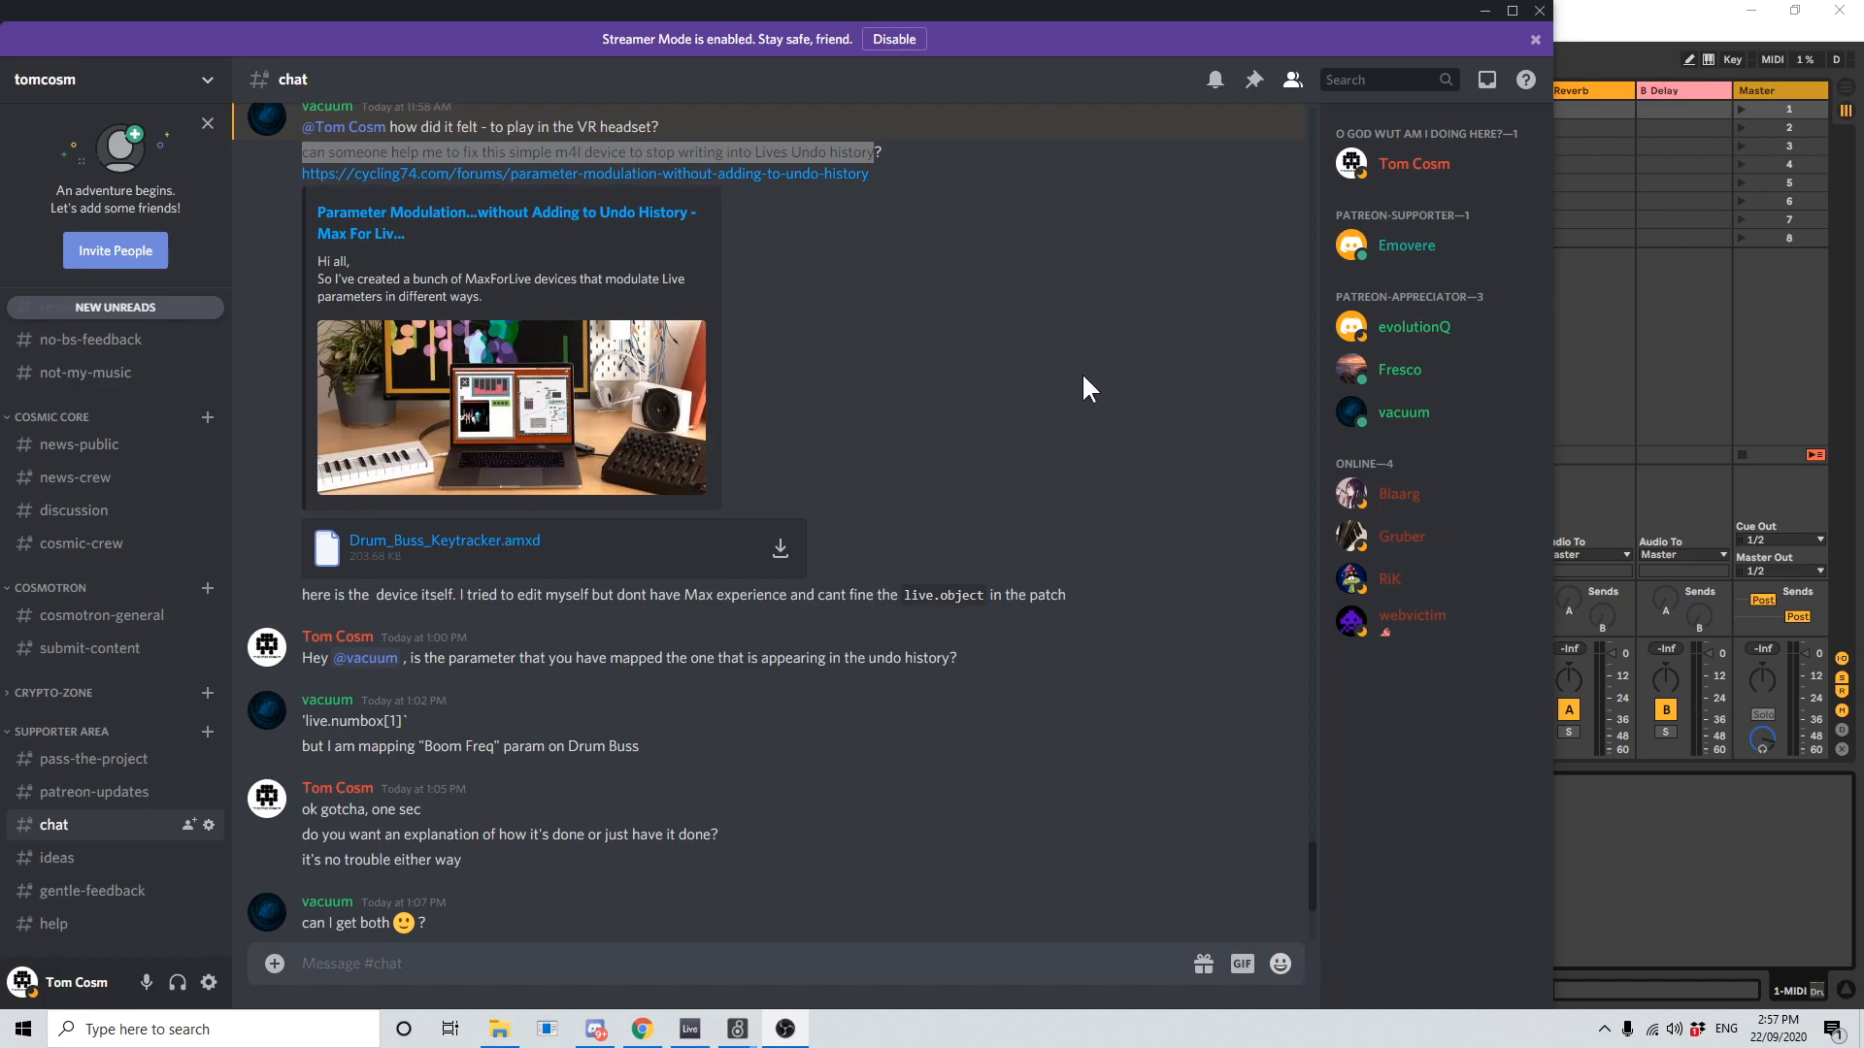
- Switch to the Live set and test the Drum Buss Keytracker's keyboard with playback
click(688, 1028)
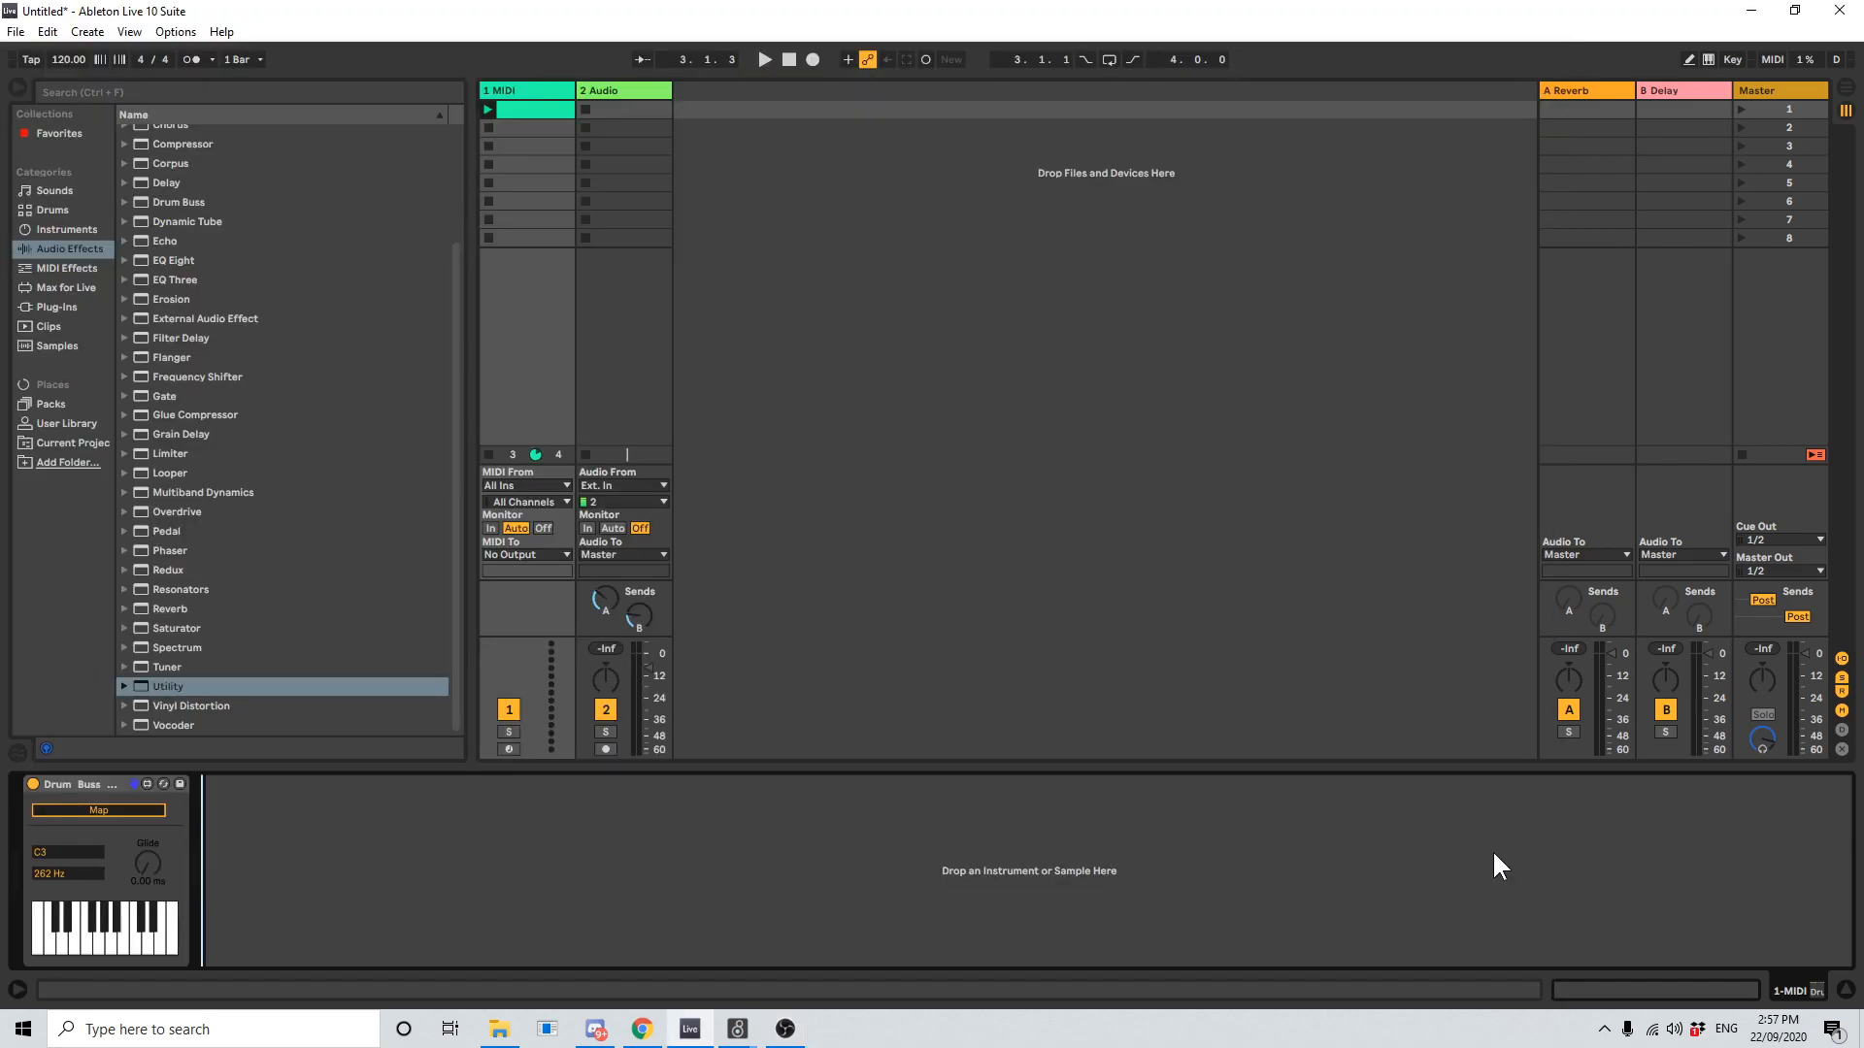
mouse_move(986, 697)
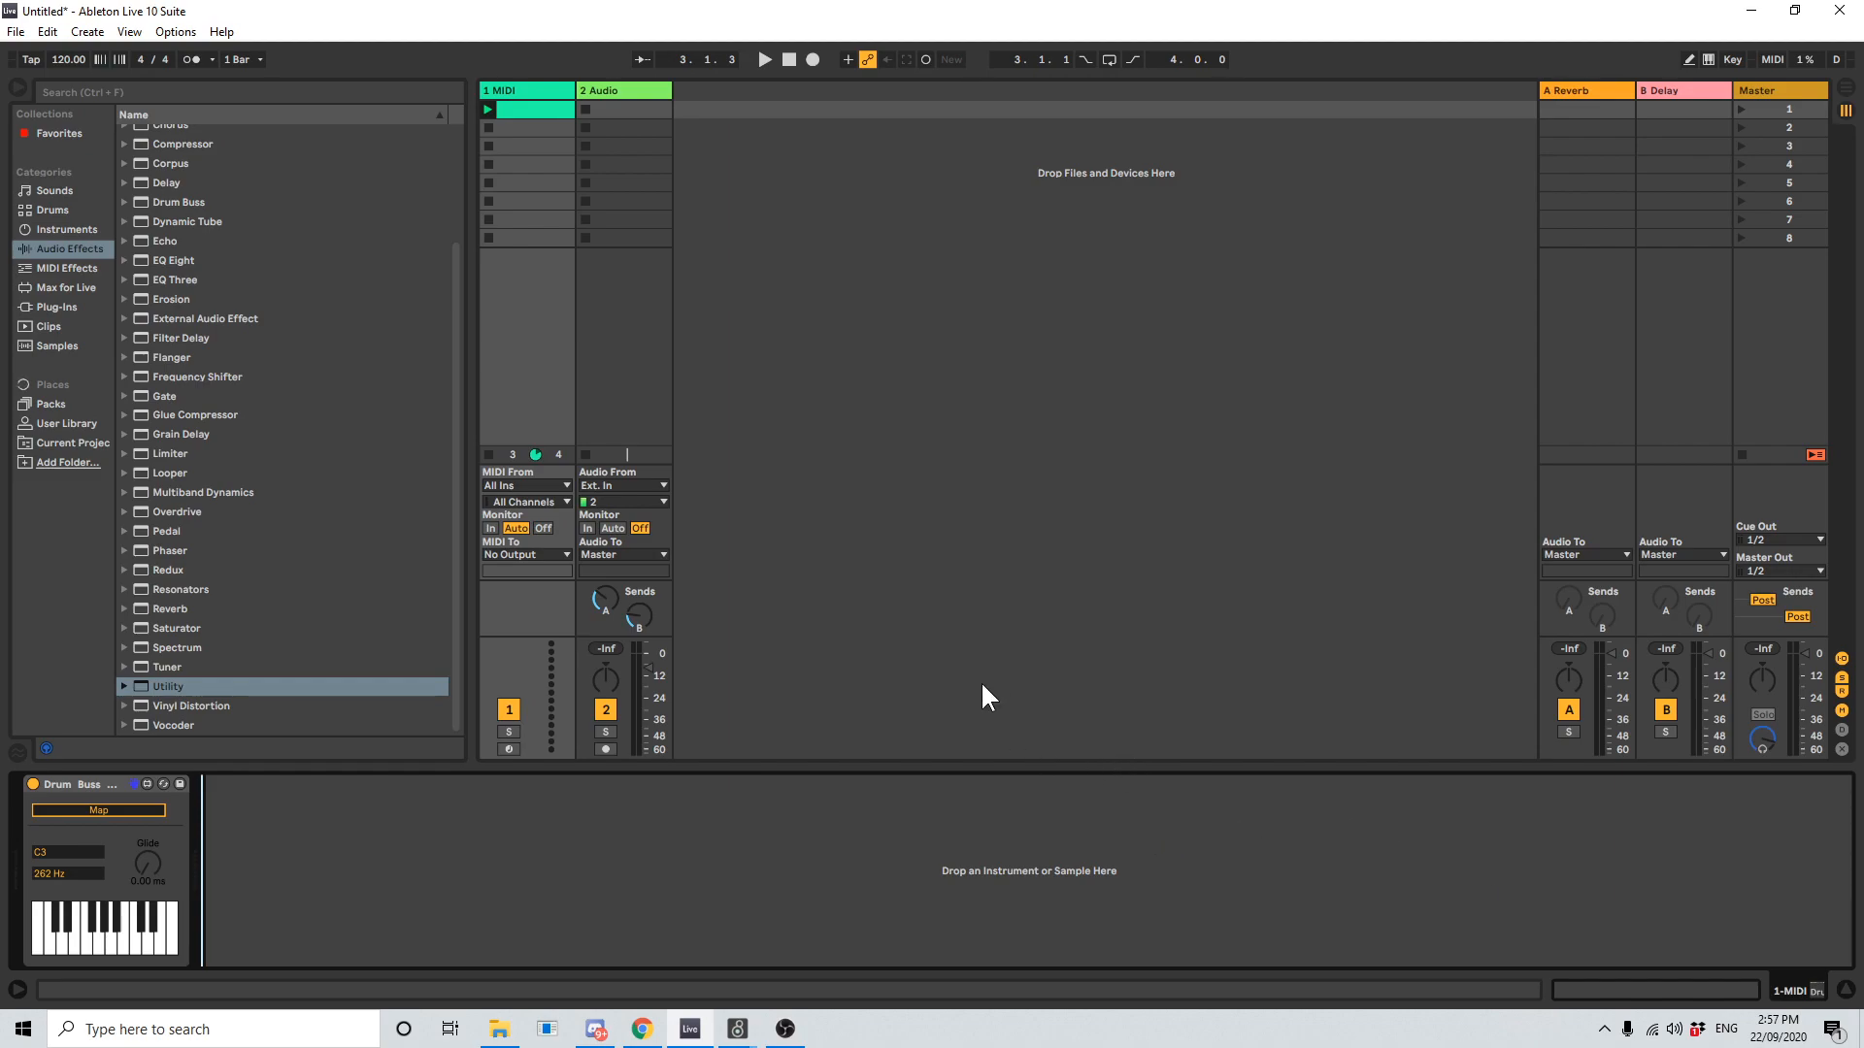
mouse_move(837, 565)
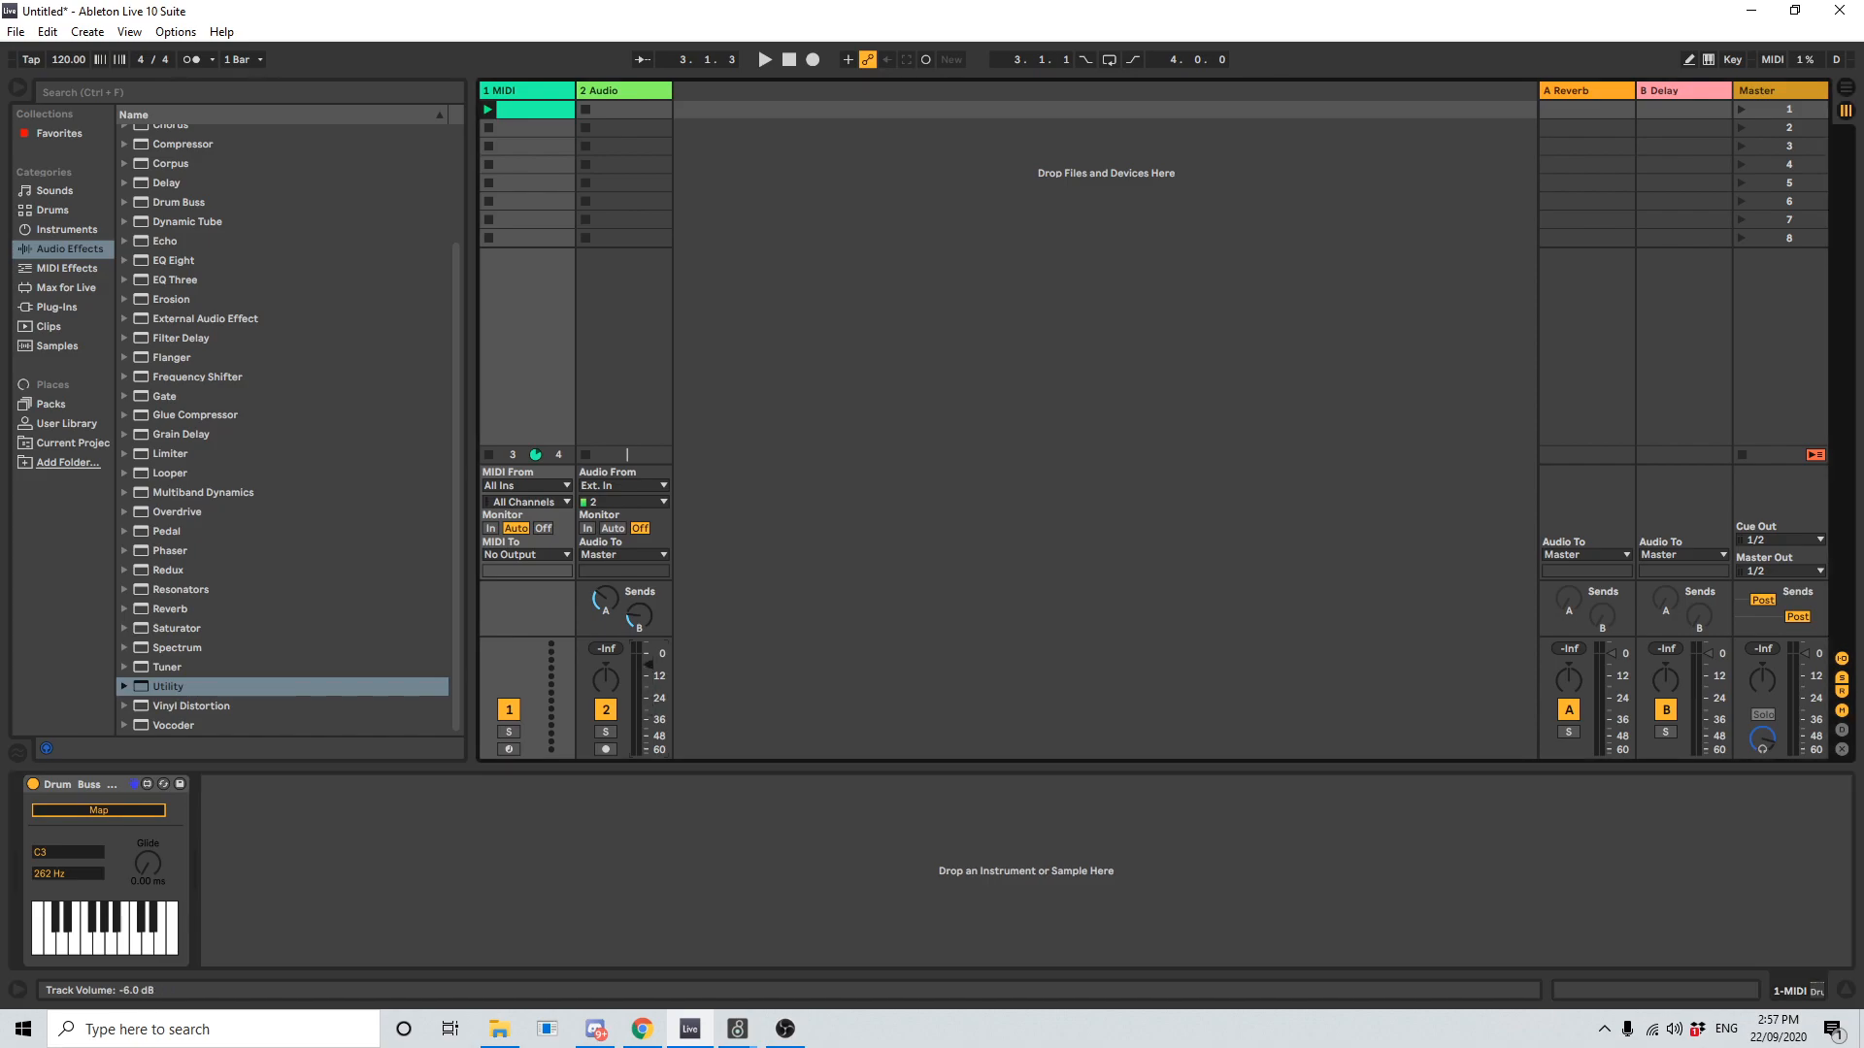
click(47, 32)
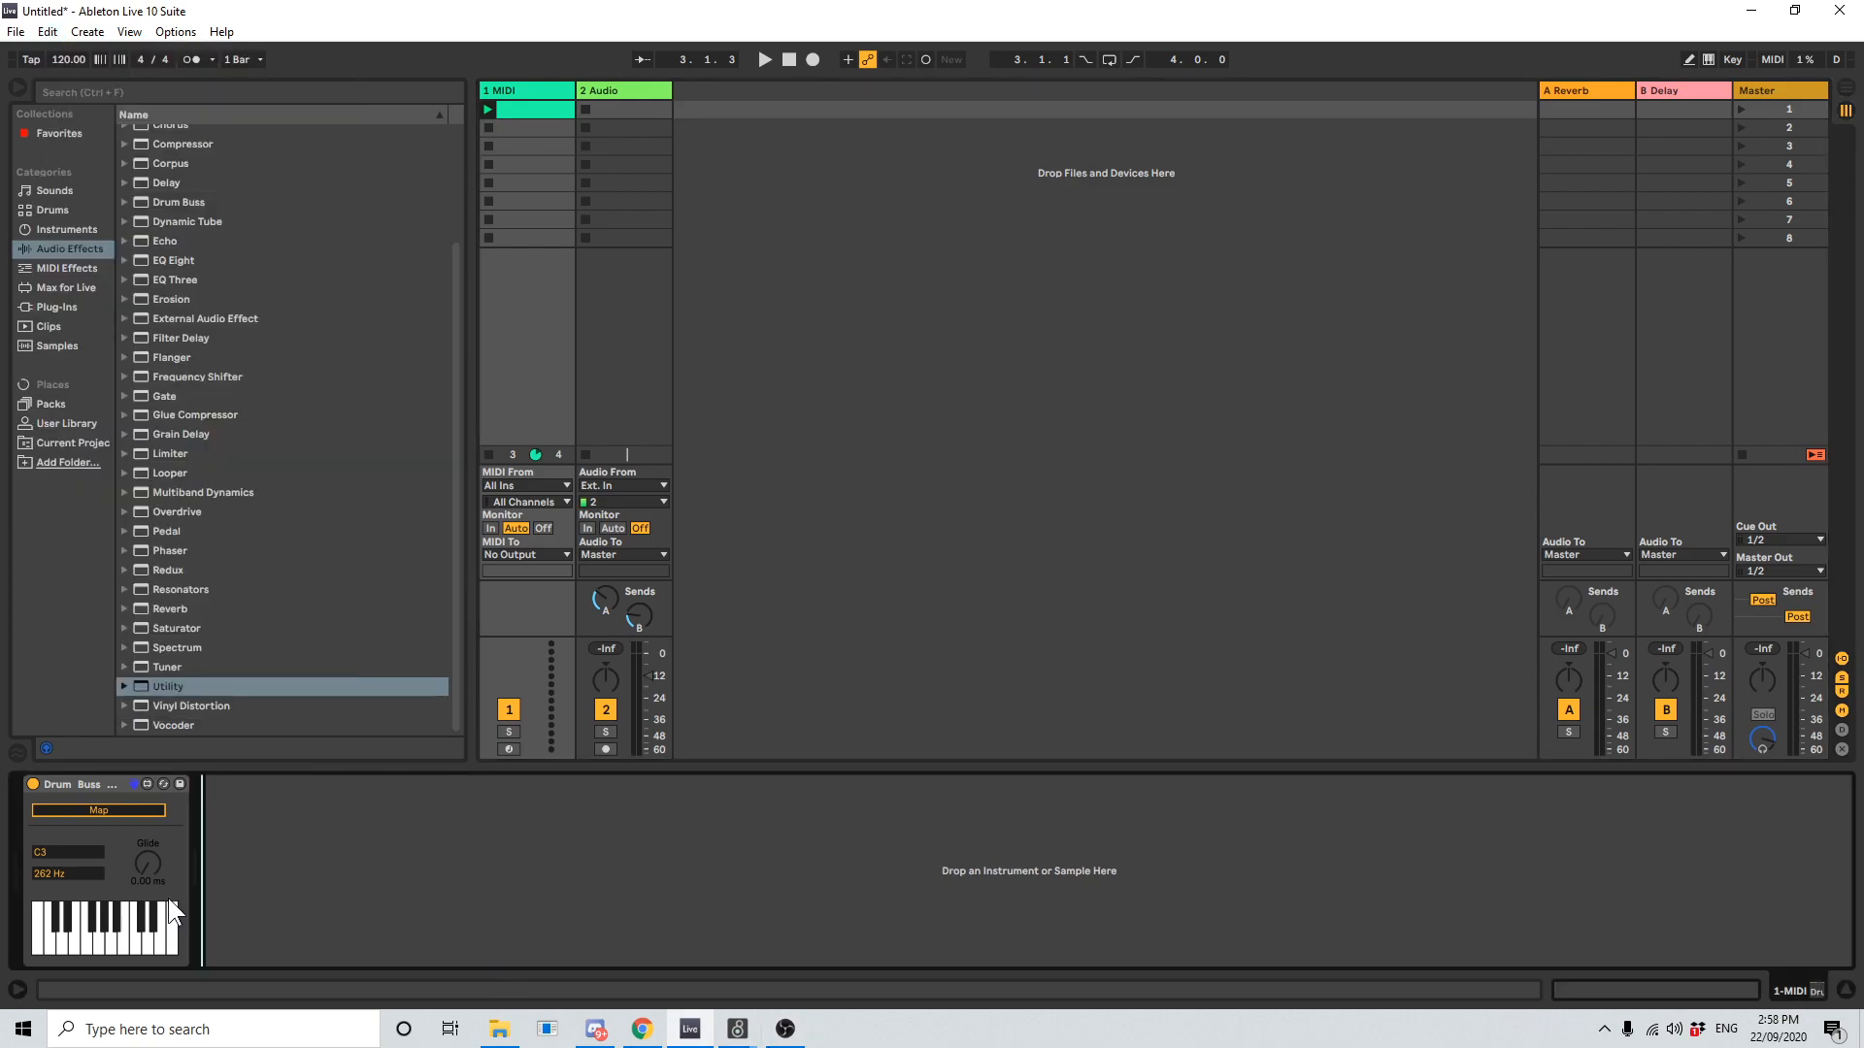
click(764, 59)
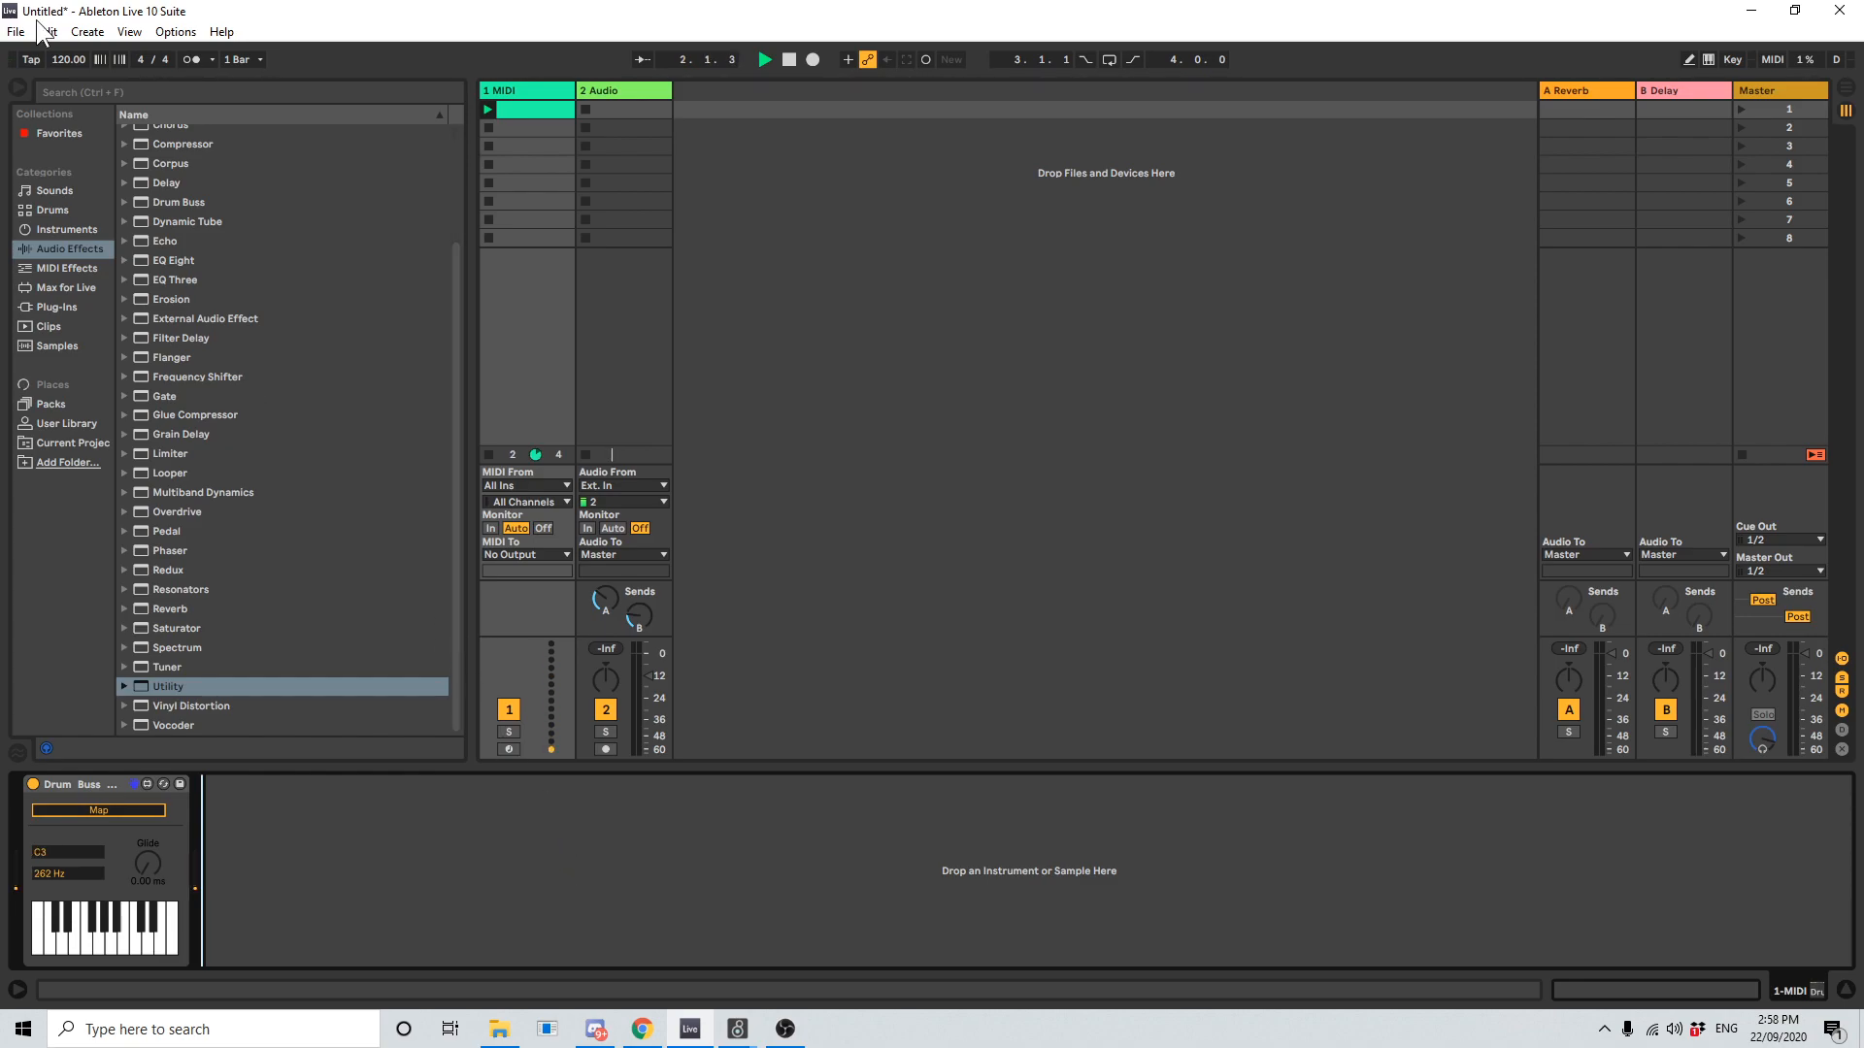
click(48, 32)
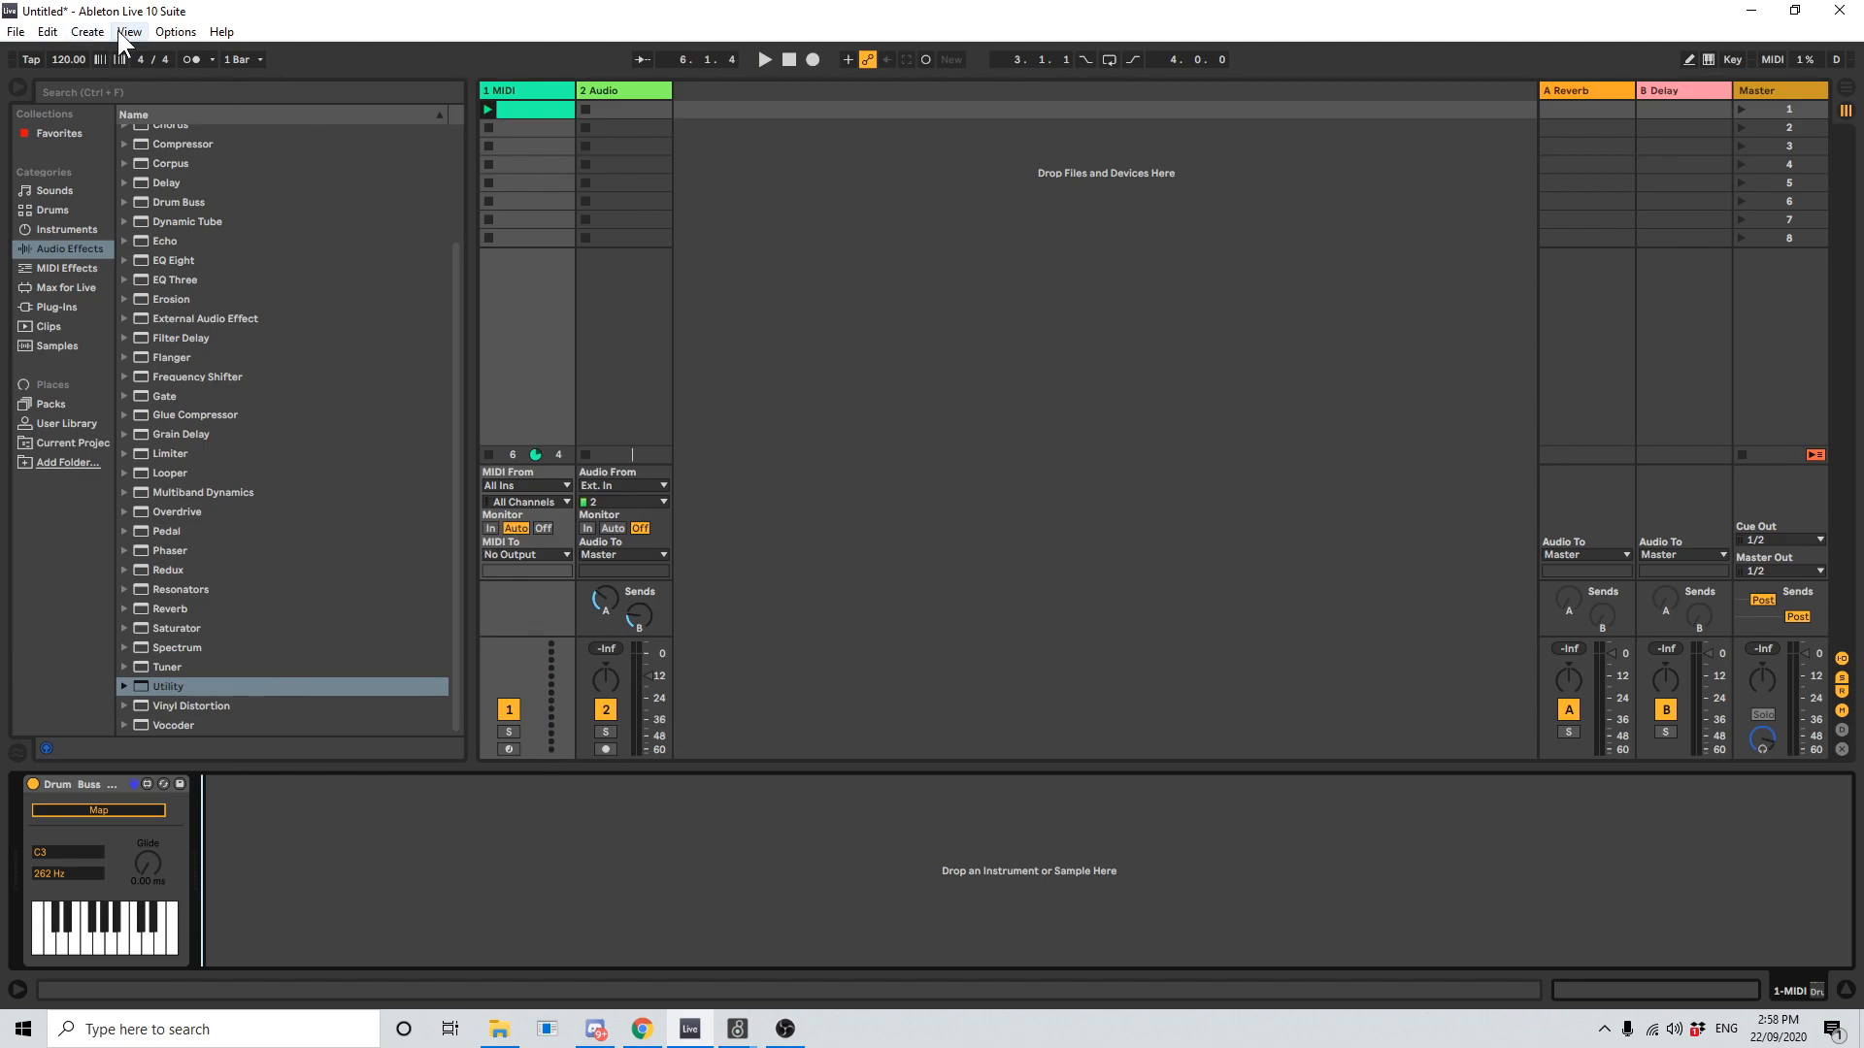
- Open the Drum Buss Keytracker in the Max editor and reposition its window
click(48, 31)
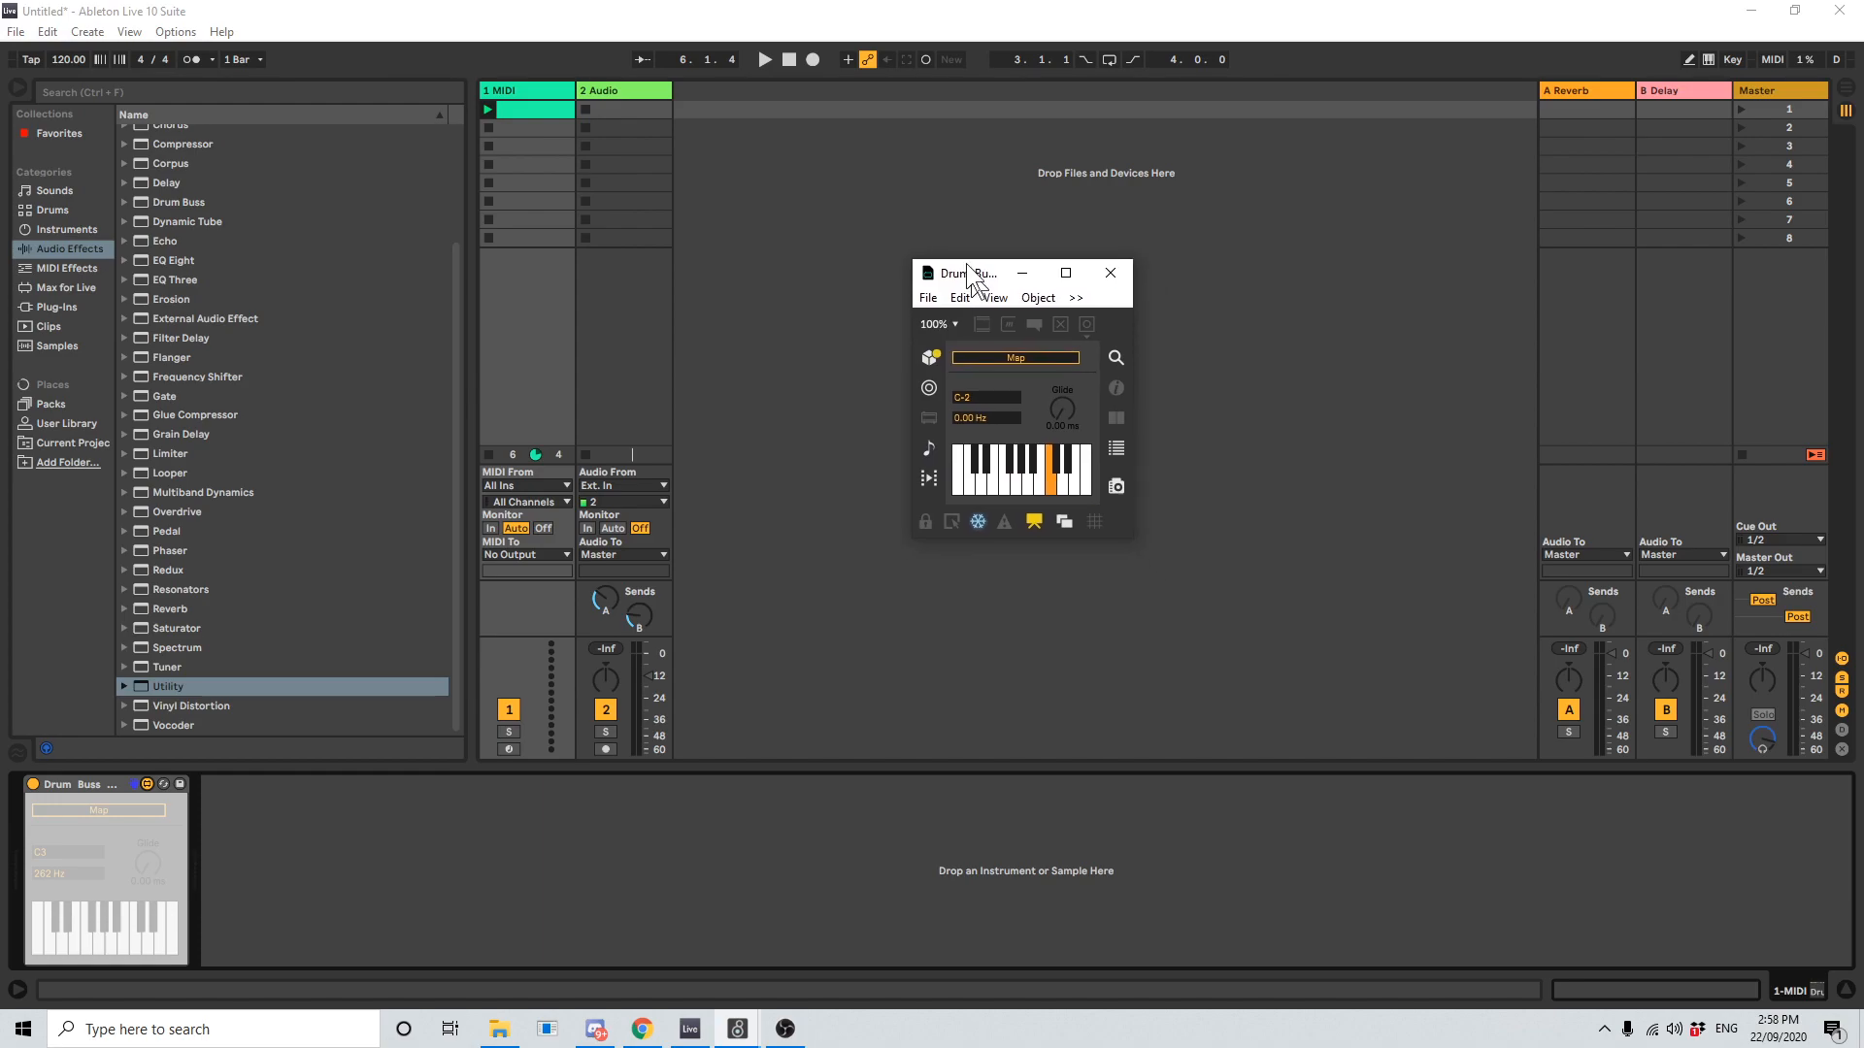
drag(969, 271, 951, 245)
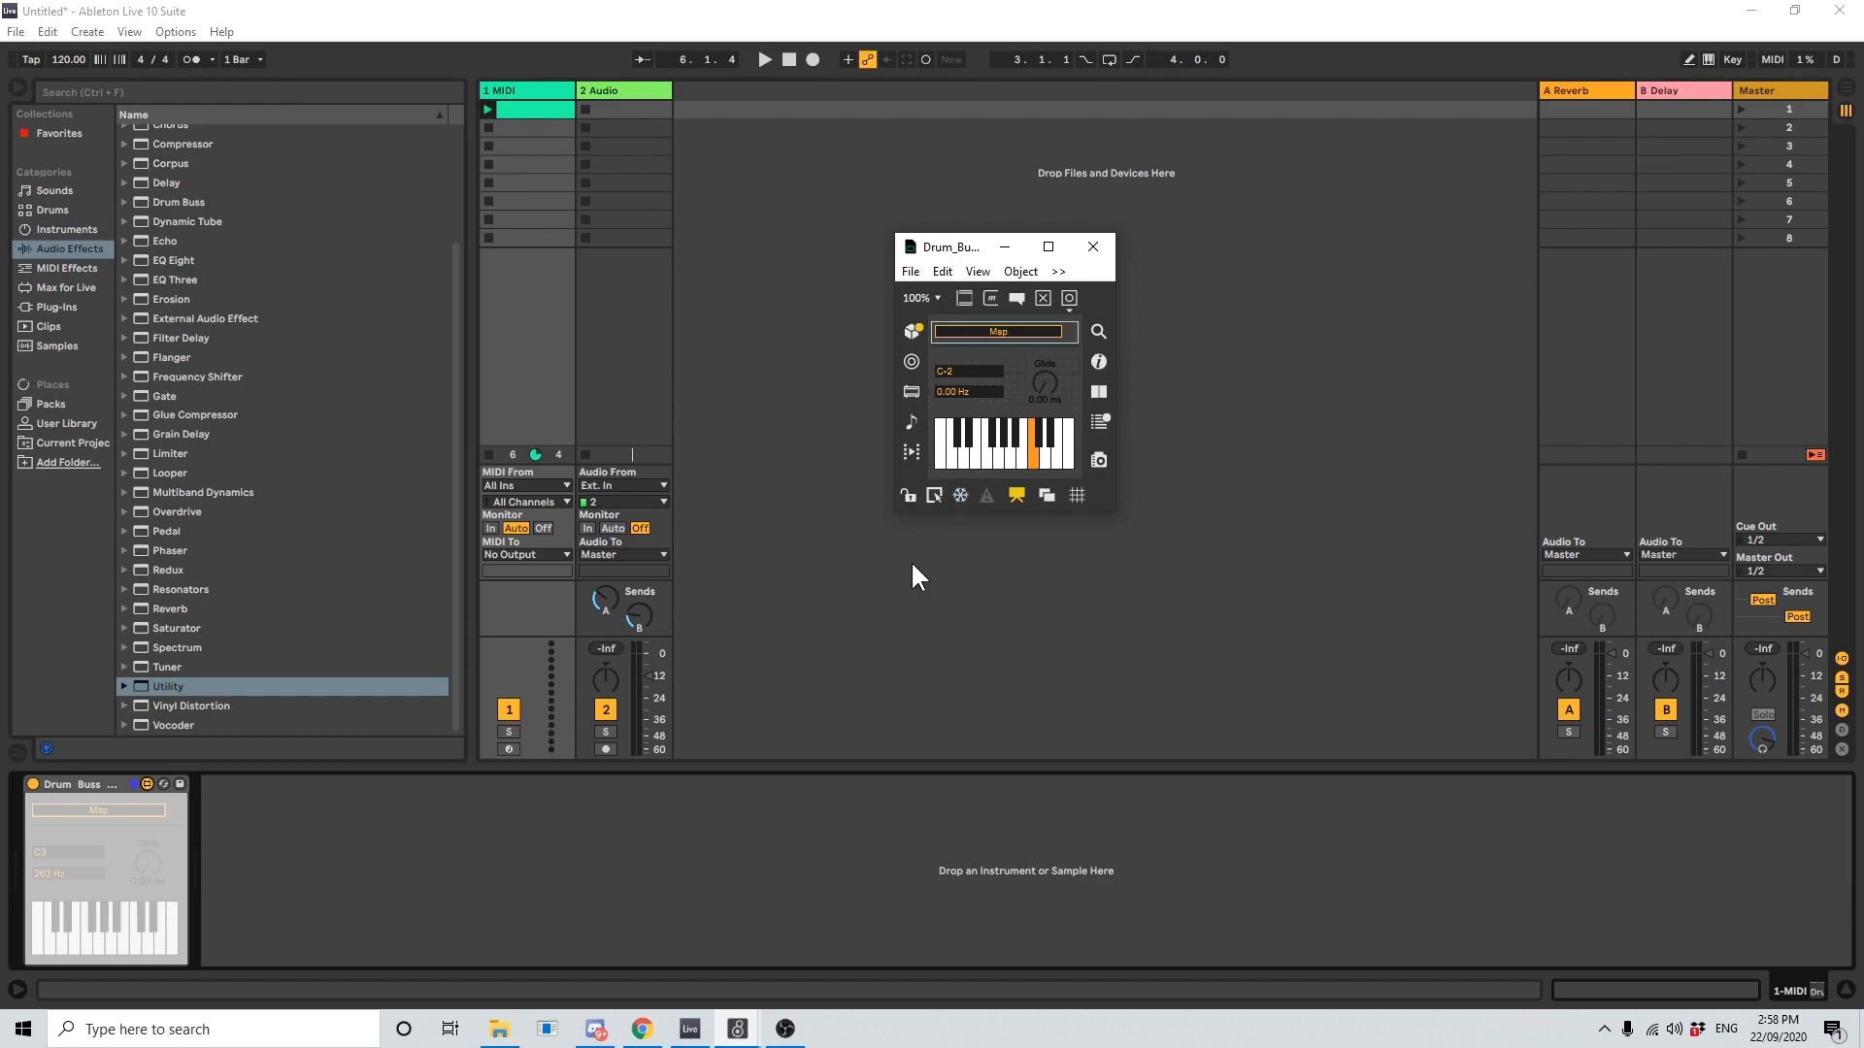
- Show the Parameter Objects list for Drum_Buss_Keytracker from the View menu
click(977, 270)
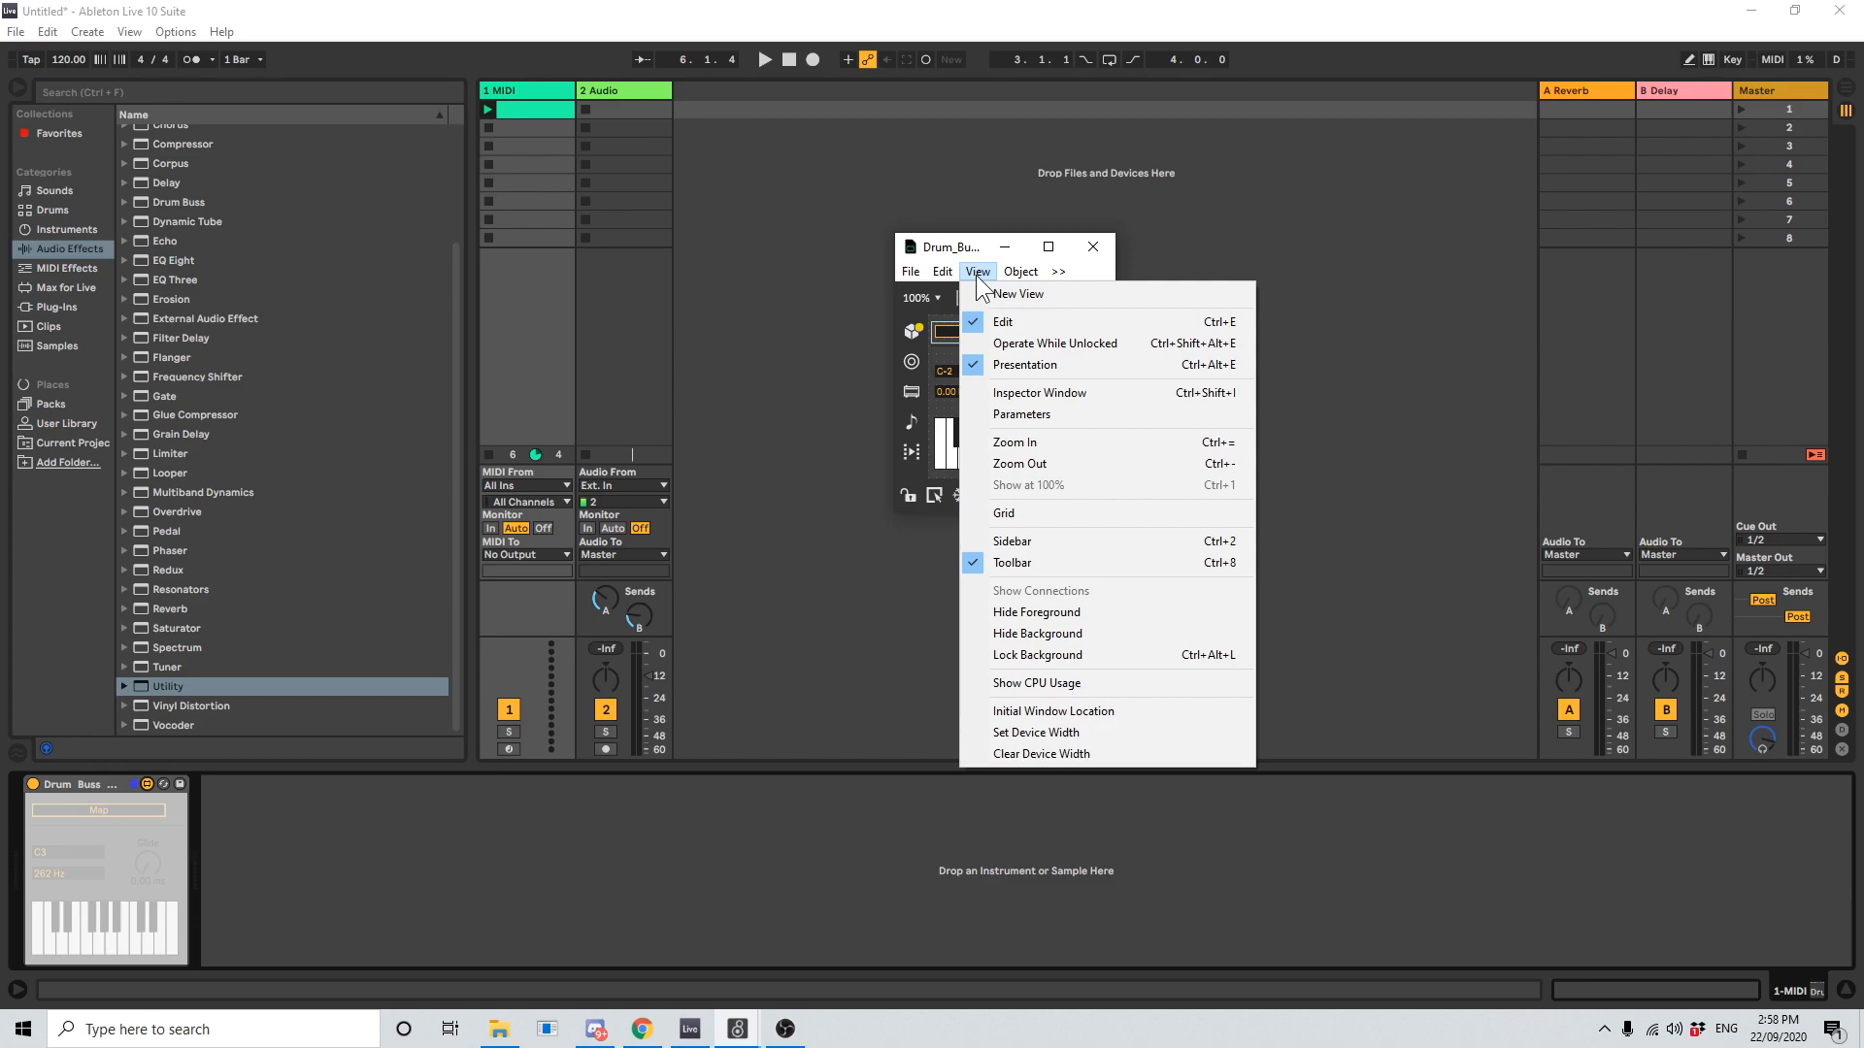
mouse_move(1060, 427)
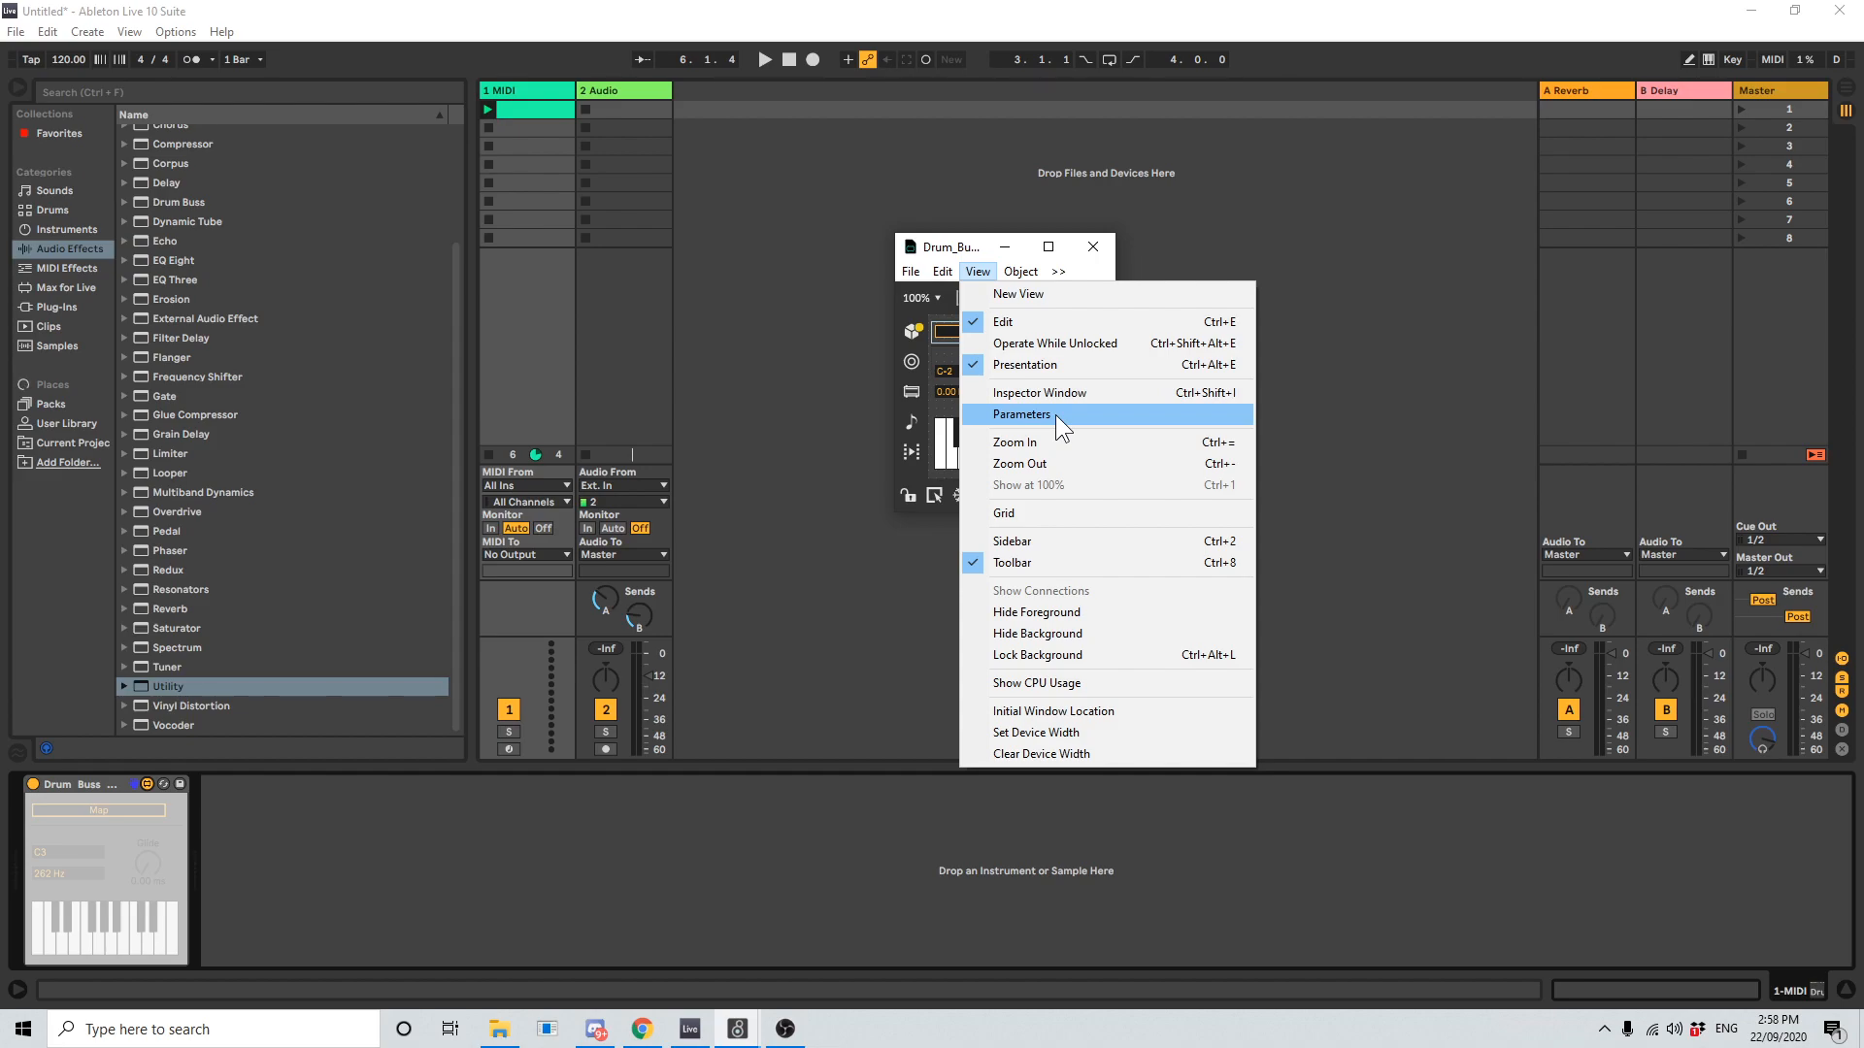
click(1022, 414)
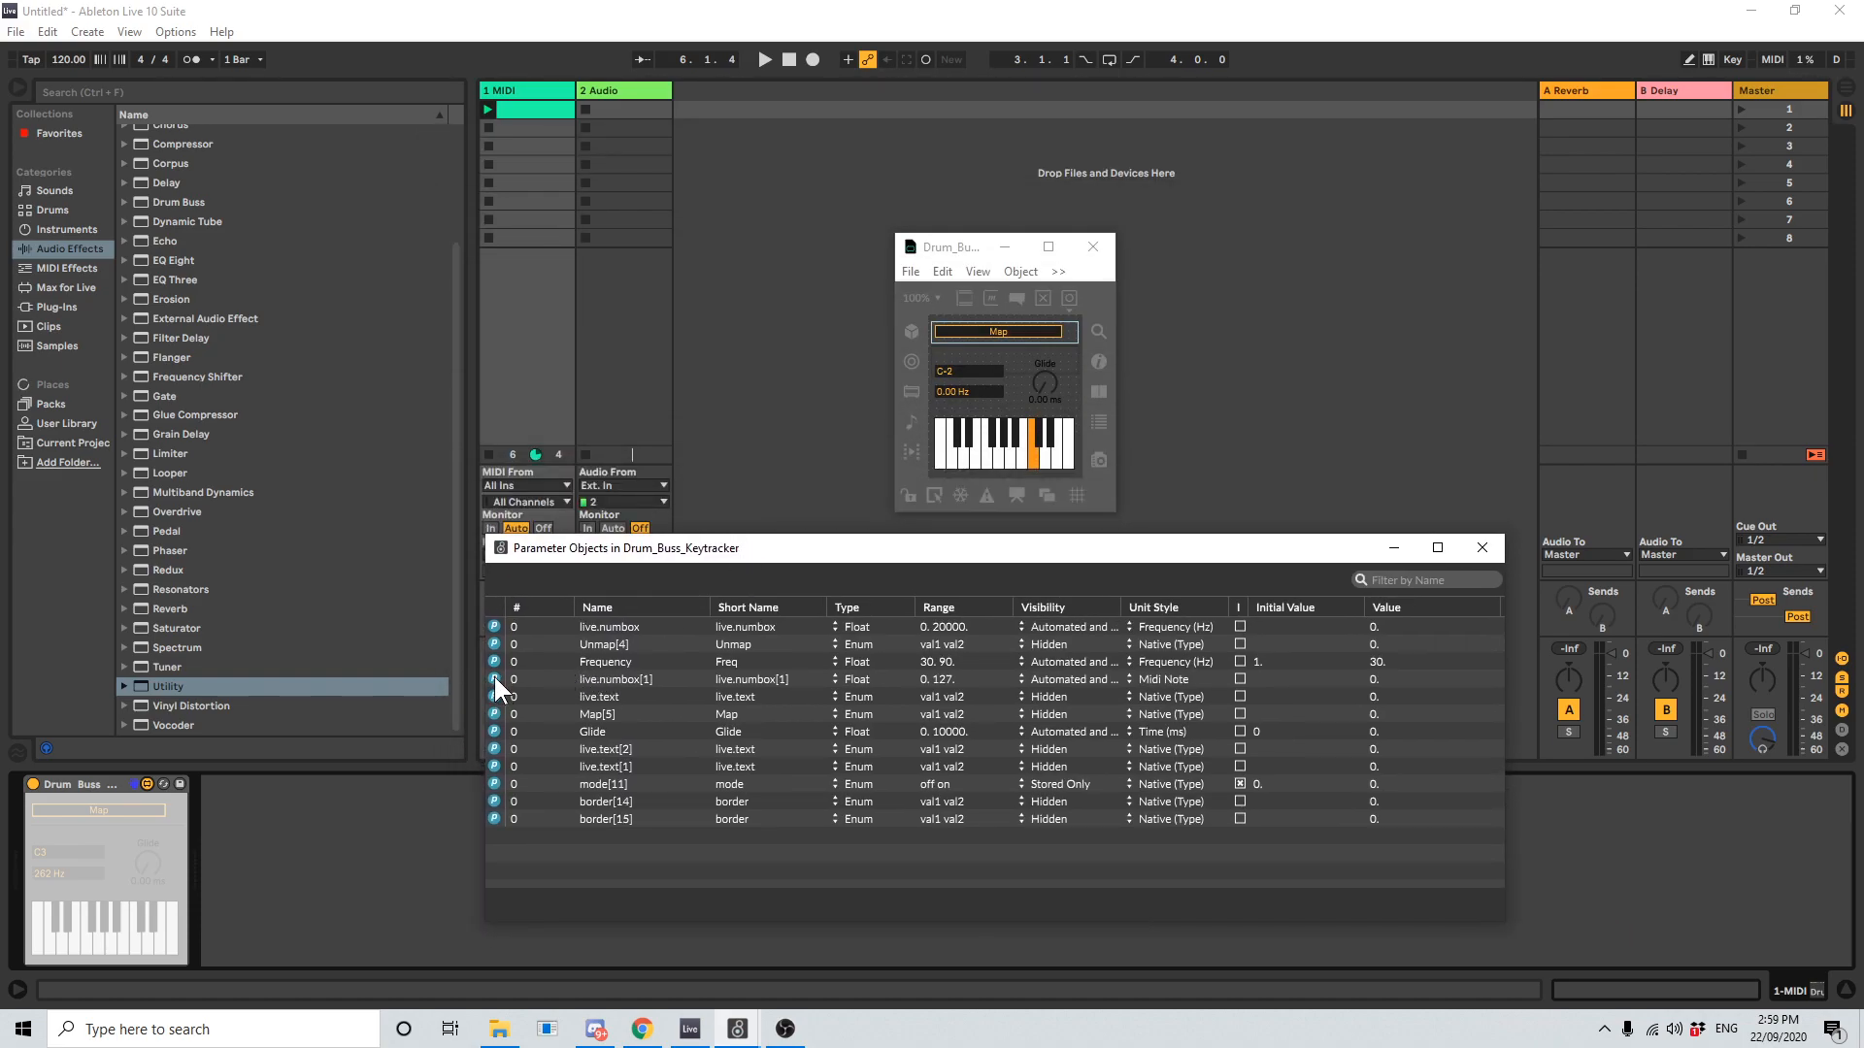
- Set live.numbox[1] Visibility to Hidden and bring up live.numbox's visibility choices
right_click(598, 697)
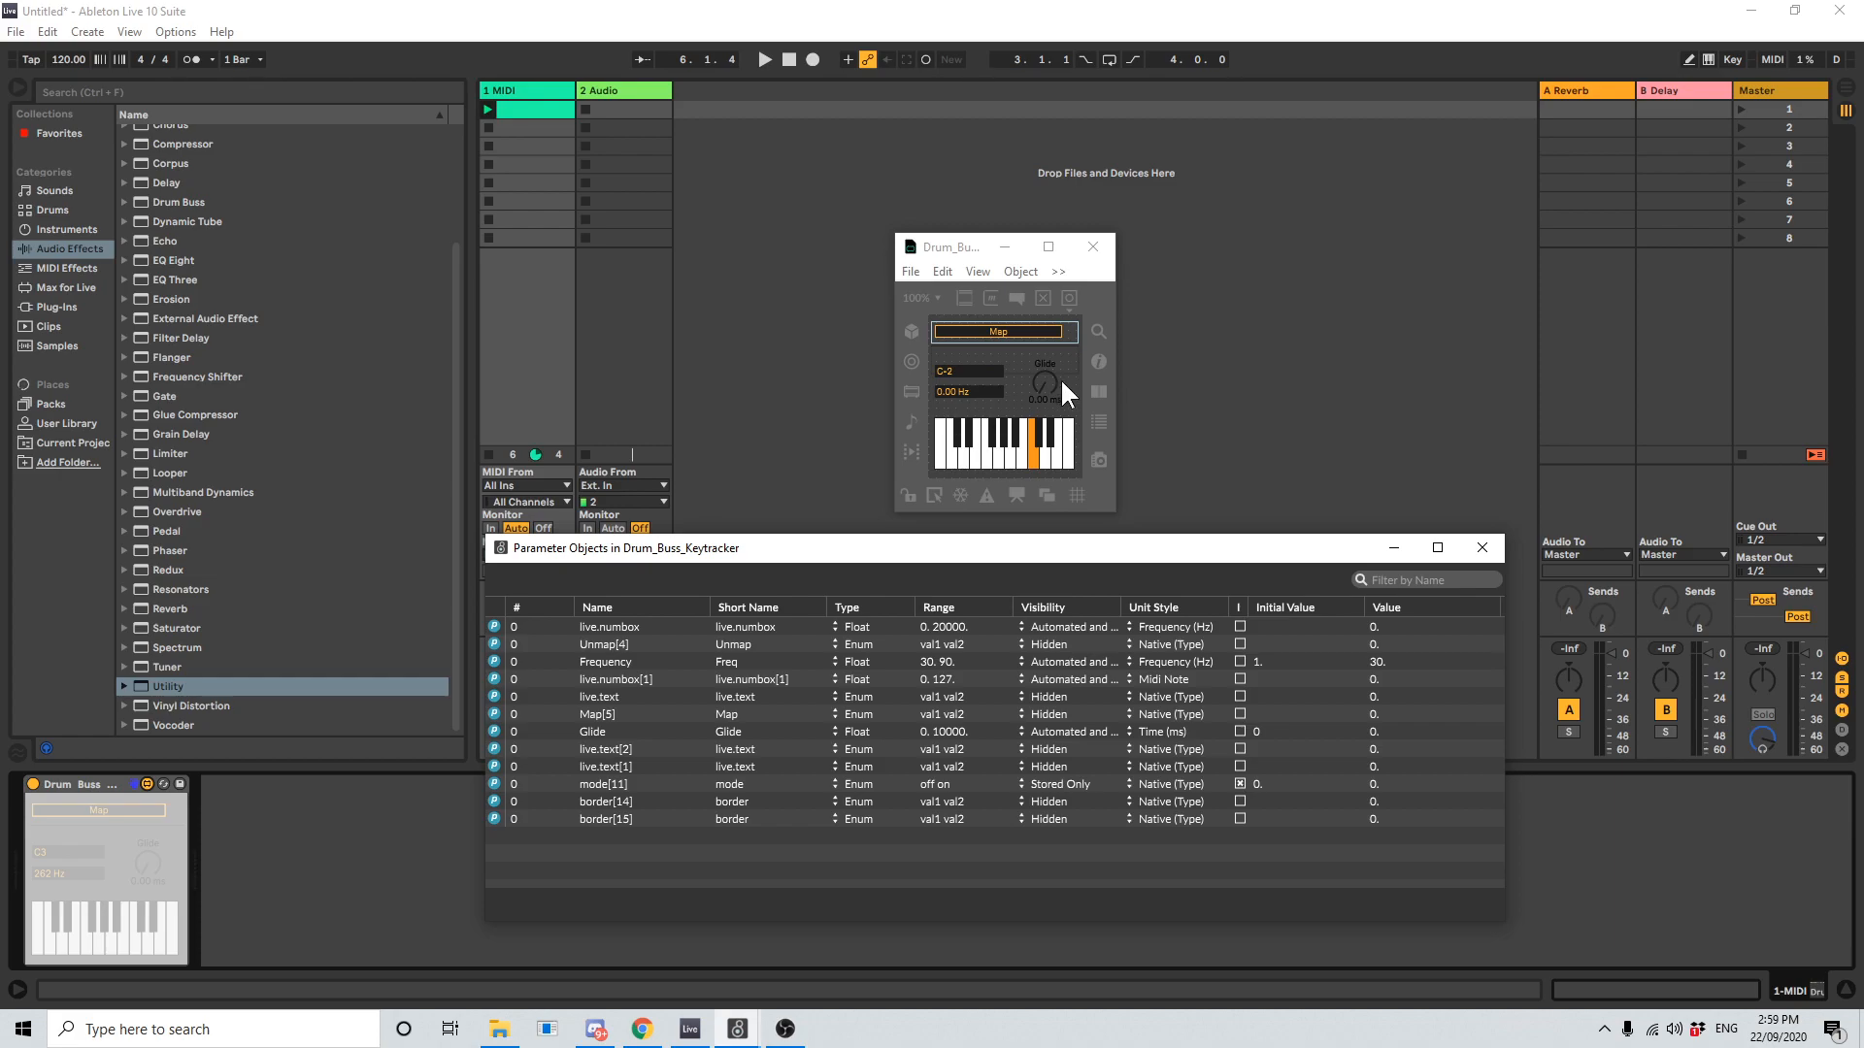
mouse_move(967, 401)
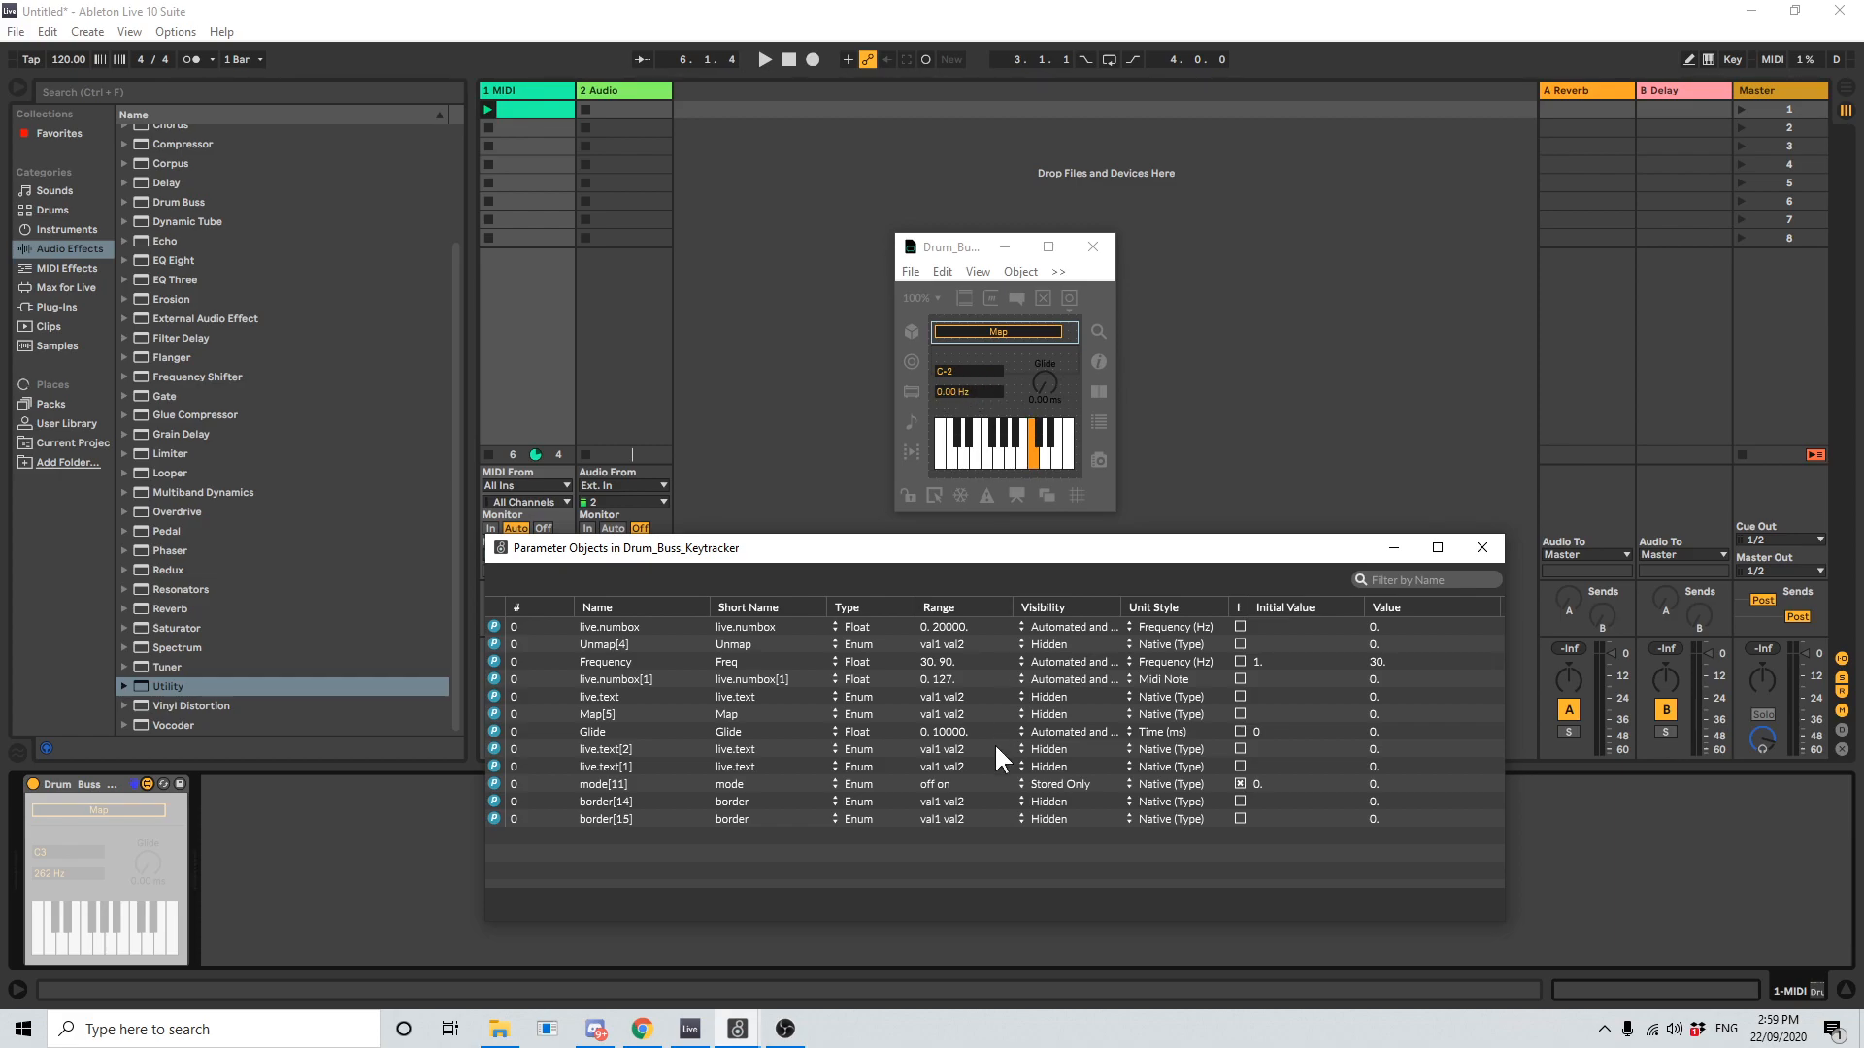
mouse_move(638, 695)
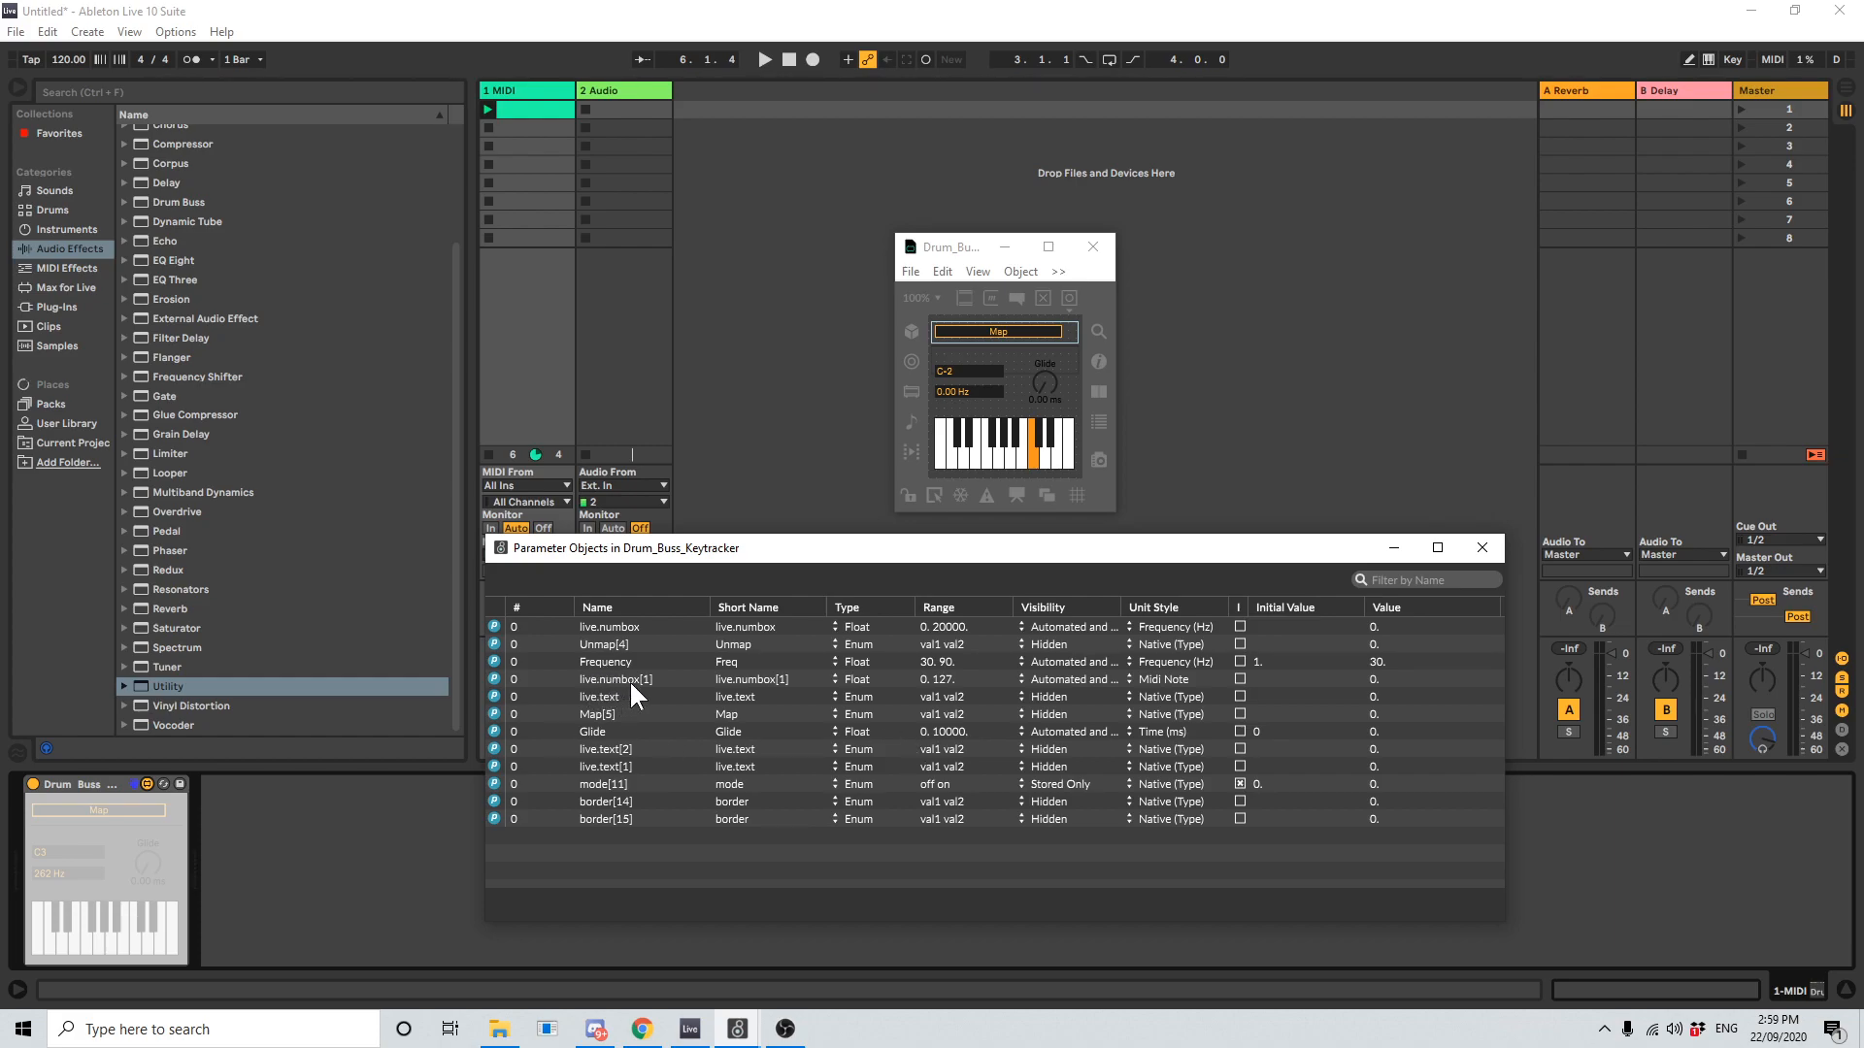
mouse_move(912, 687)
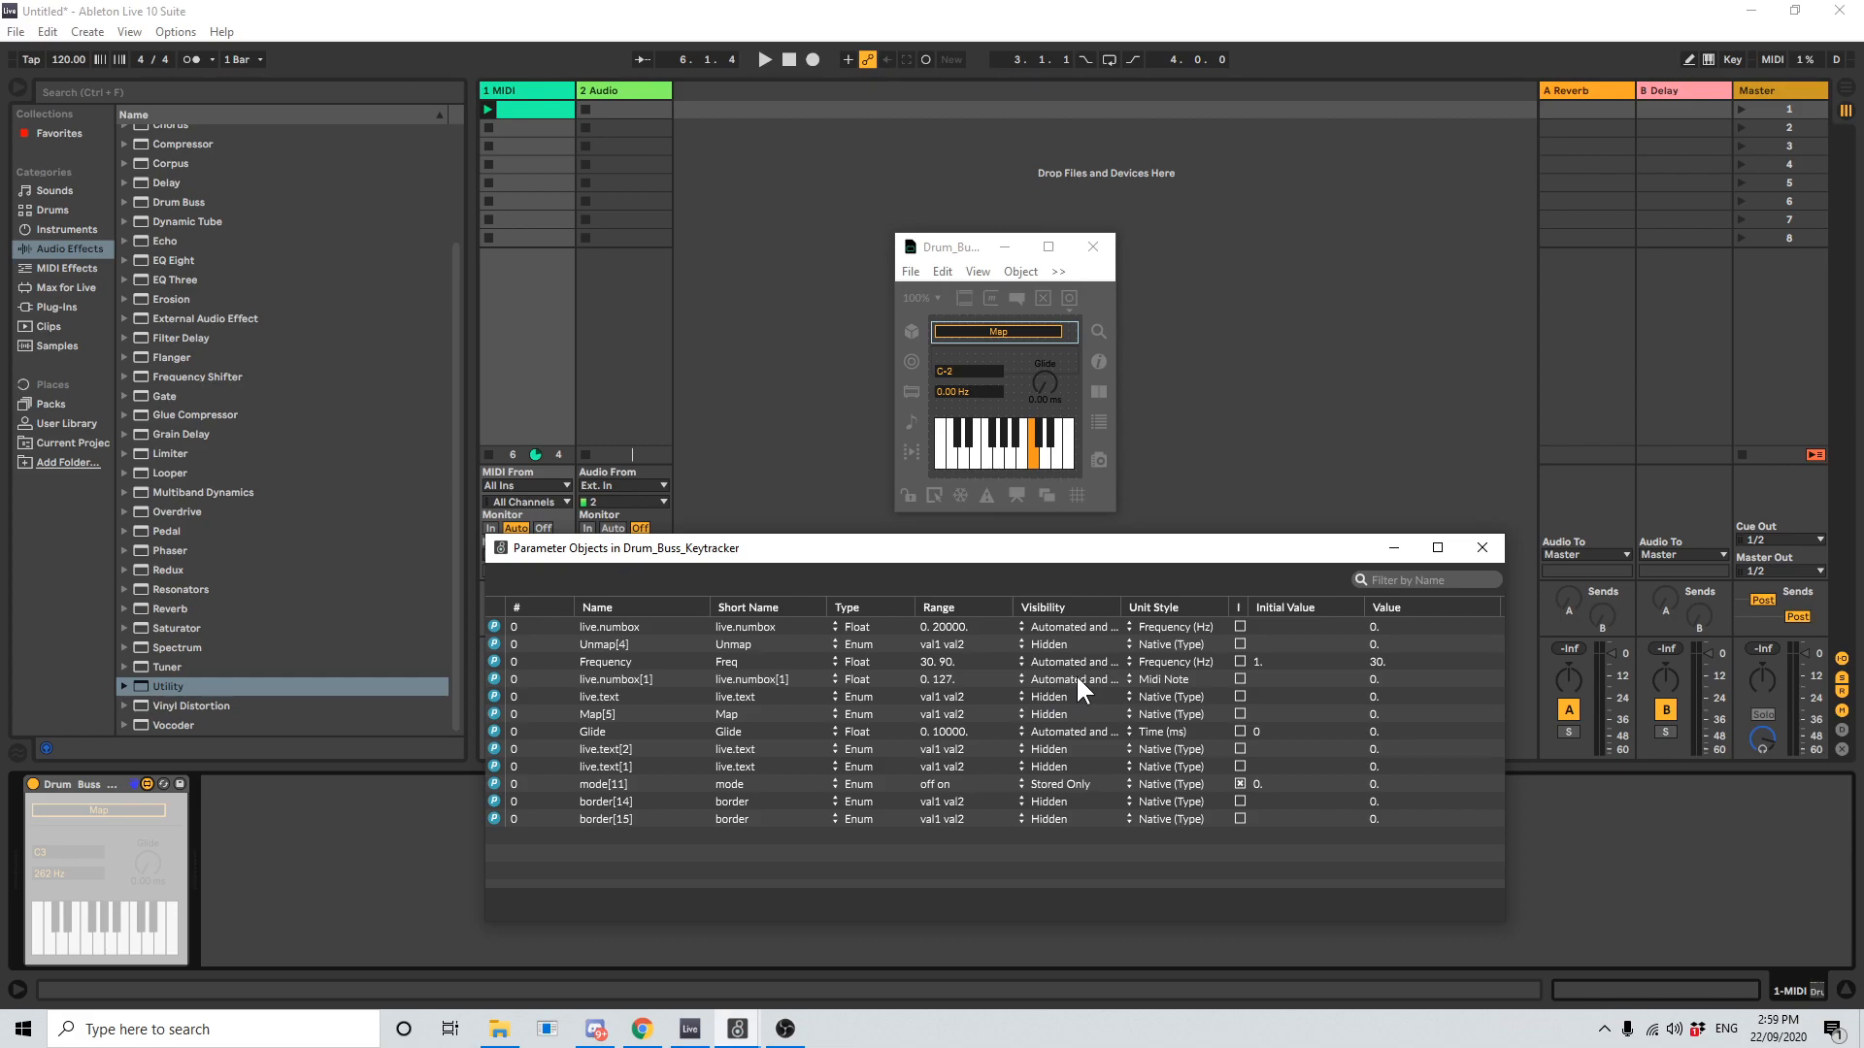
click(1070, 696)
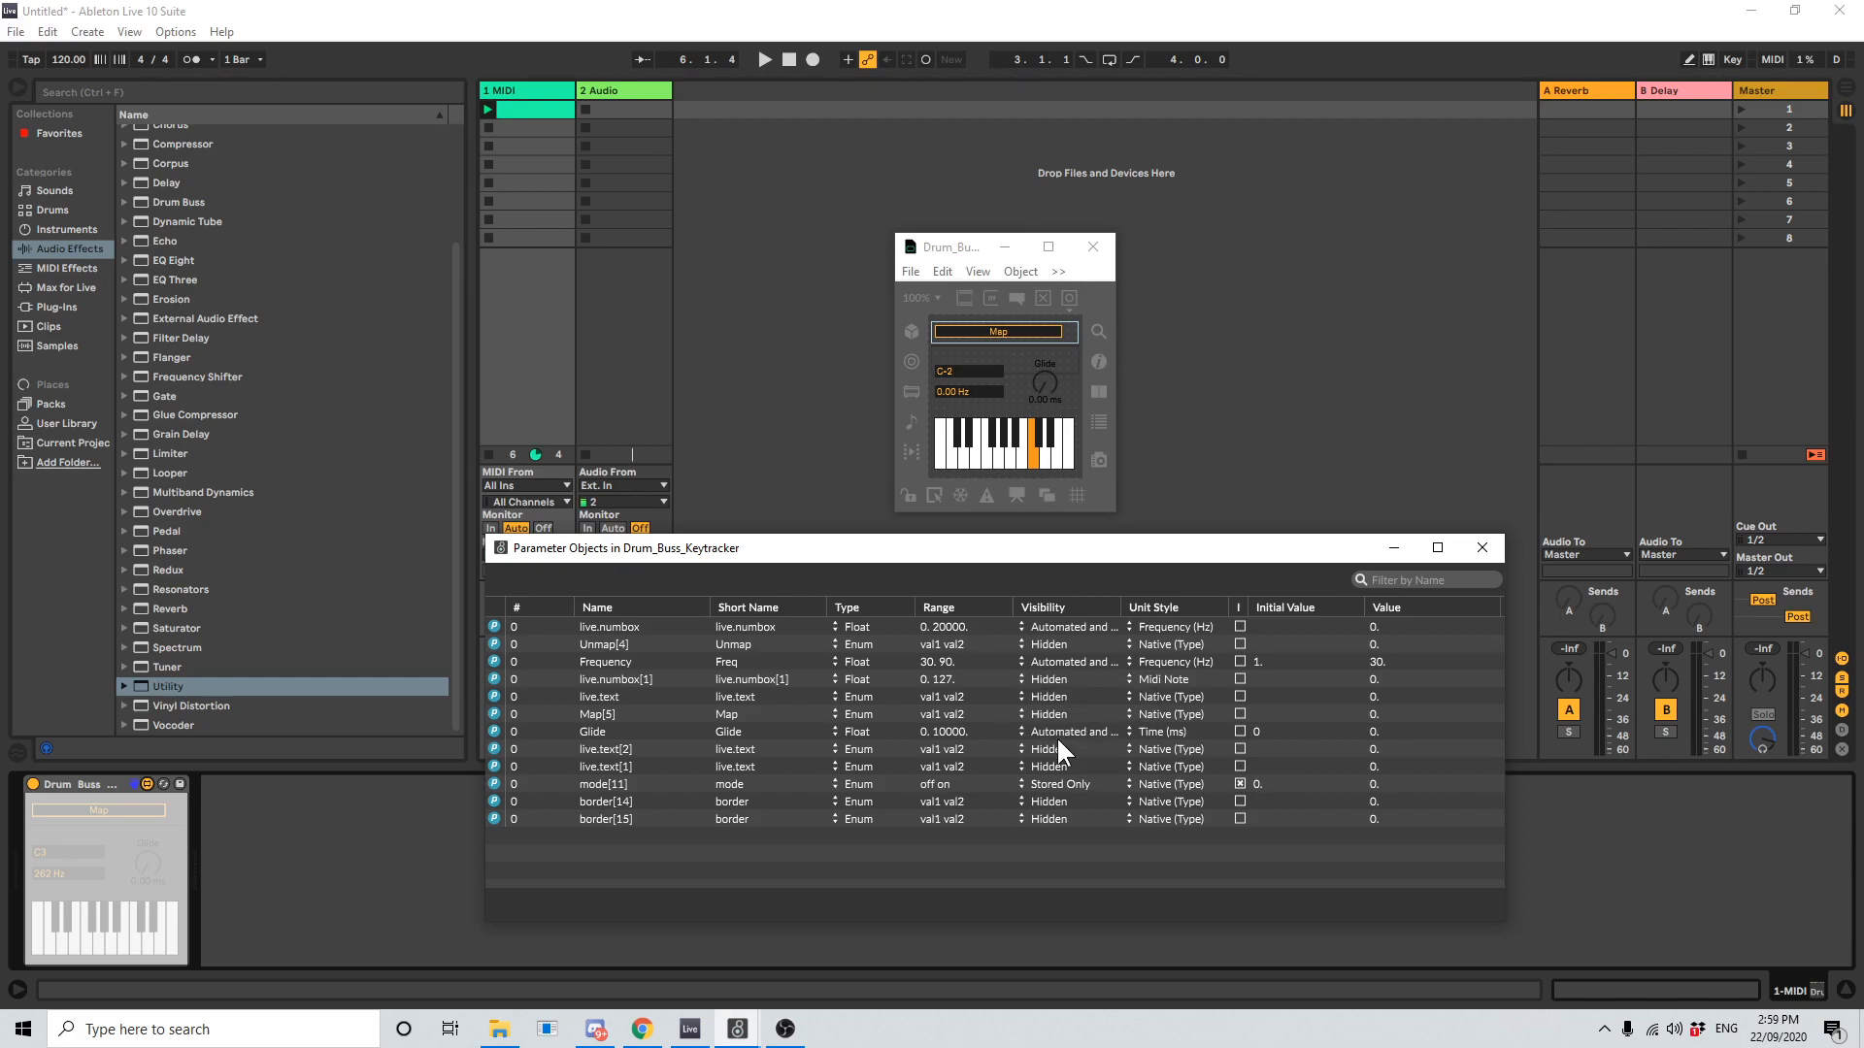
mouse_move(870, 488)
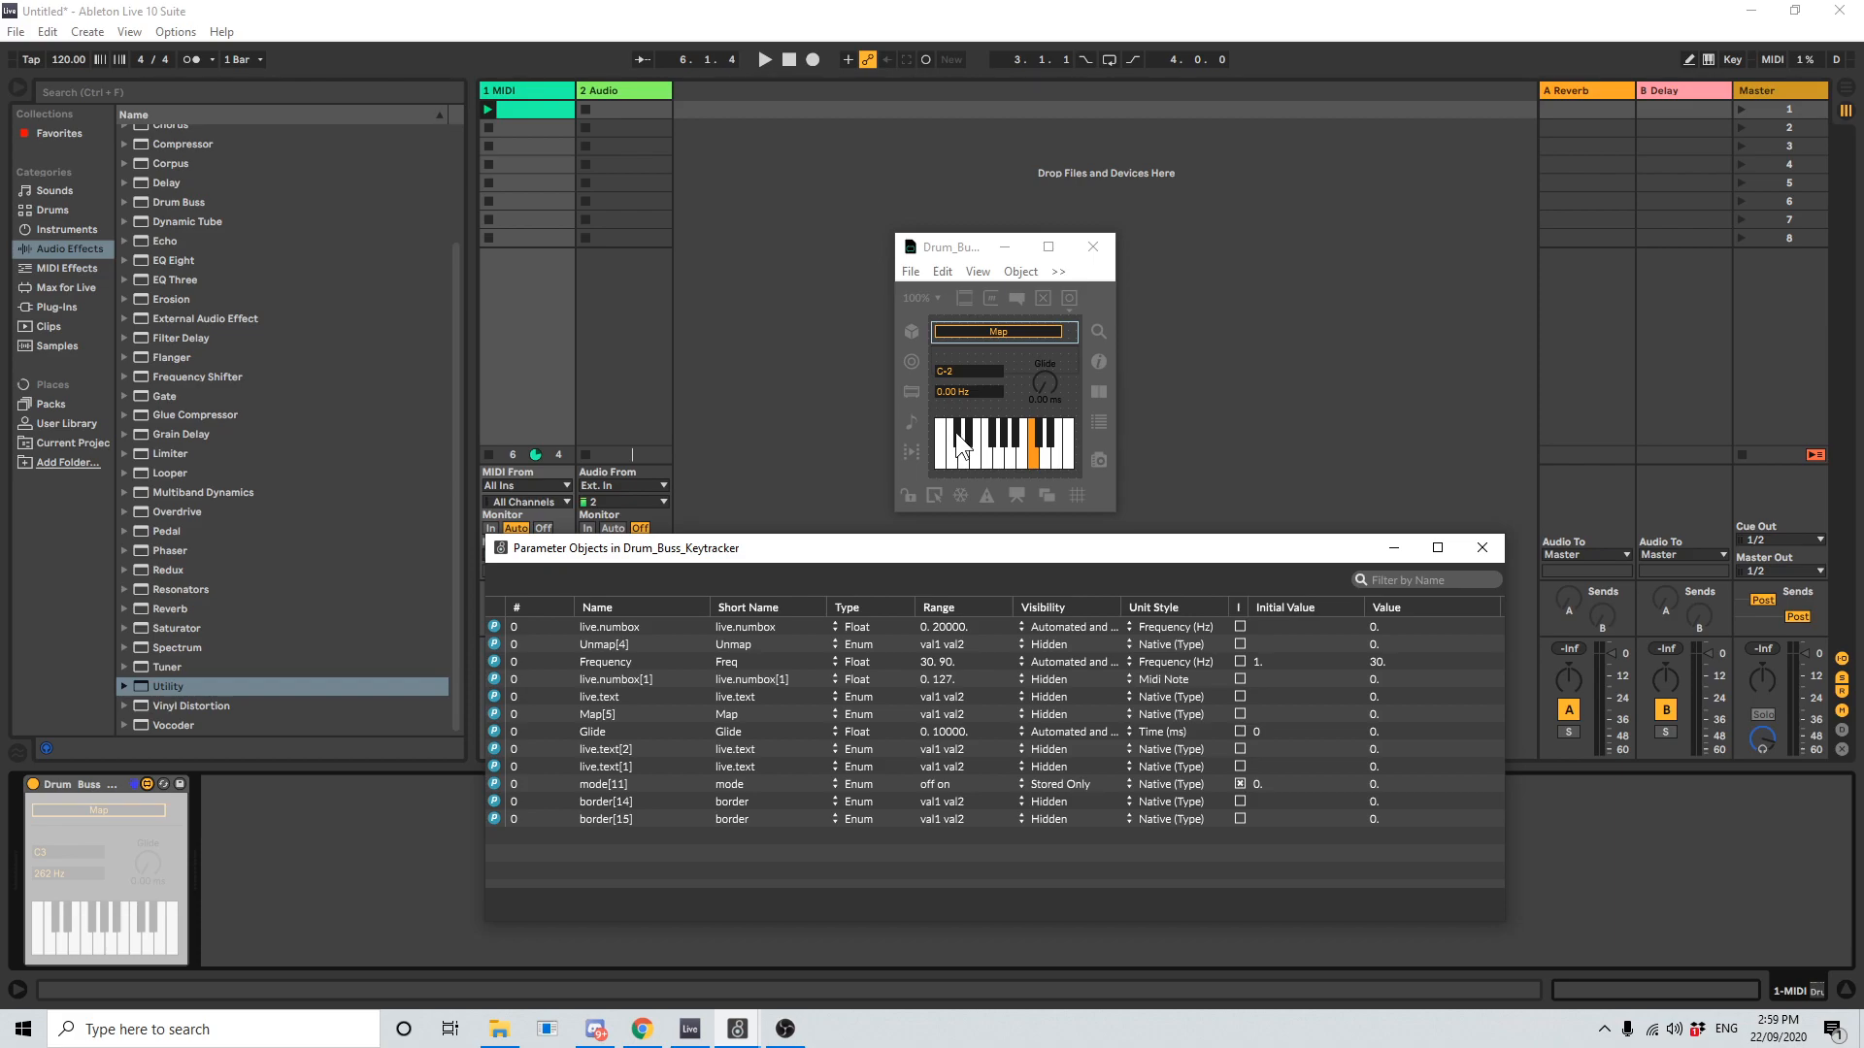
mouse_move(974, 504)
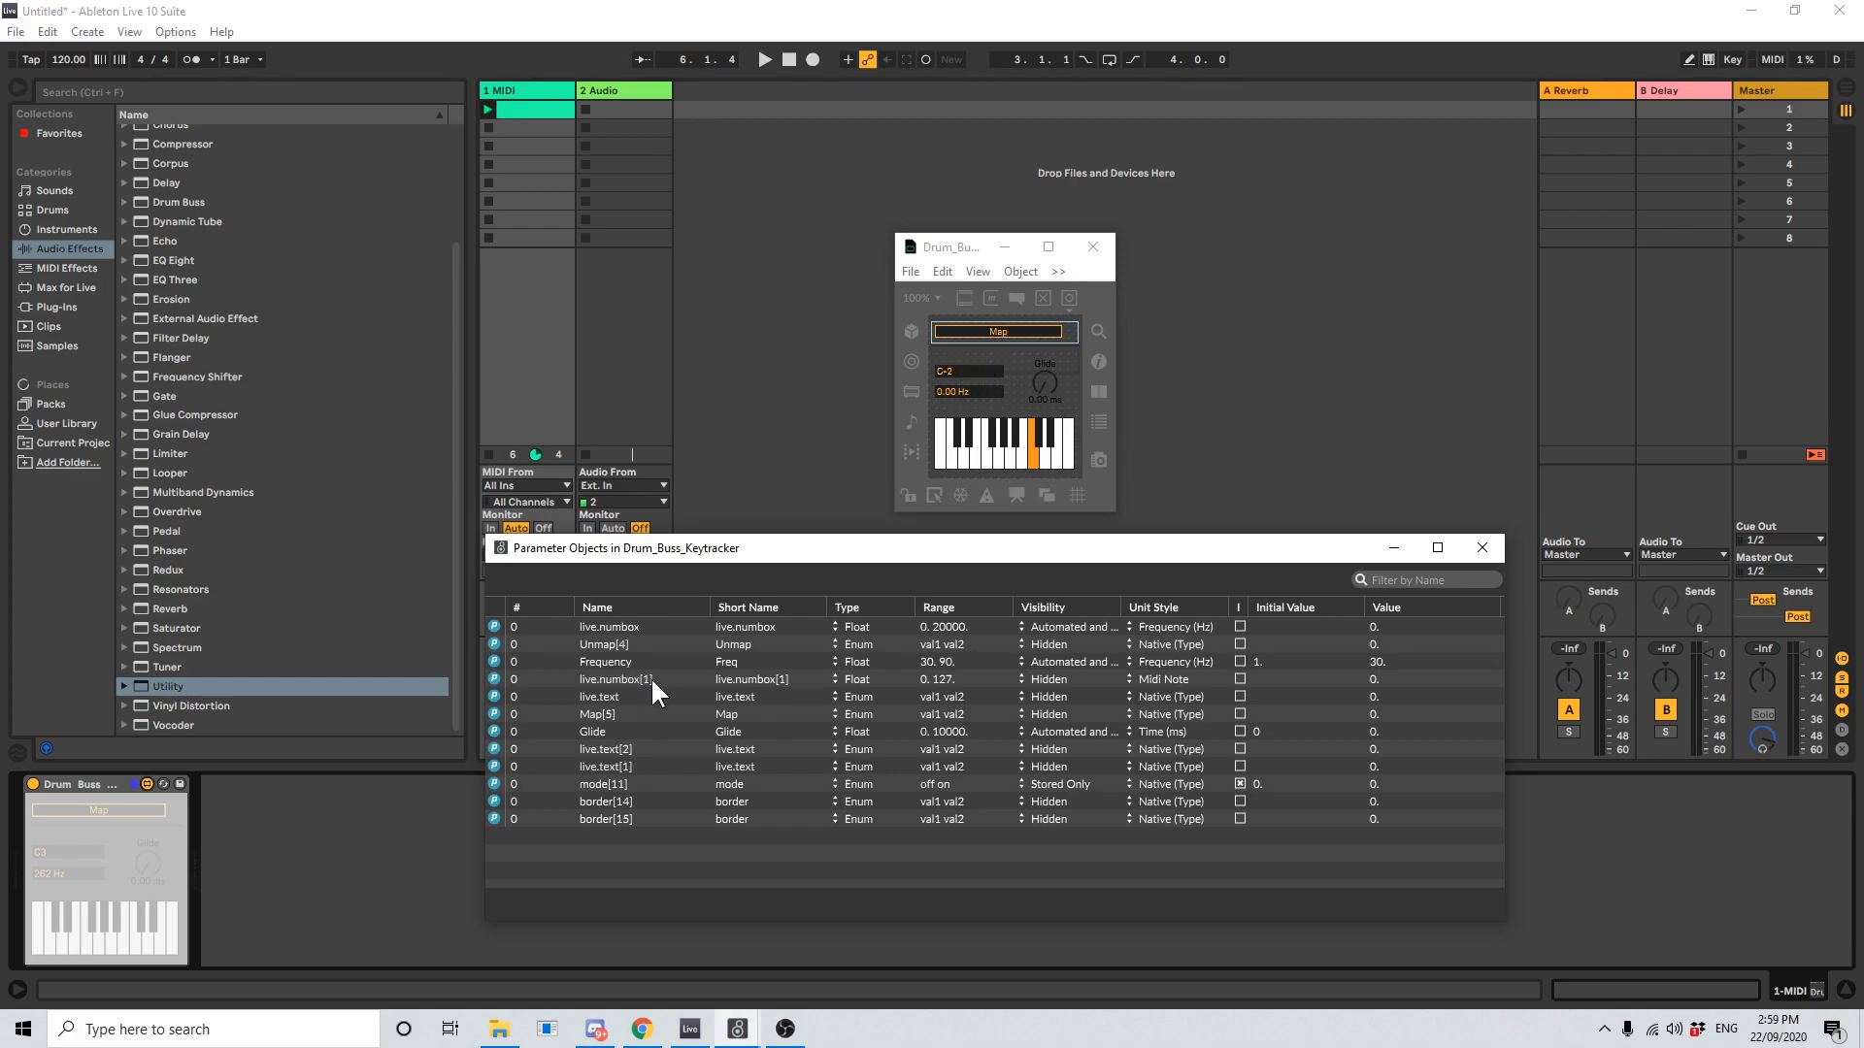
mouse_move(945, 467)
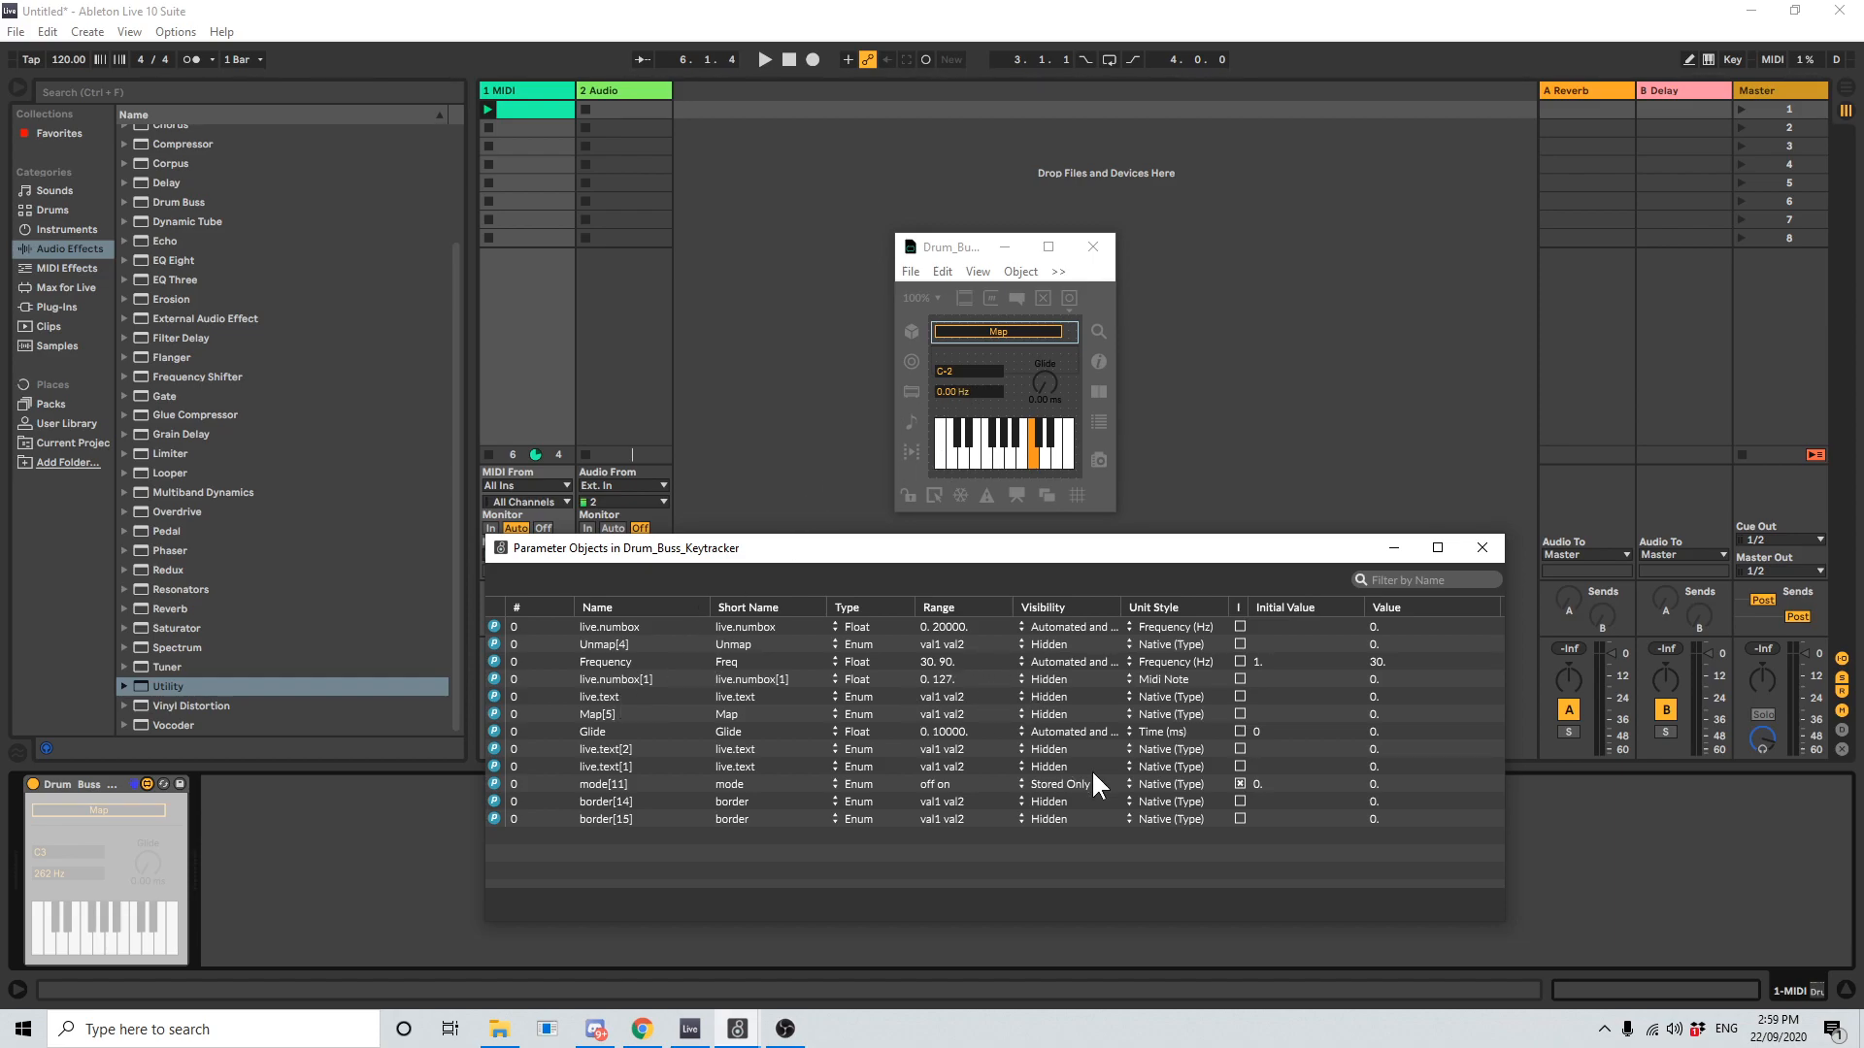
mouse_move(981, 642)
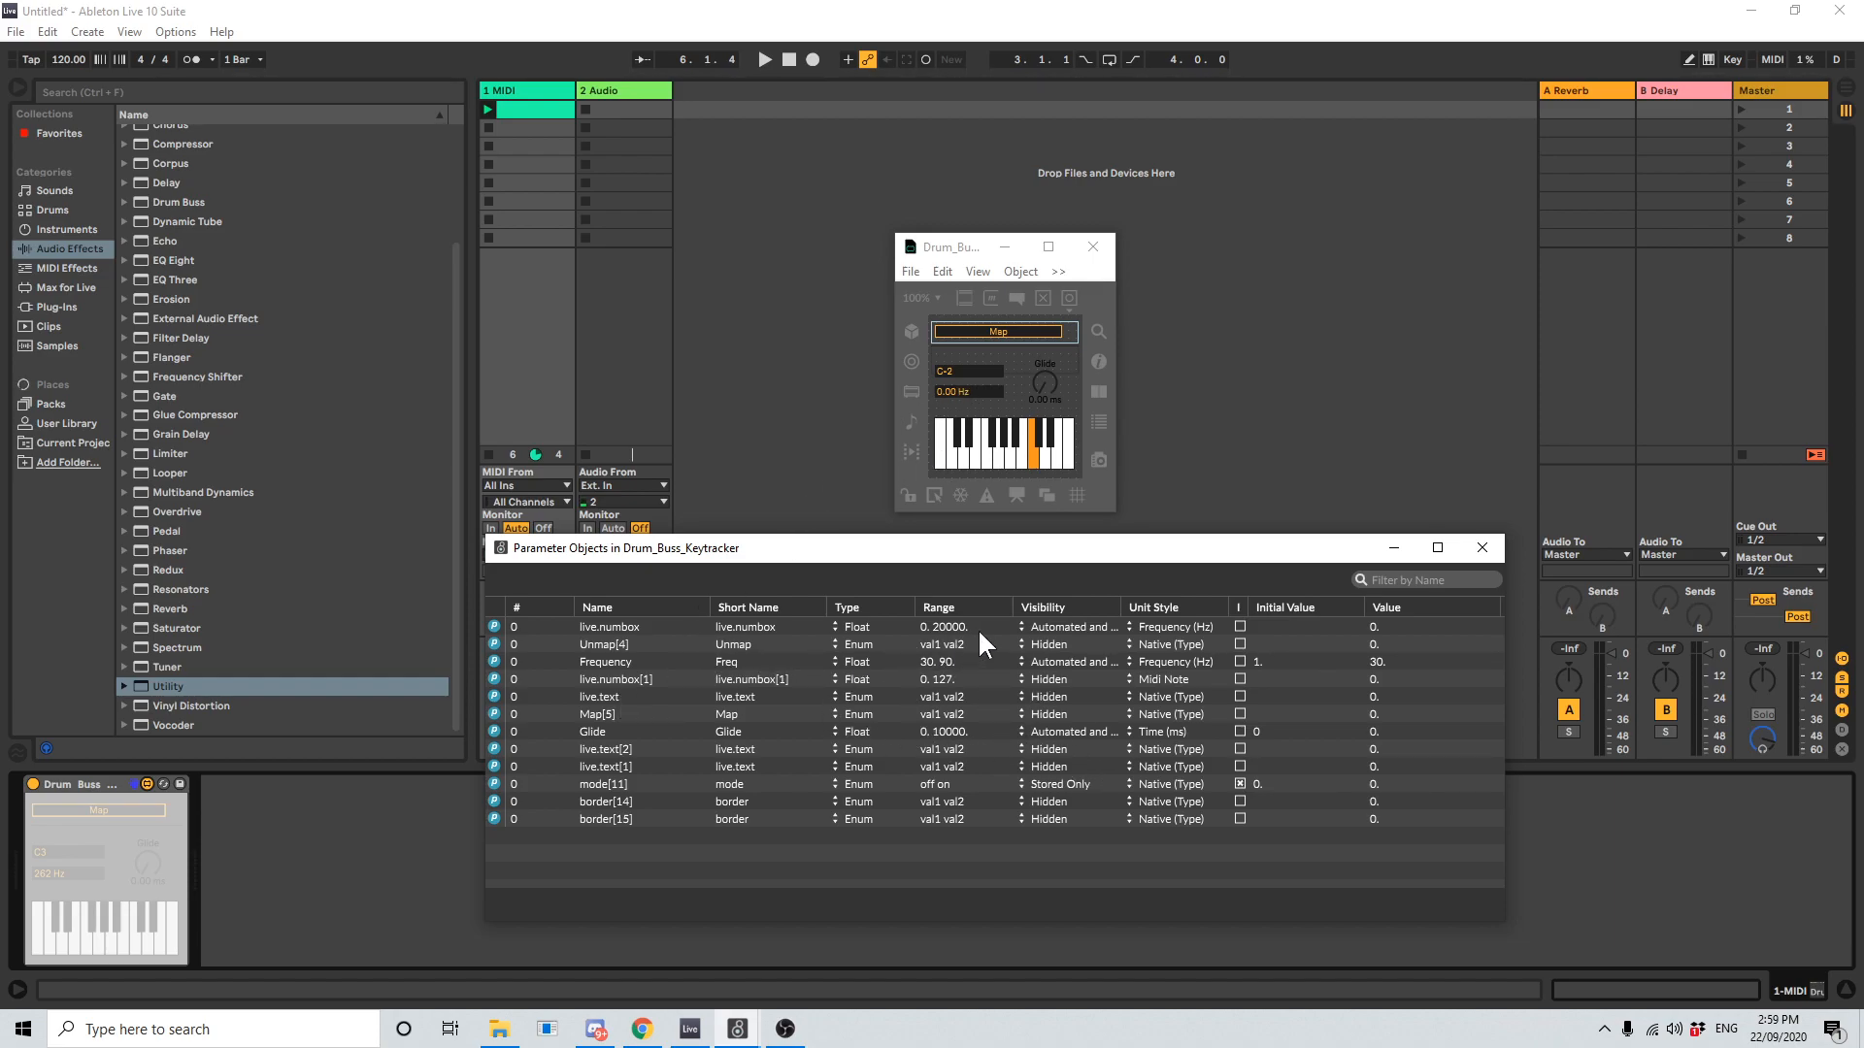
right_click(491, 627)
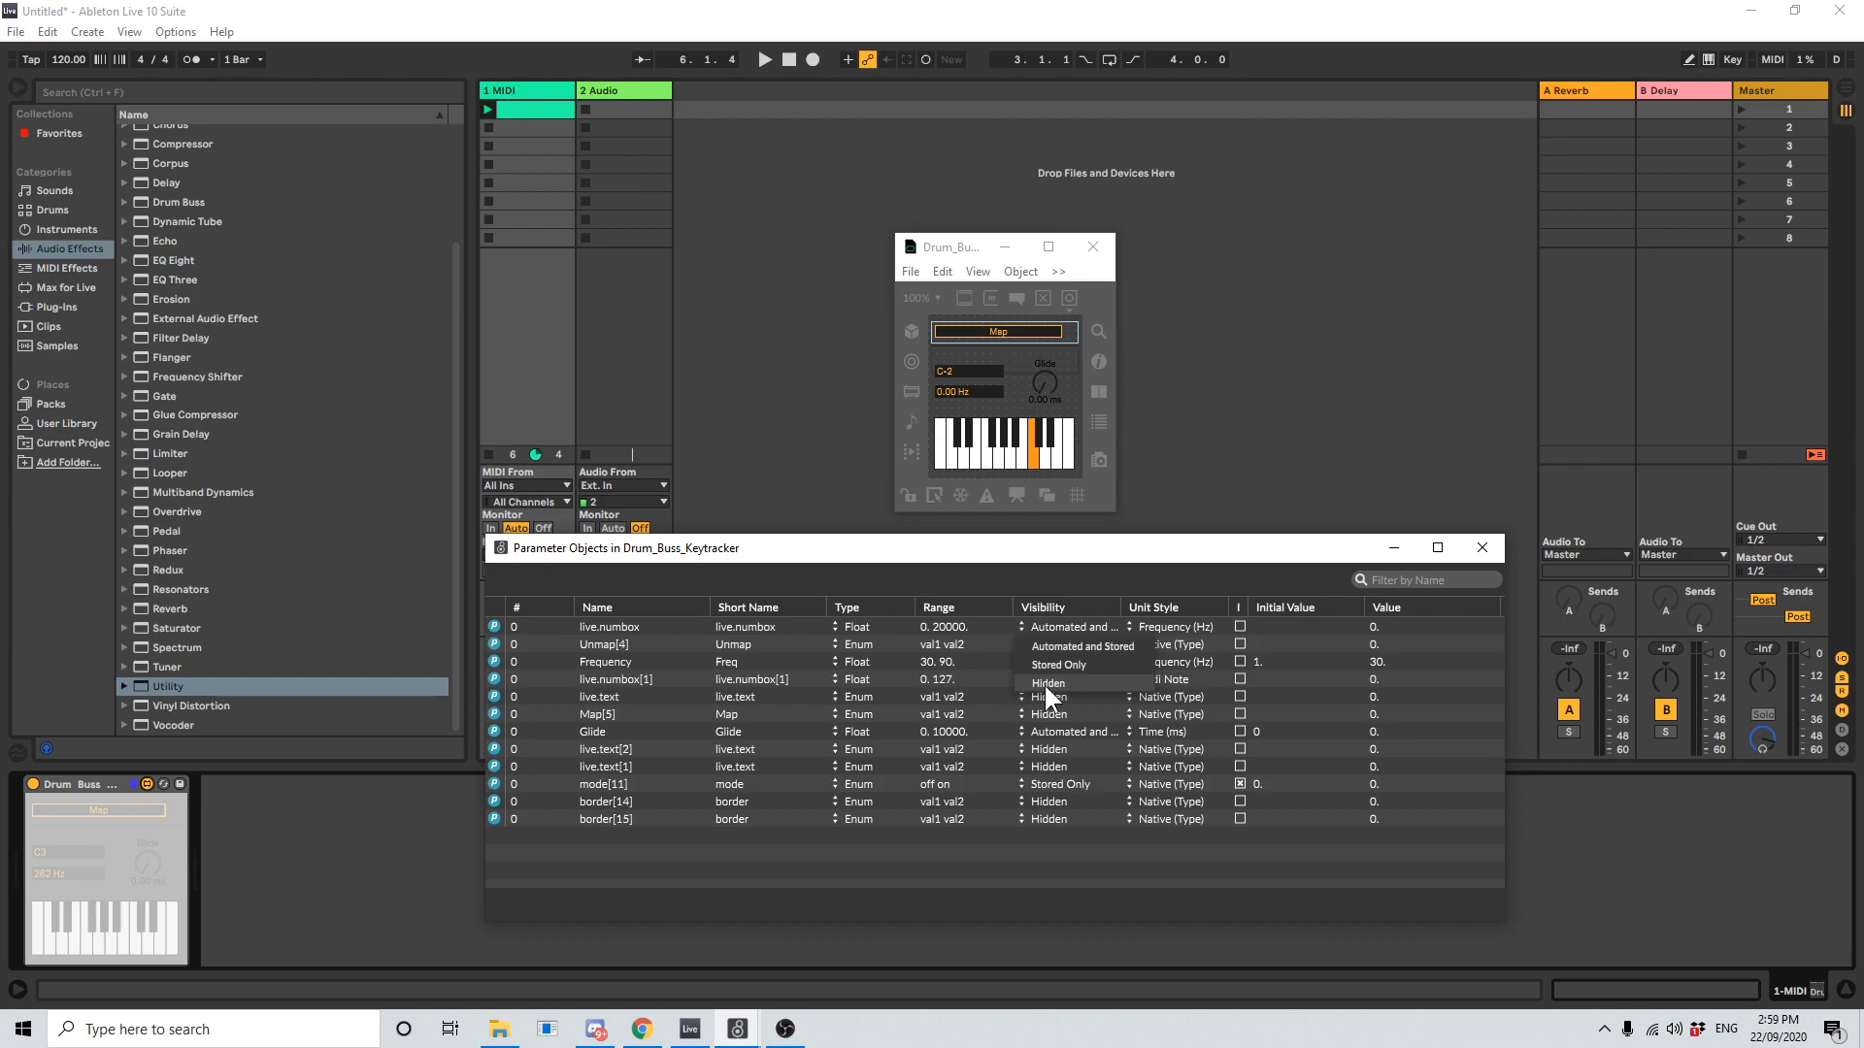
- Hide live.numbox, save the device, and close the Max editor
click(1047, 682)
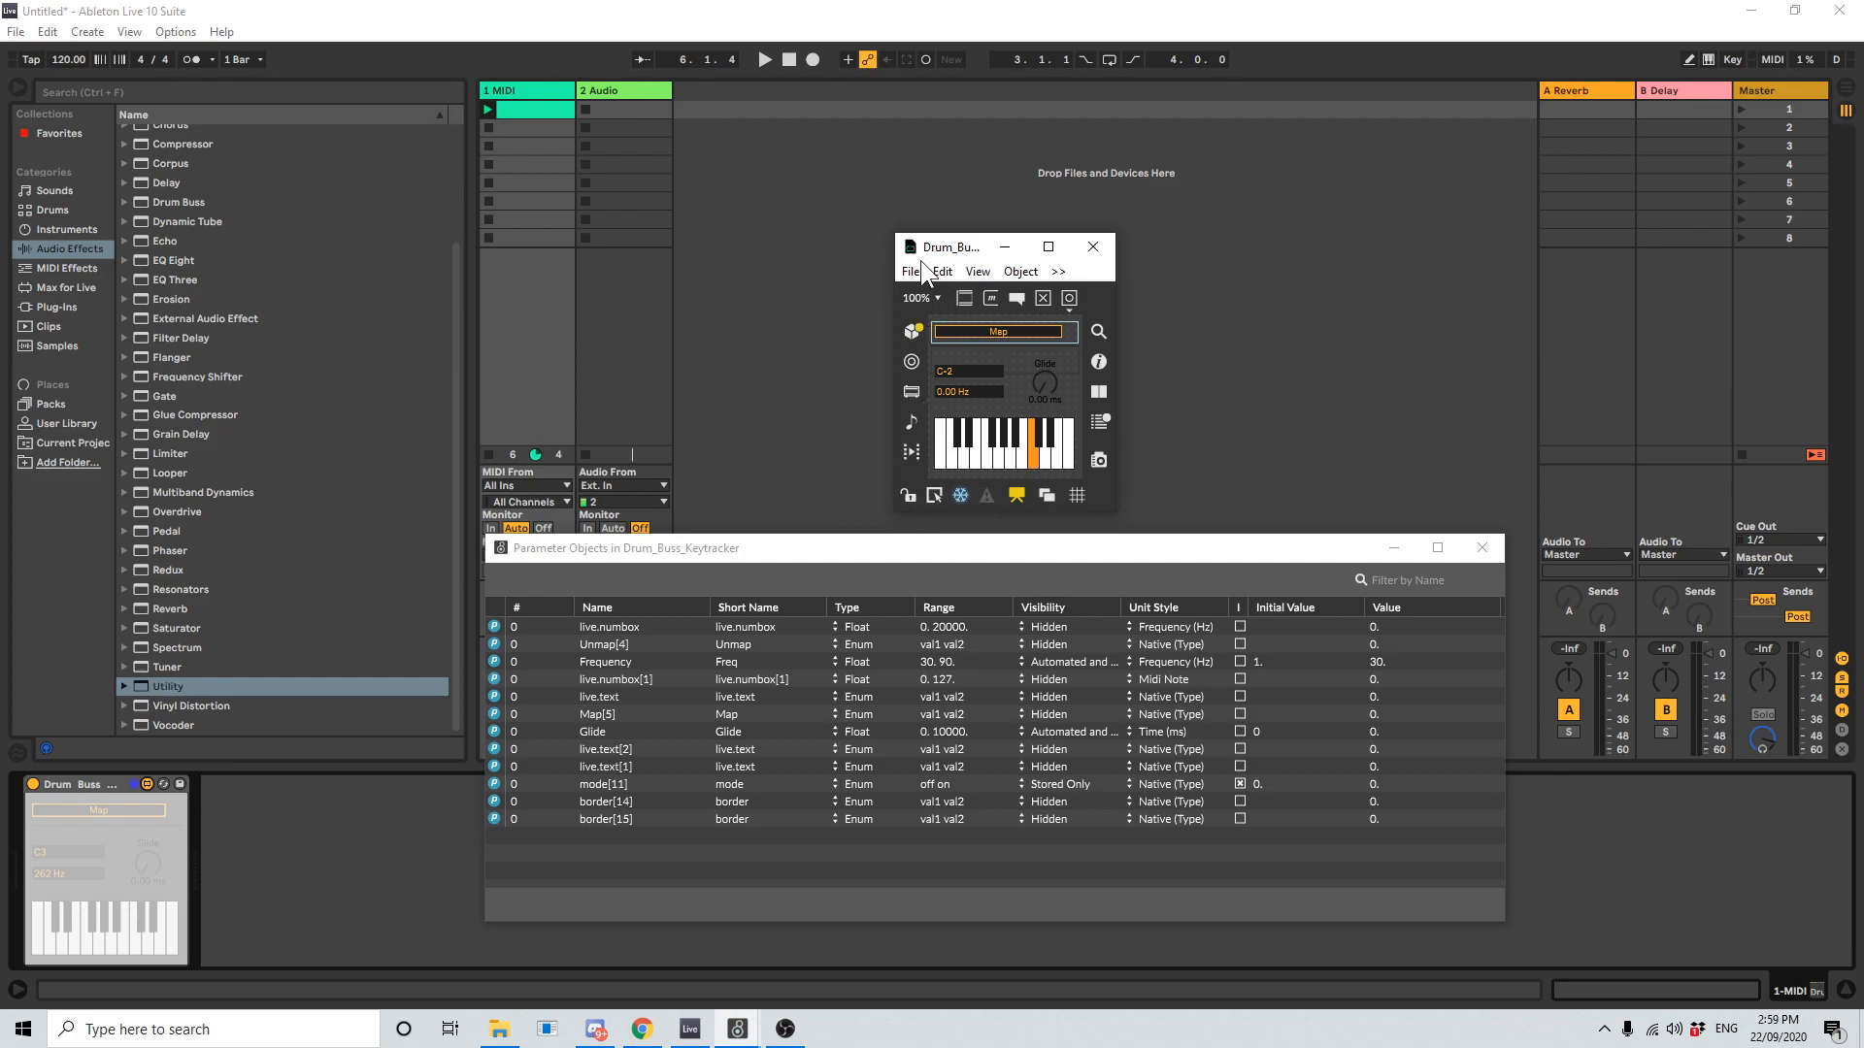
click(909, 270)
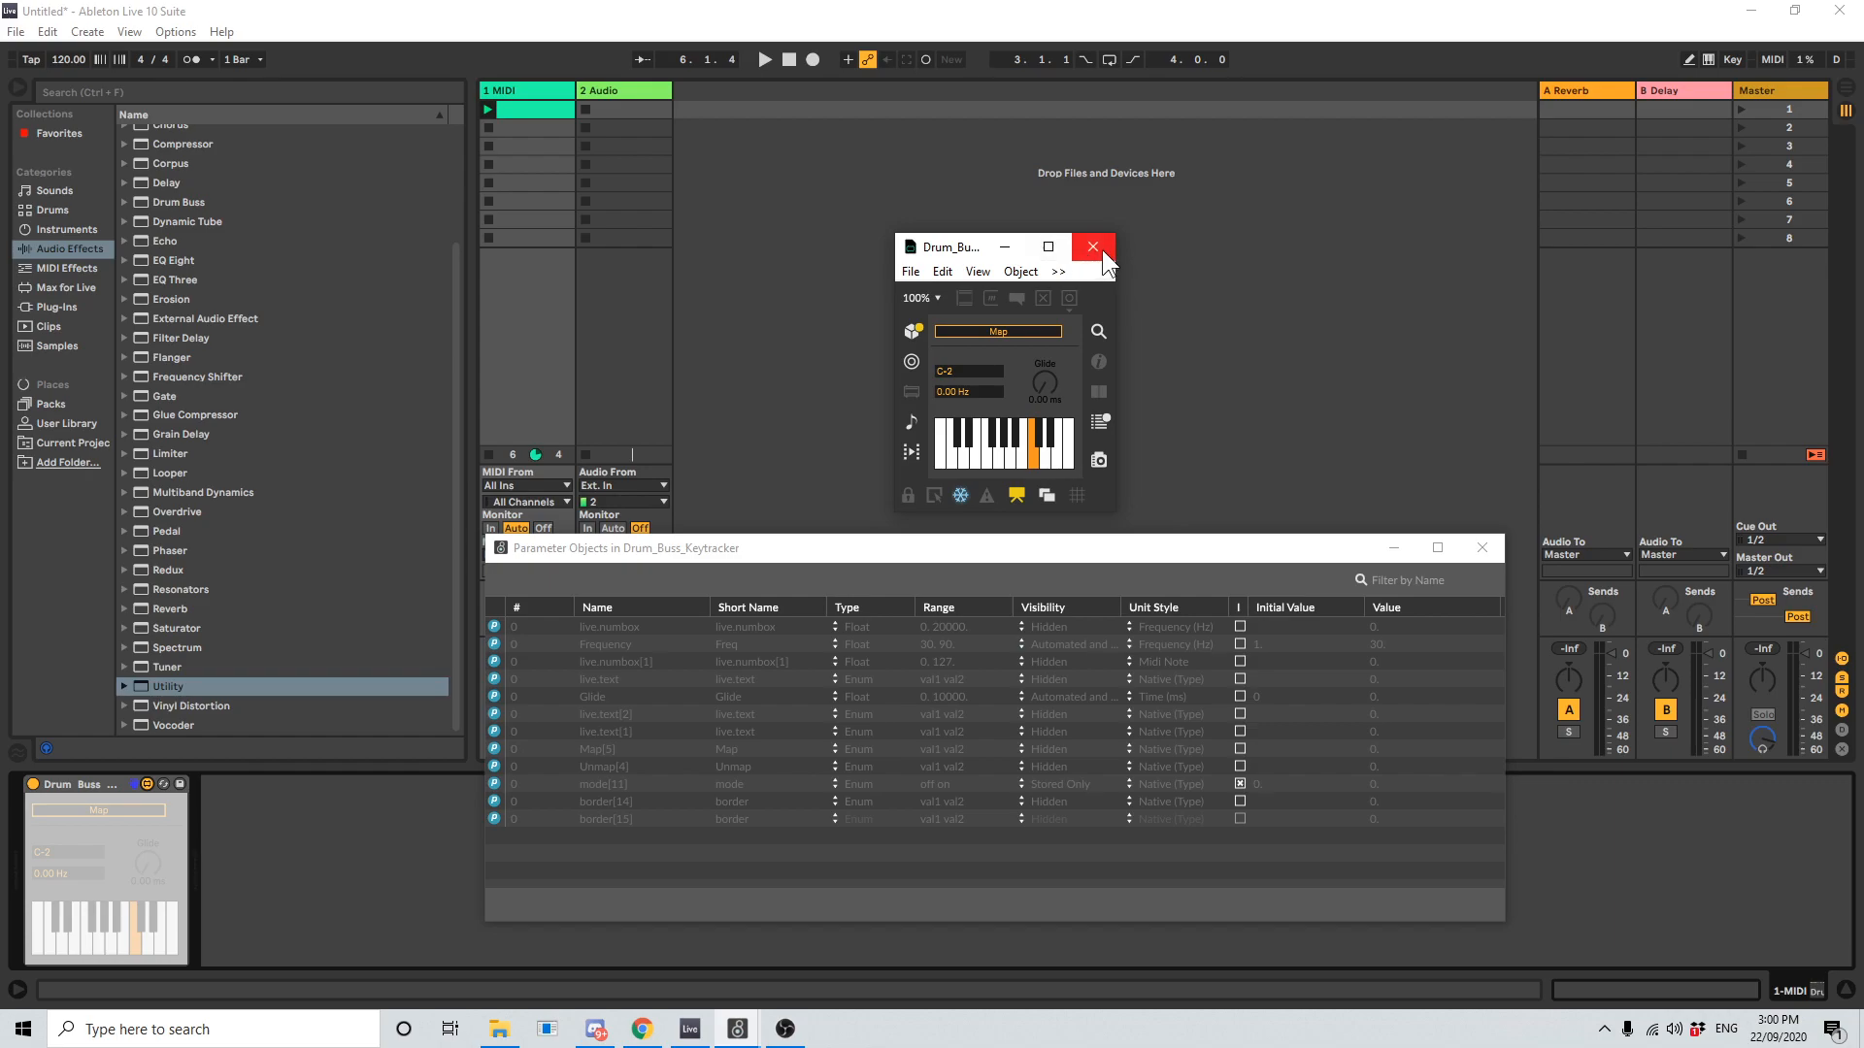
click(1090, 246)
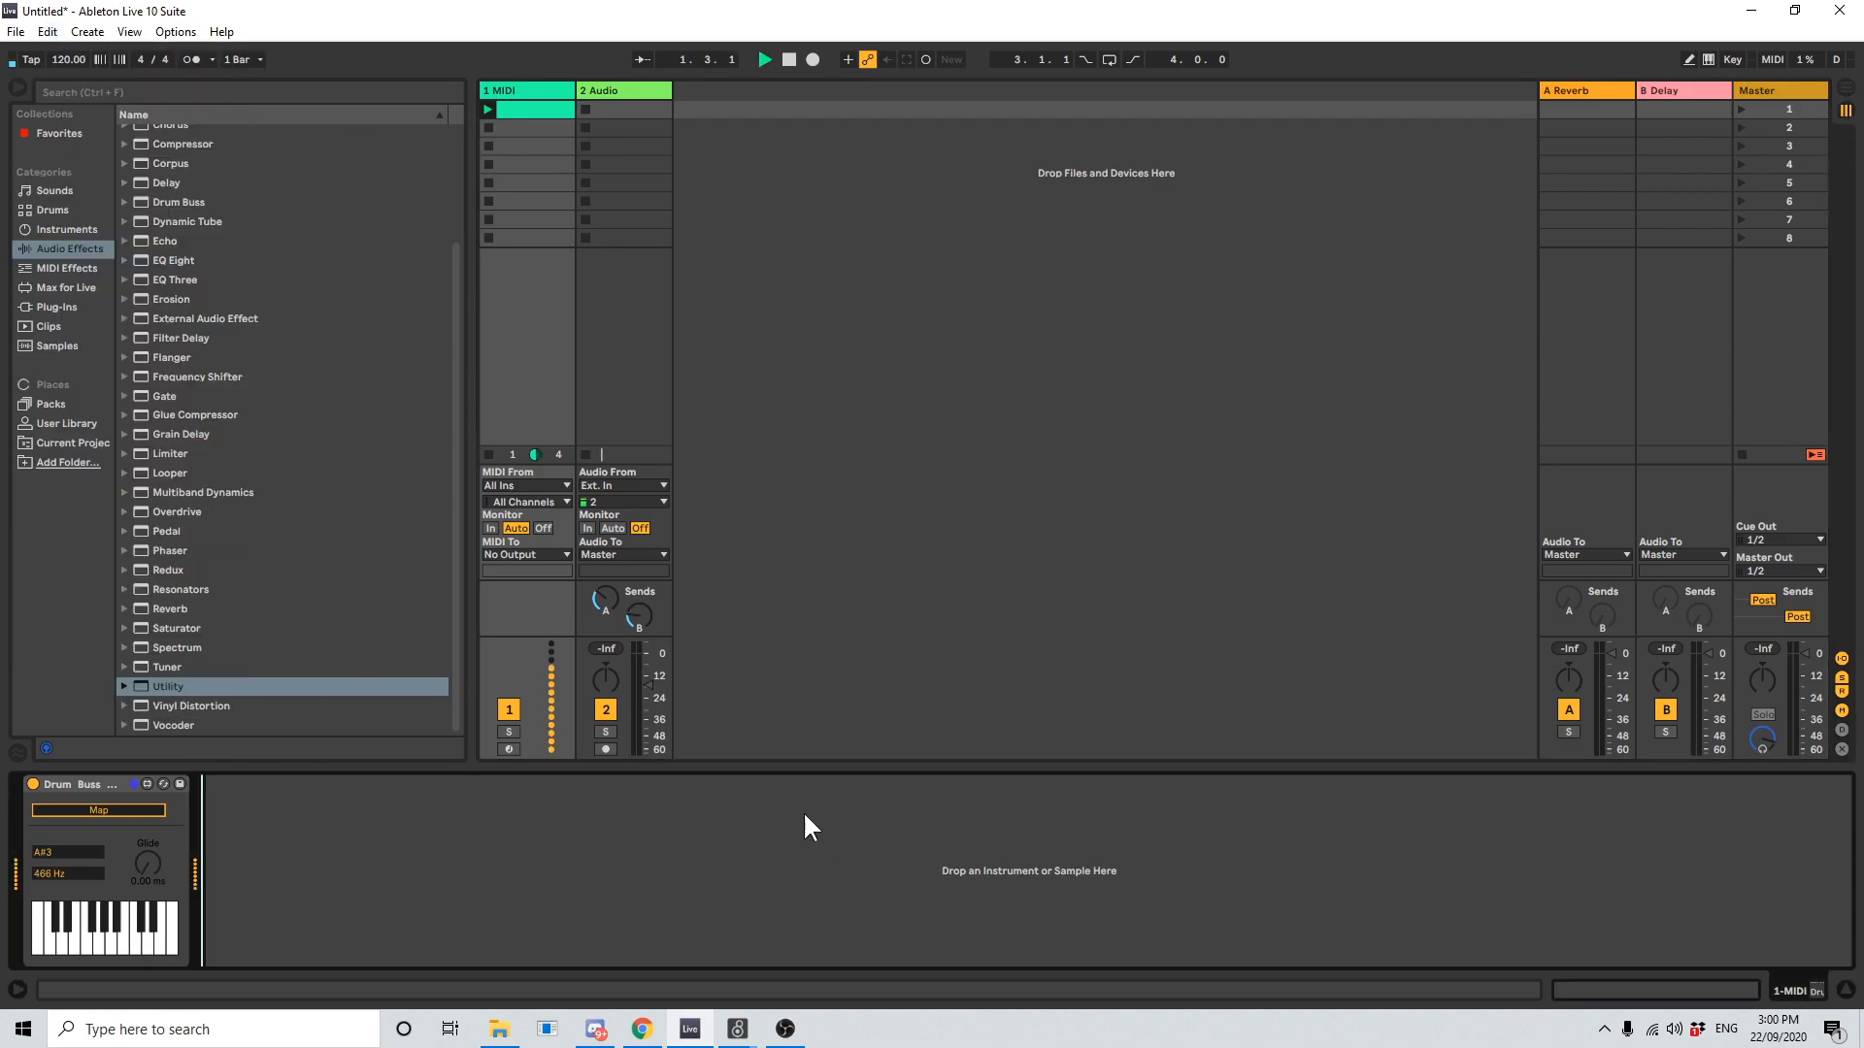
- Add Undo Buffer Example, an Audio Effect Rack and Utility to the 2 Audio track
click(86, 31)
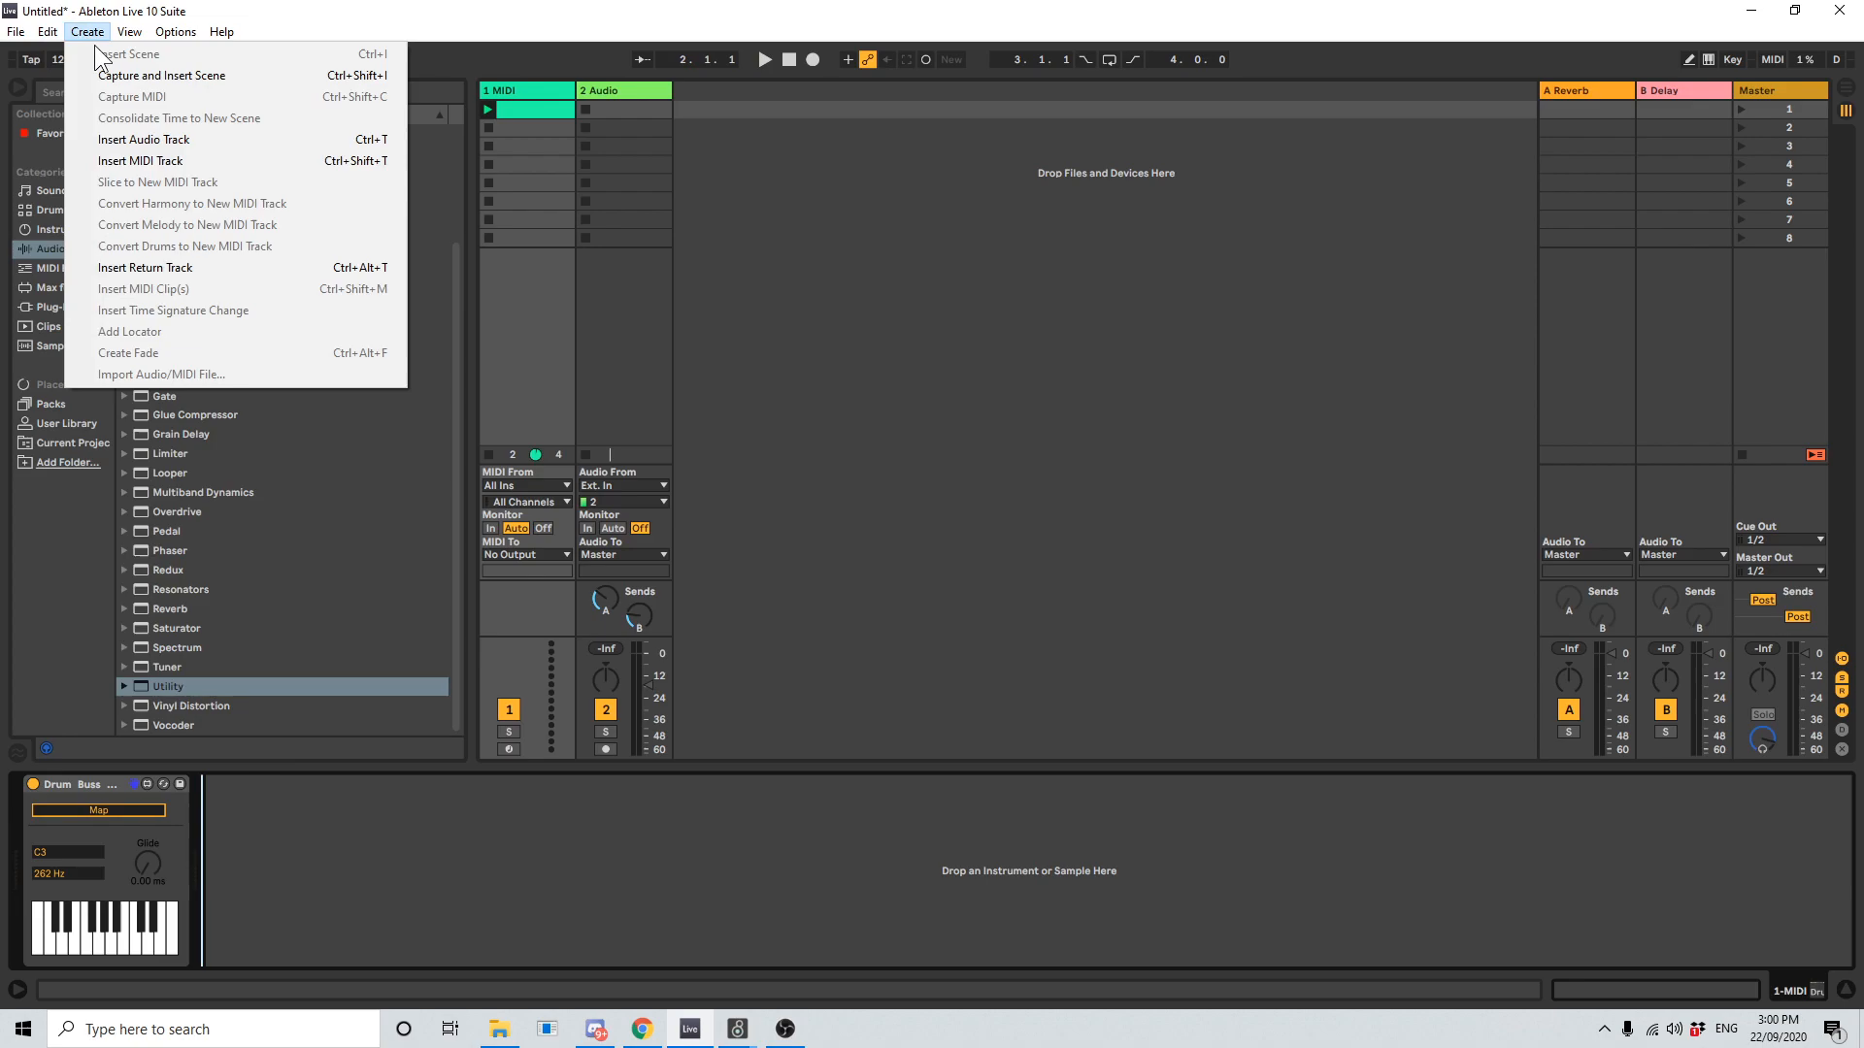
click(46, 31)
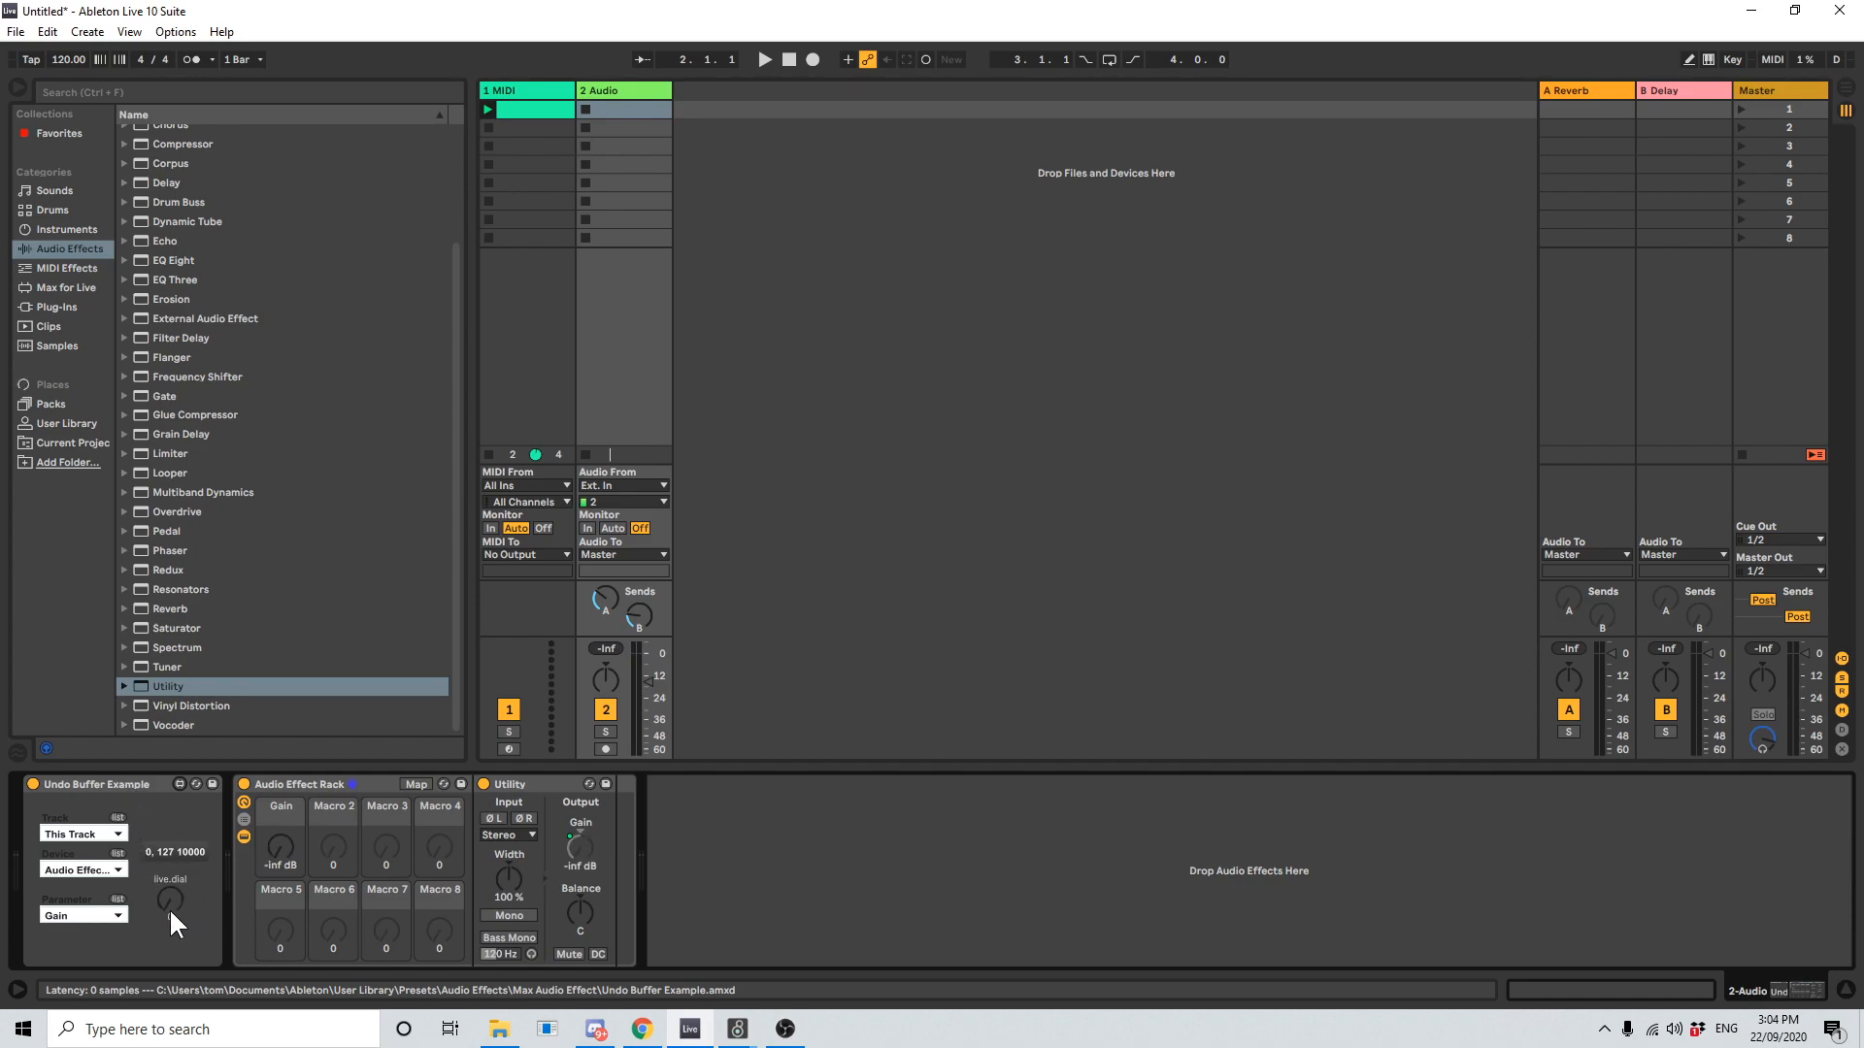
- Turn the dial and the rack's Gain macro, leaving Gain at -6.89 dB
drag(168, 900, 173, 879)
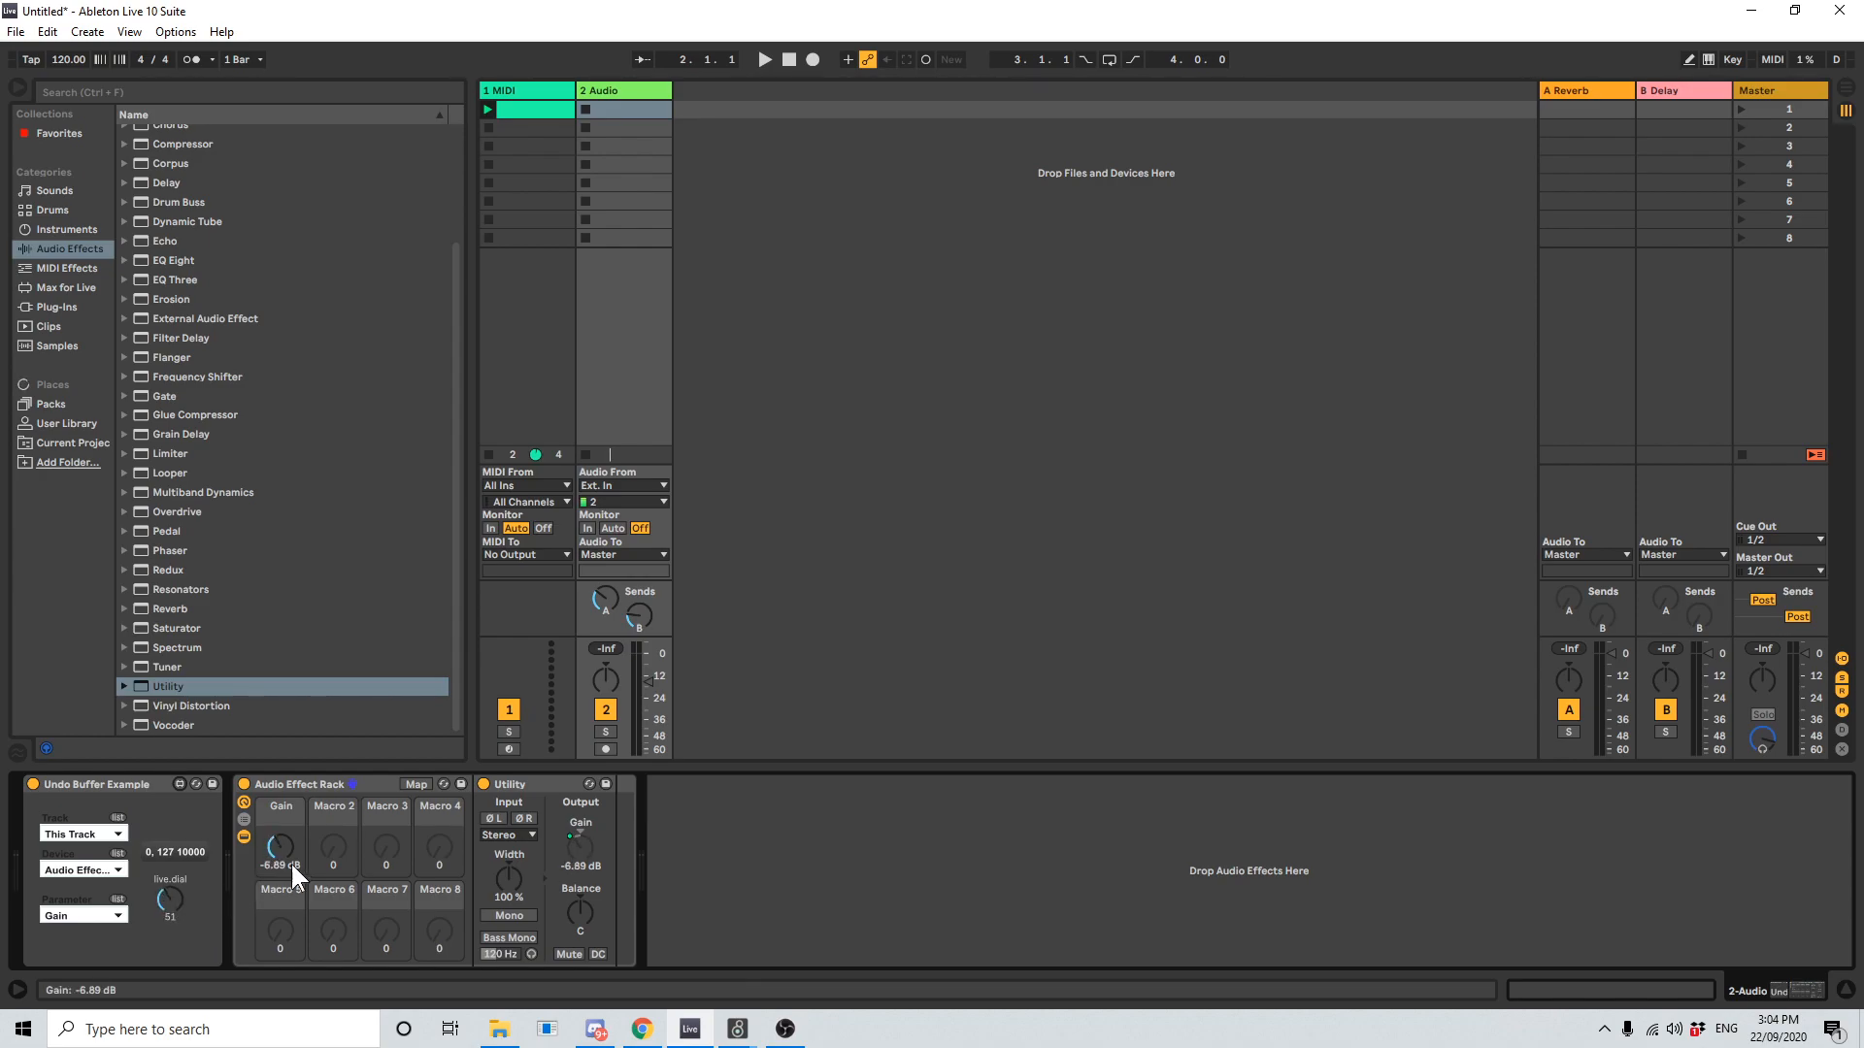
drag(280, 850, 280, 832)
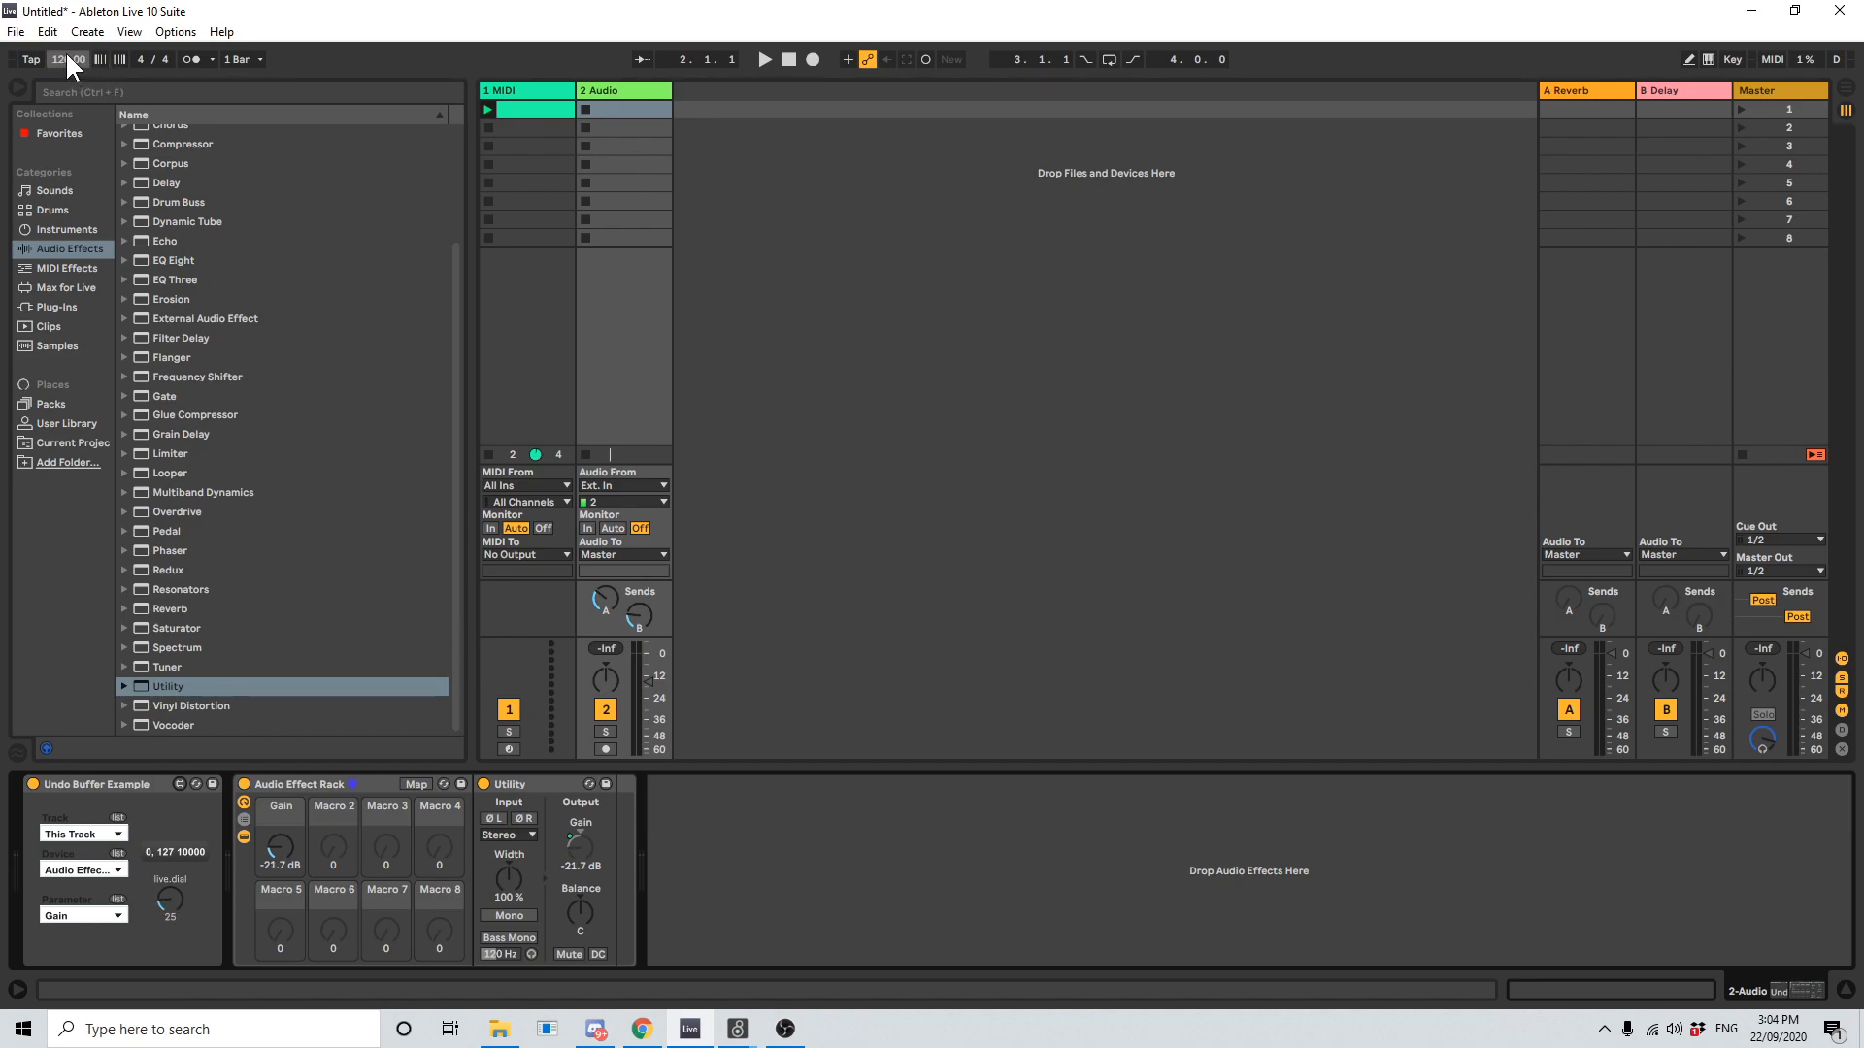
click(46, 32)
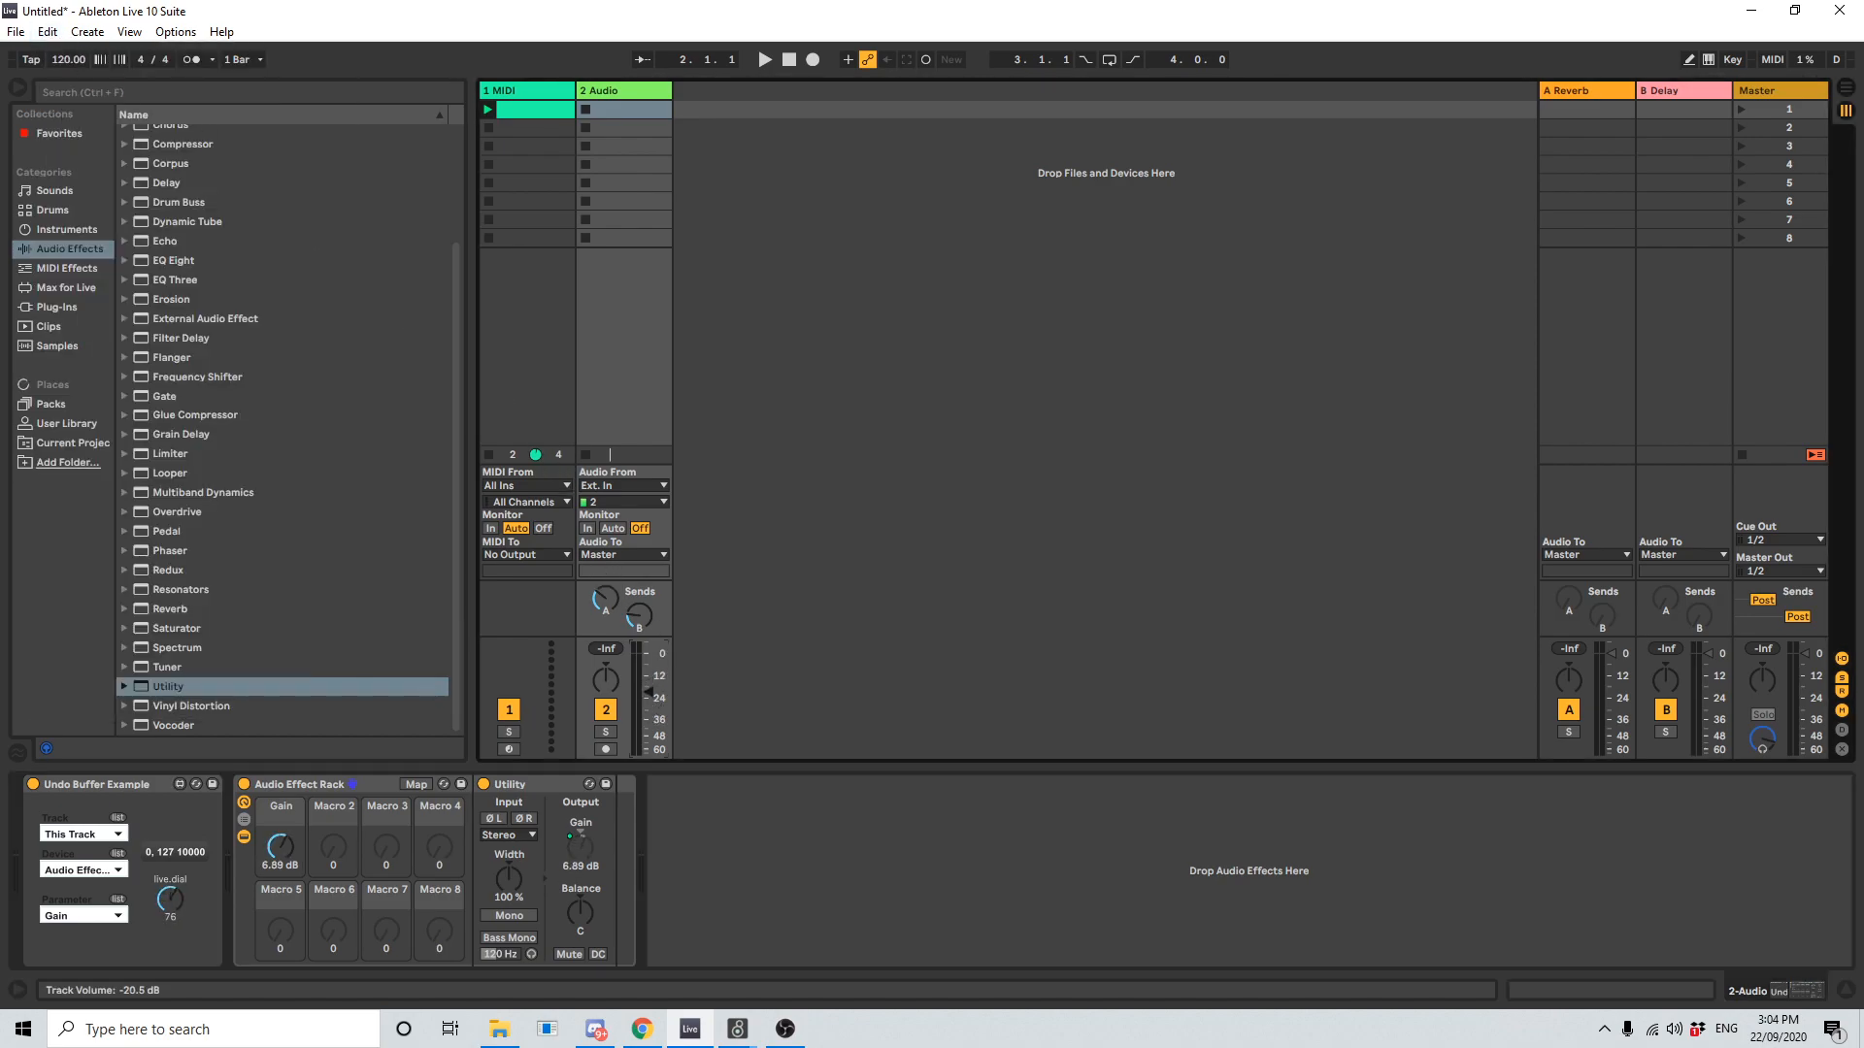
click(46, 31)
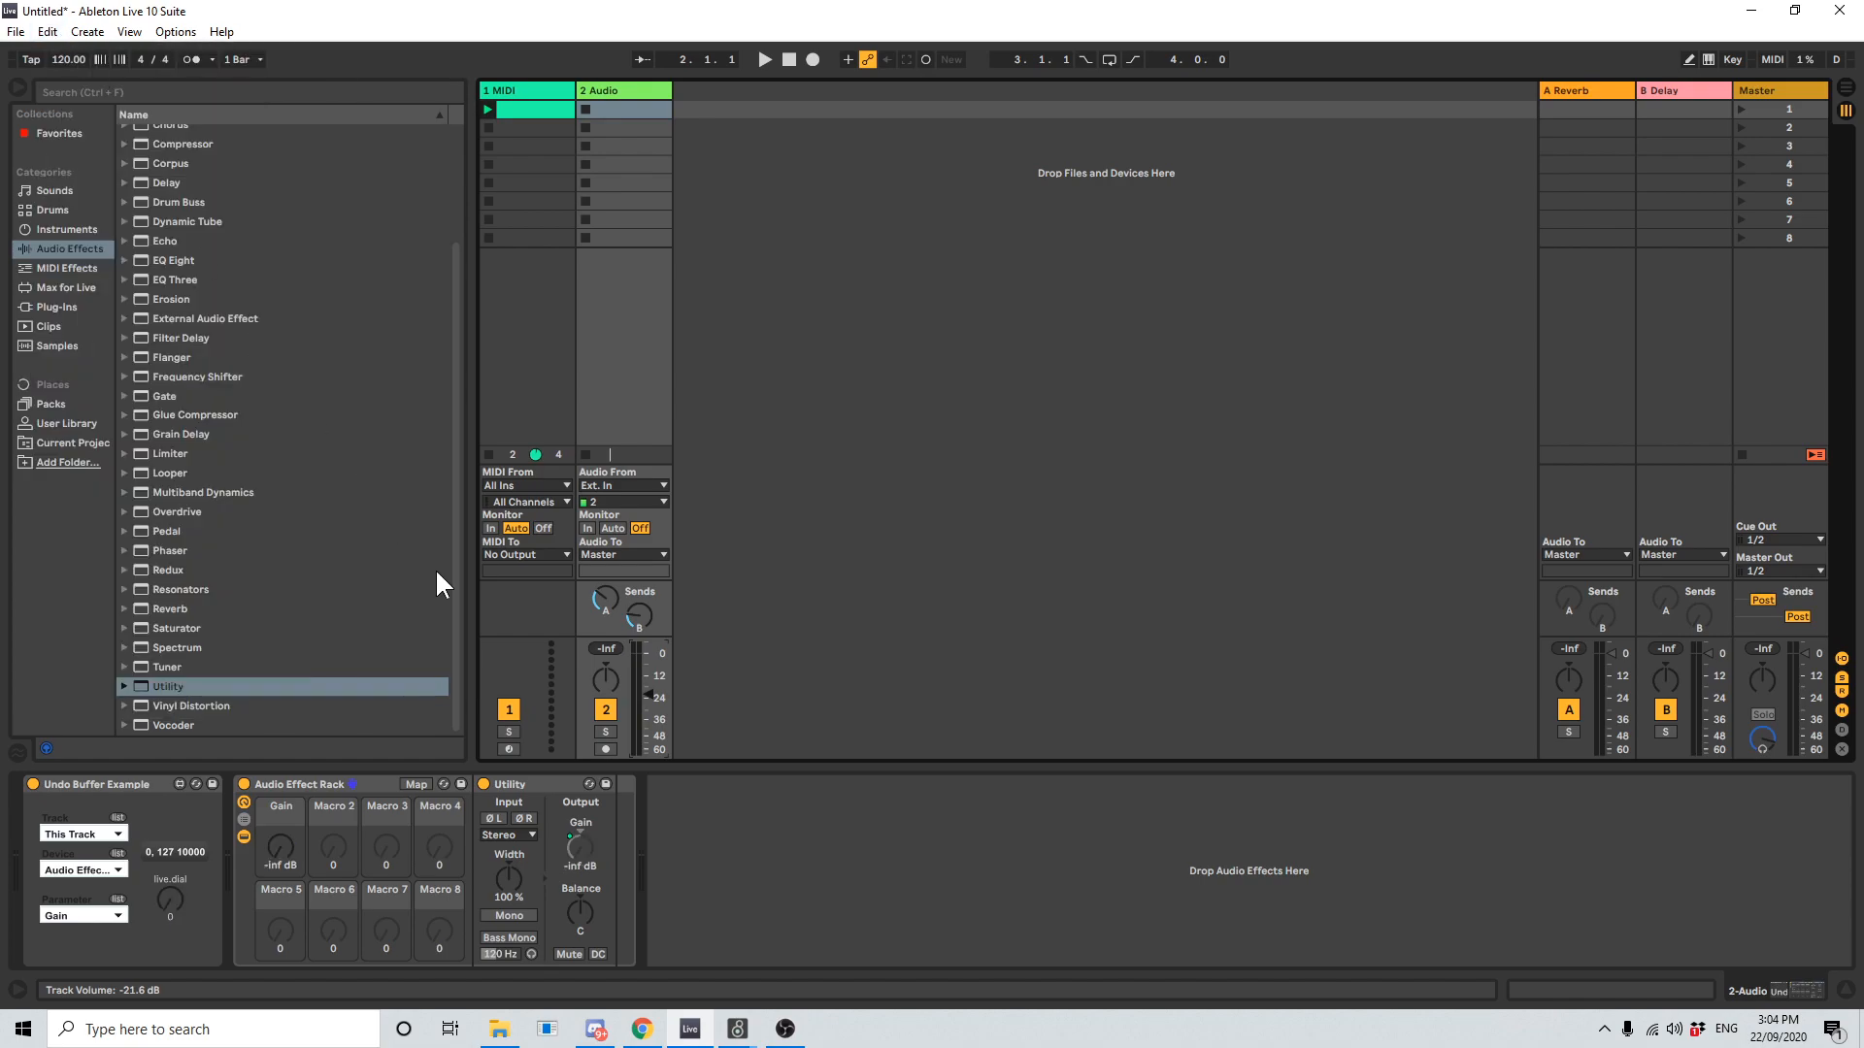
drag(661, 666, 660, 689)
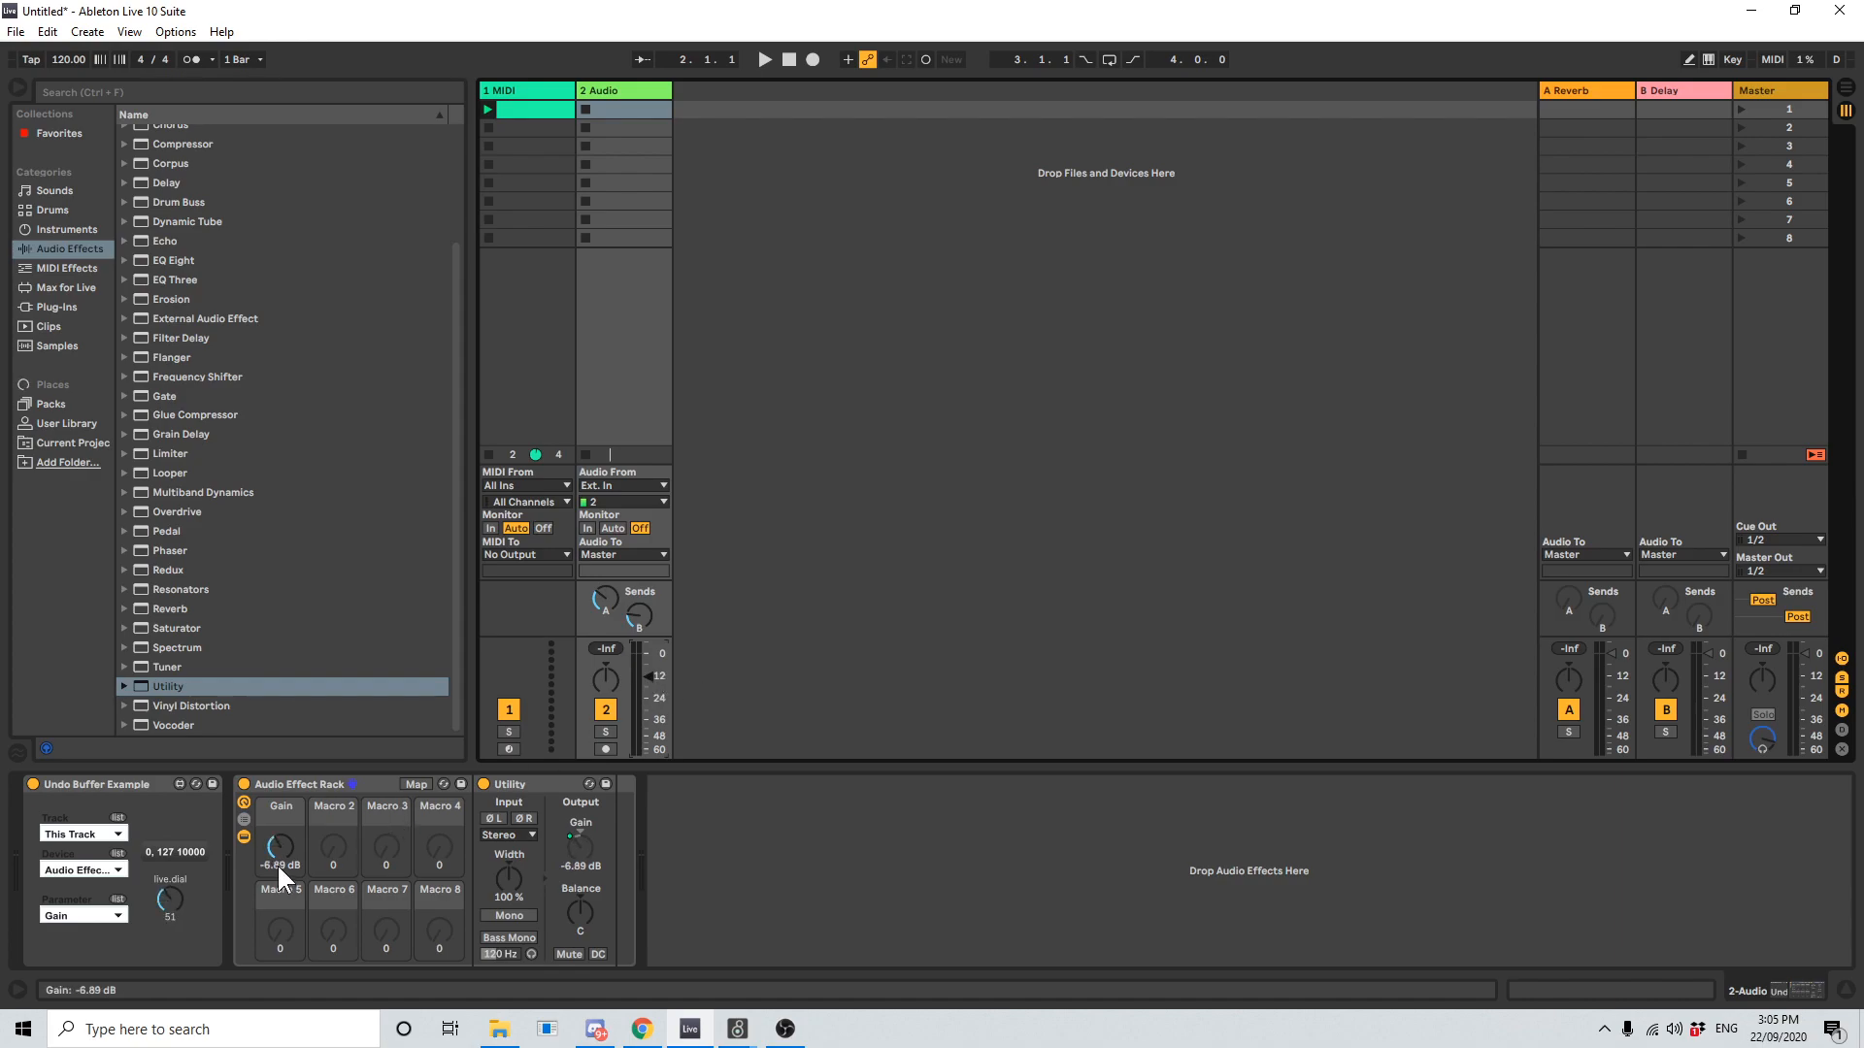
drag(281, 847, 226, 858)
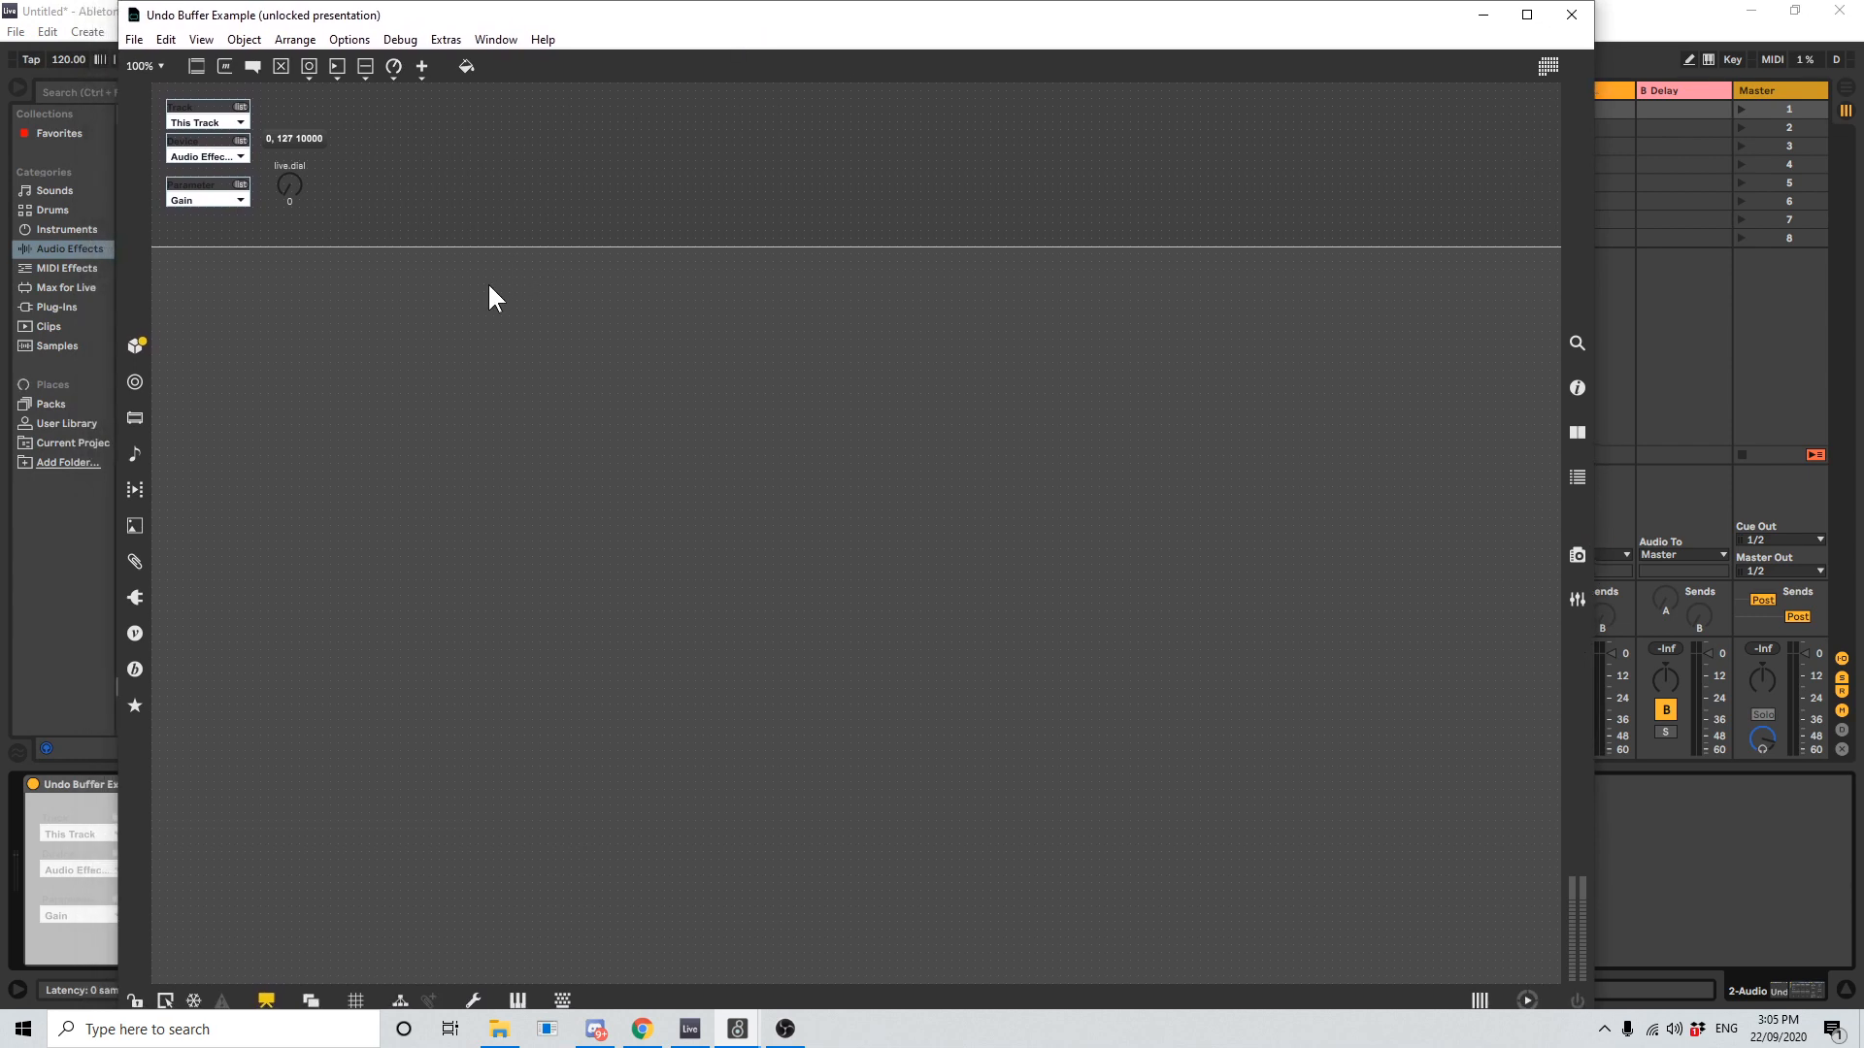
mouse_move(630, 362)
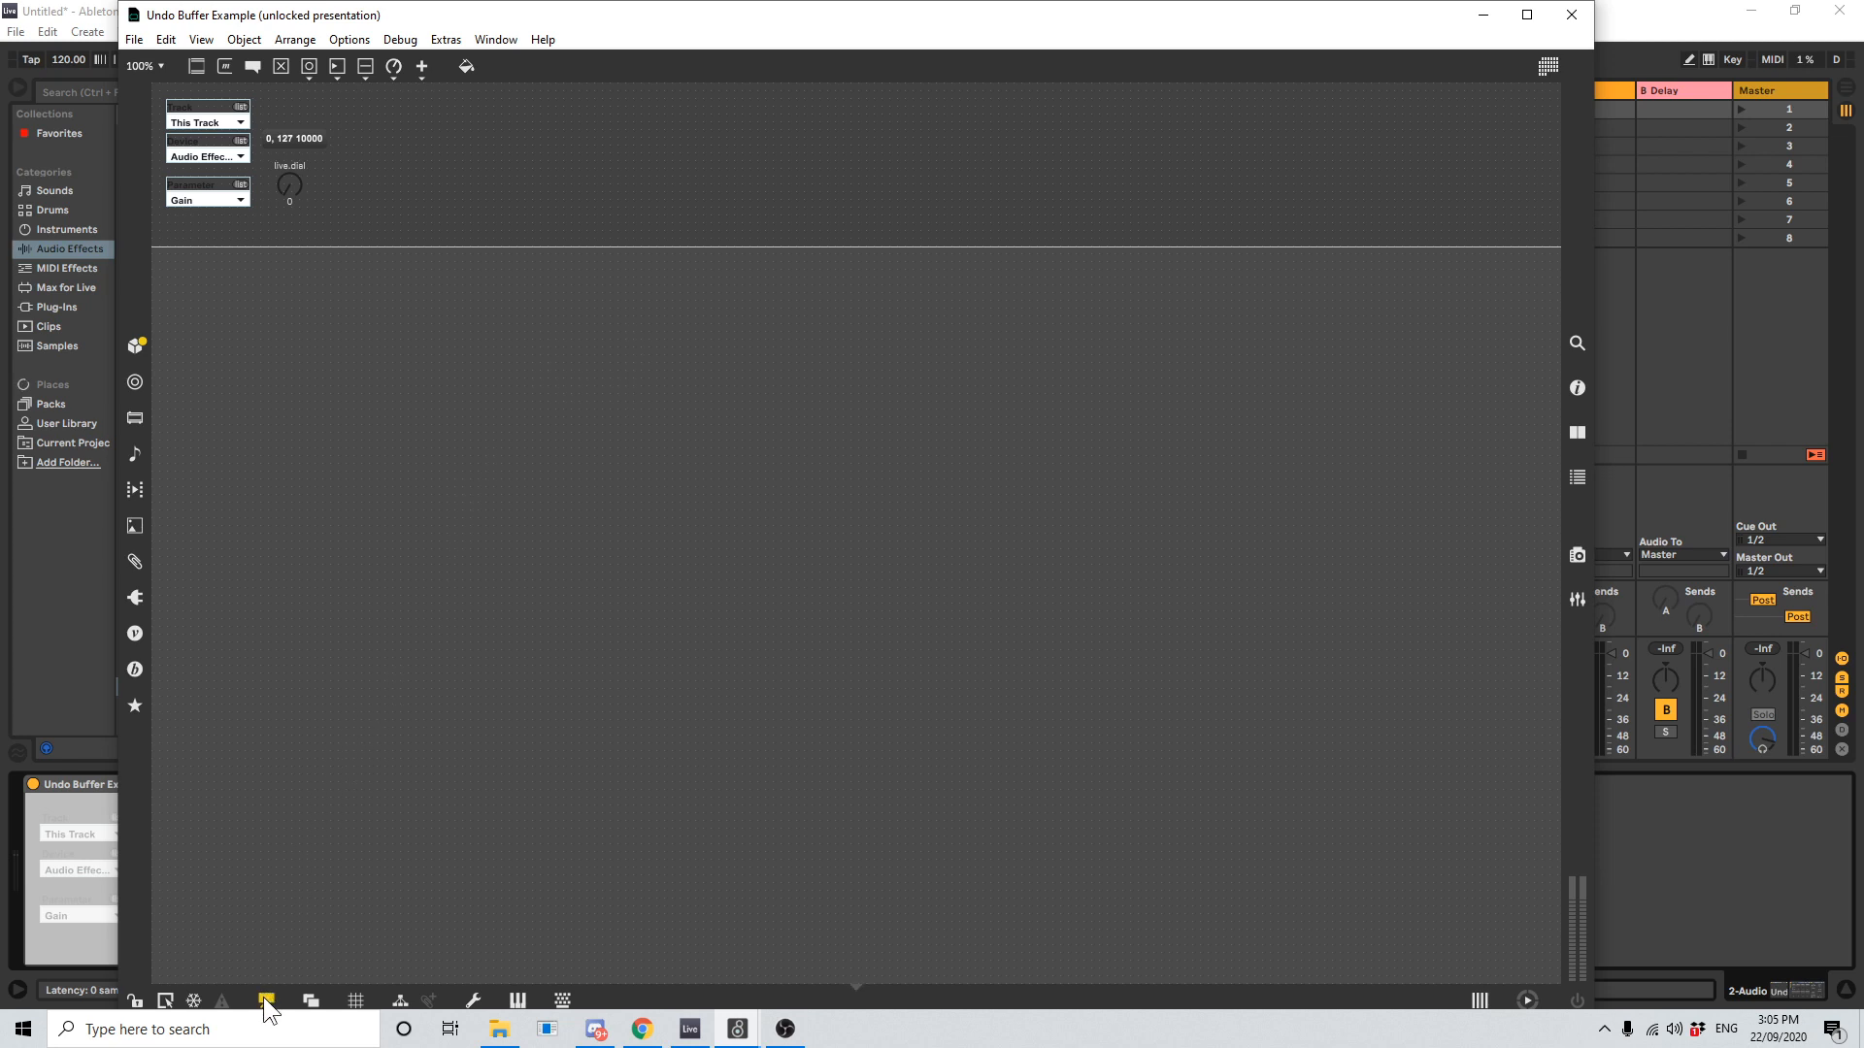
- Open Undo Buffer Example in Max and turn off Presentation Mode to reveal the patch
click(265, 999)
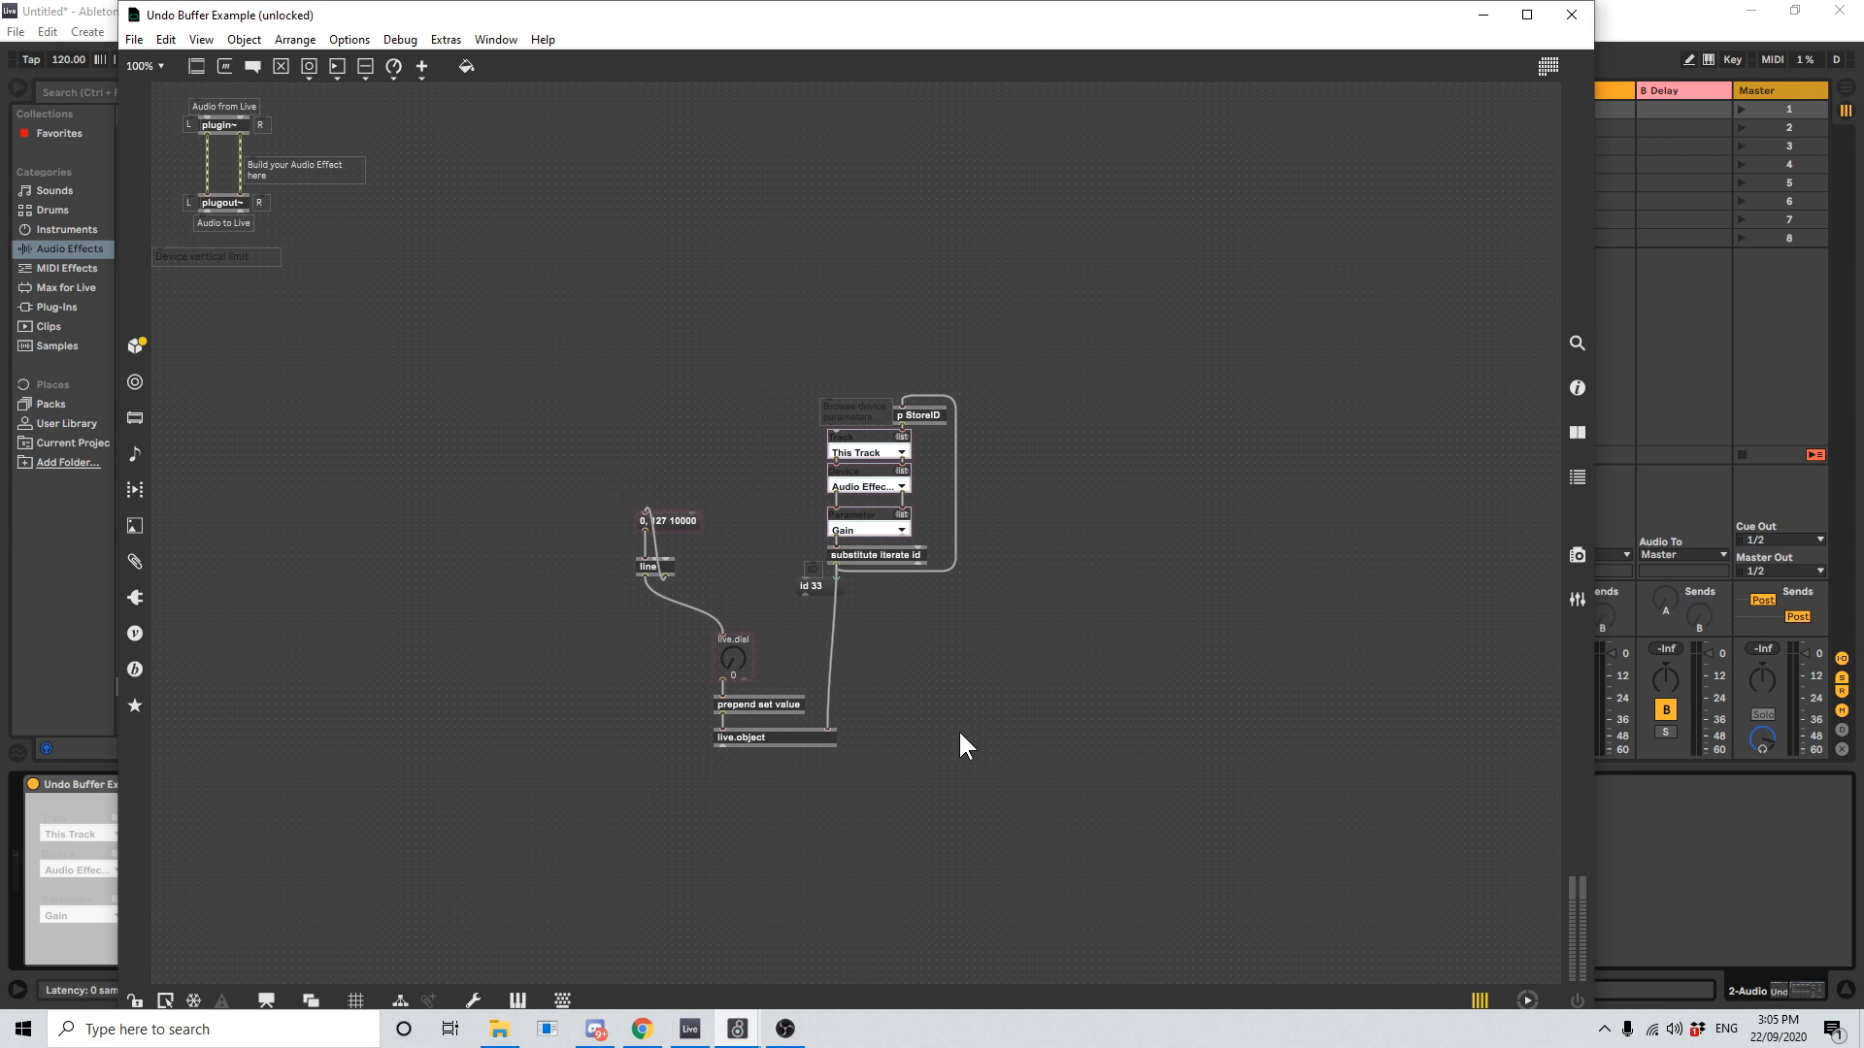
click(773, 736)
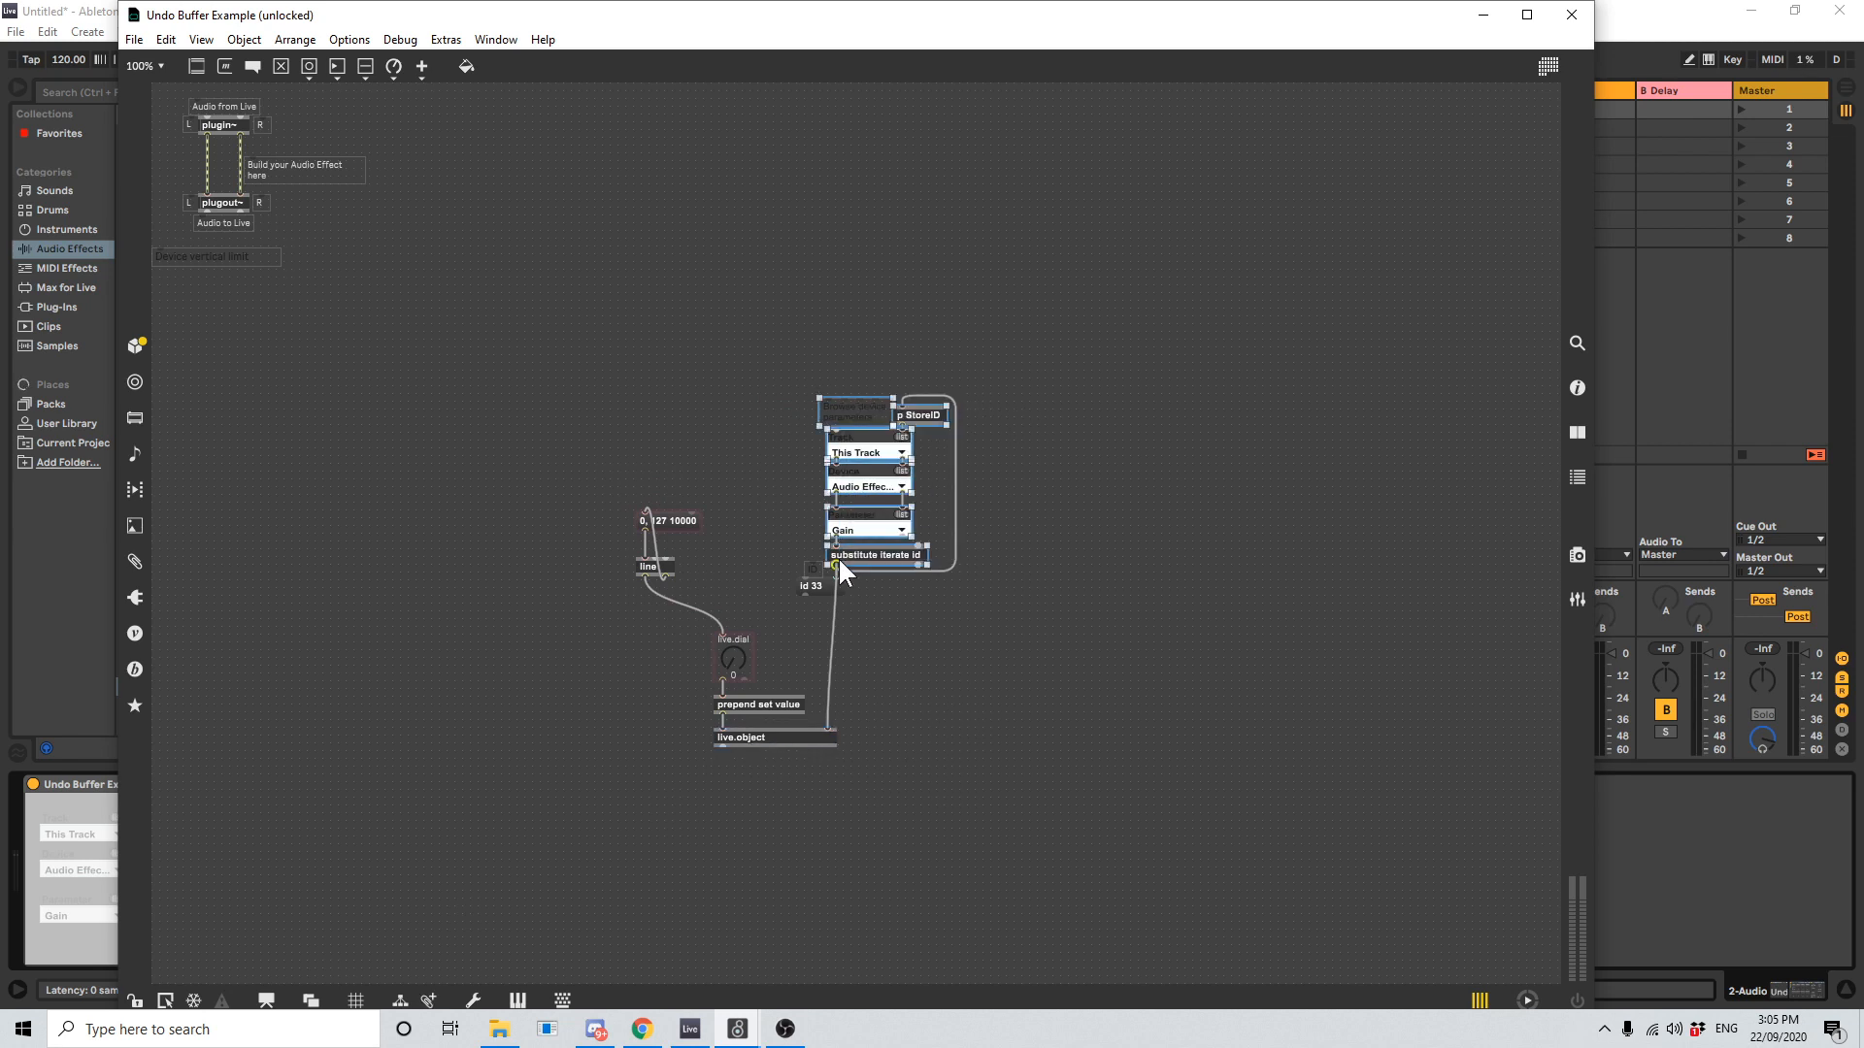
mouse_move(1032, 518)
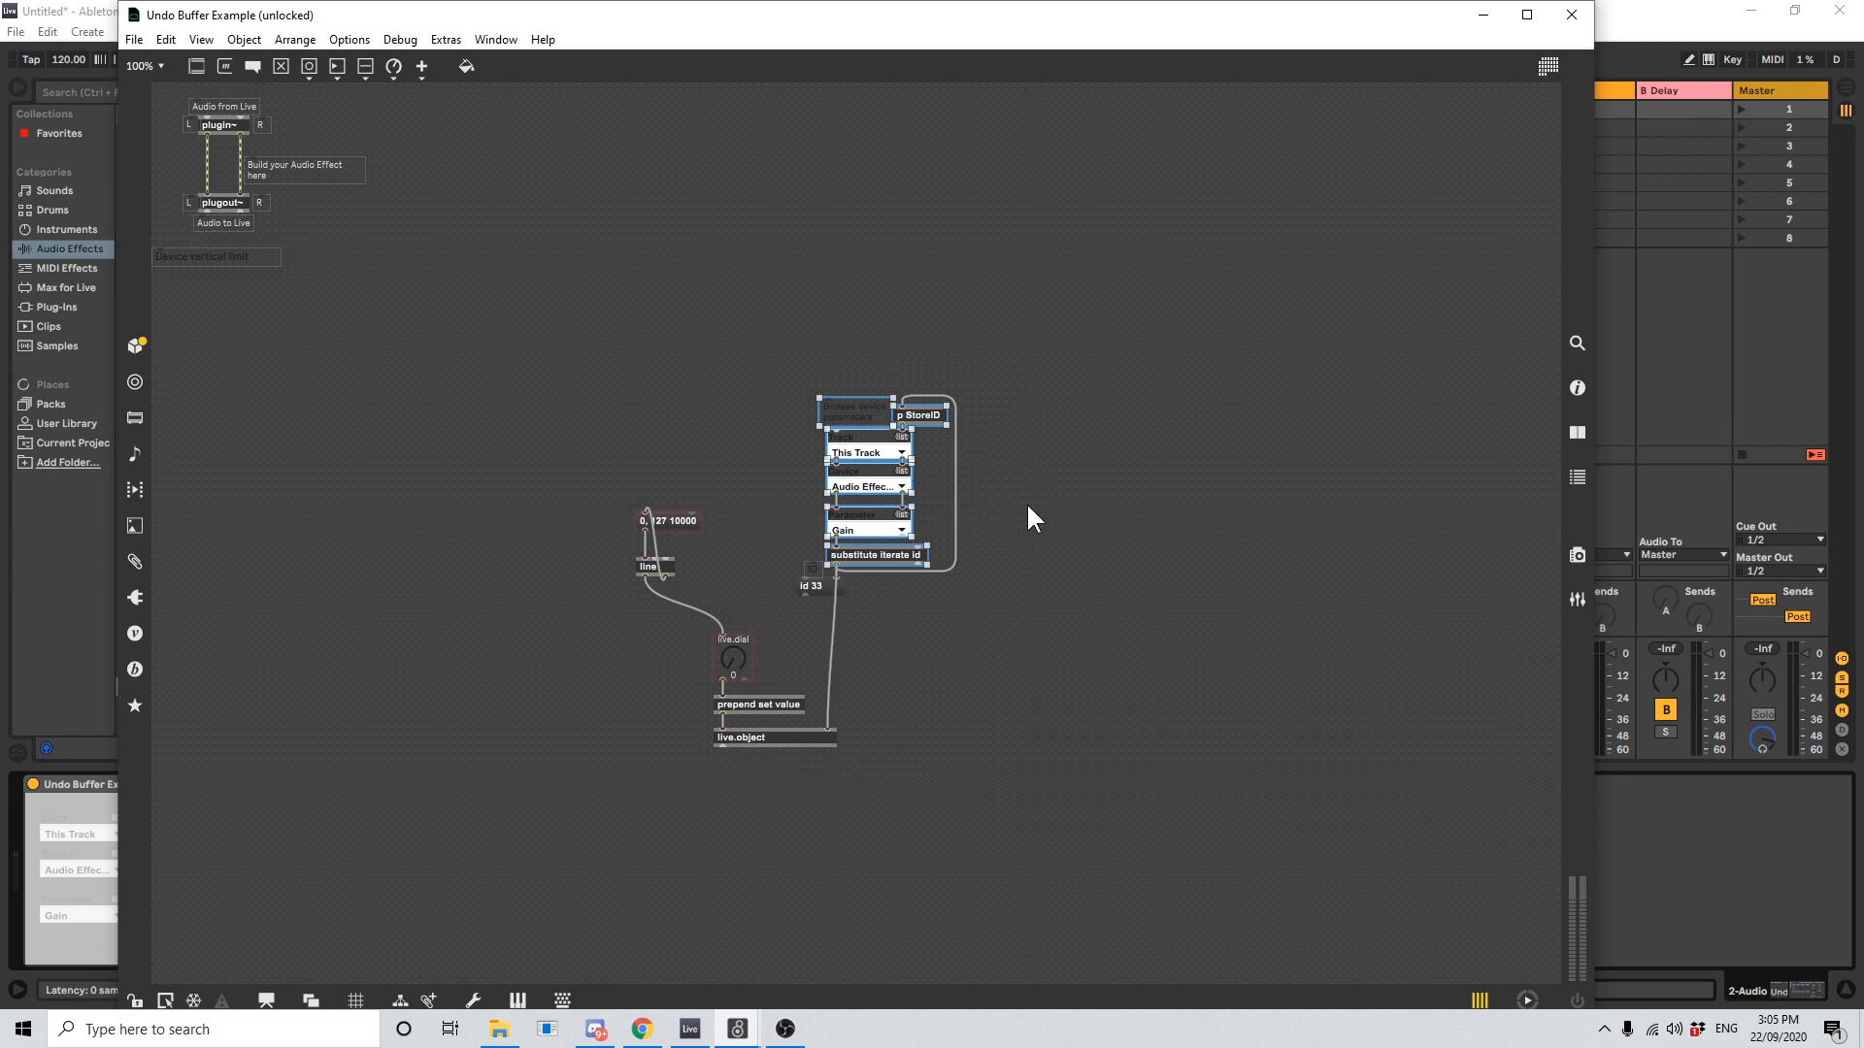
mouse_move(979, 719)
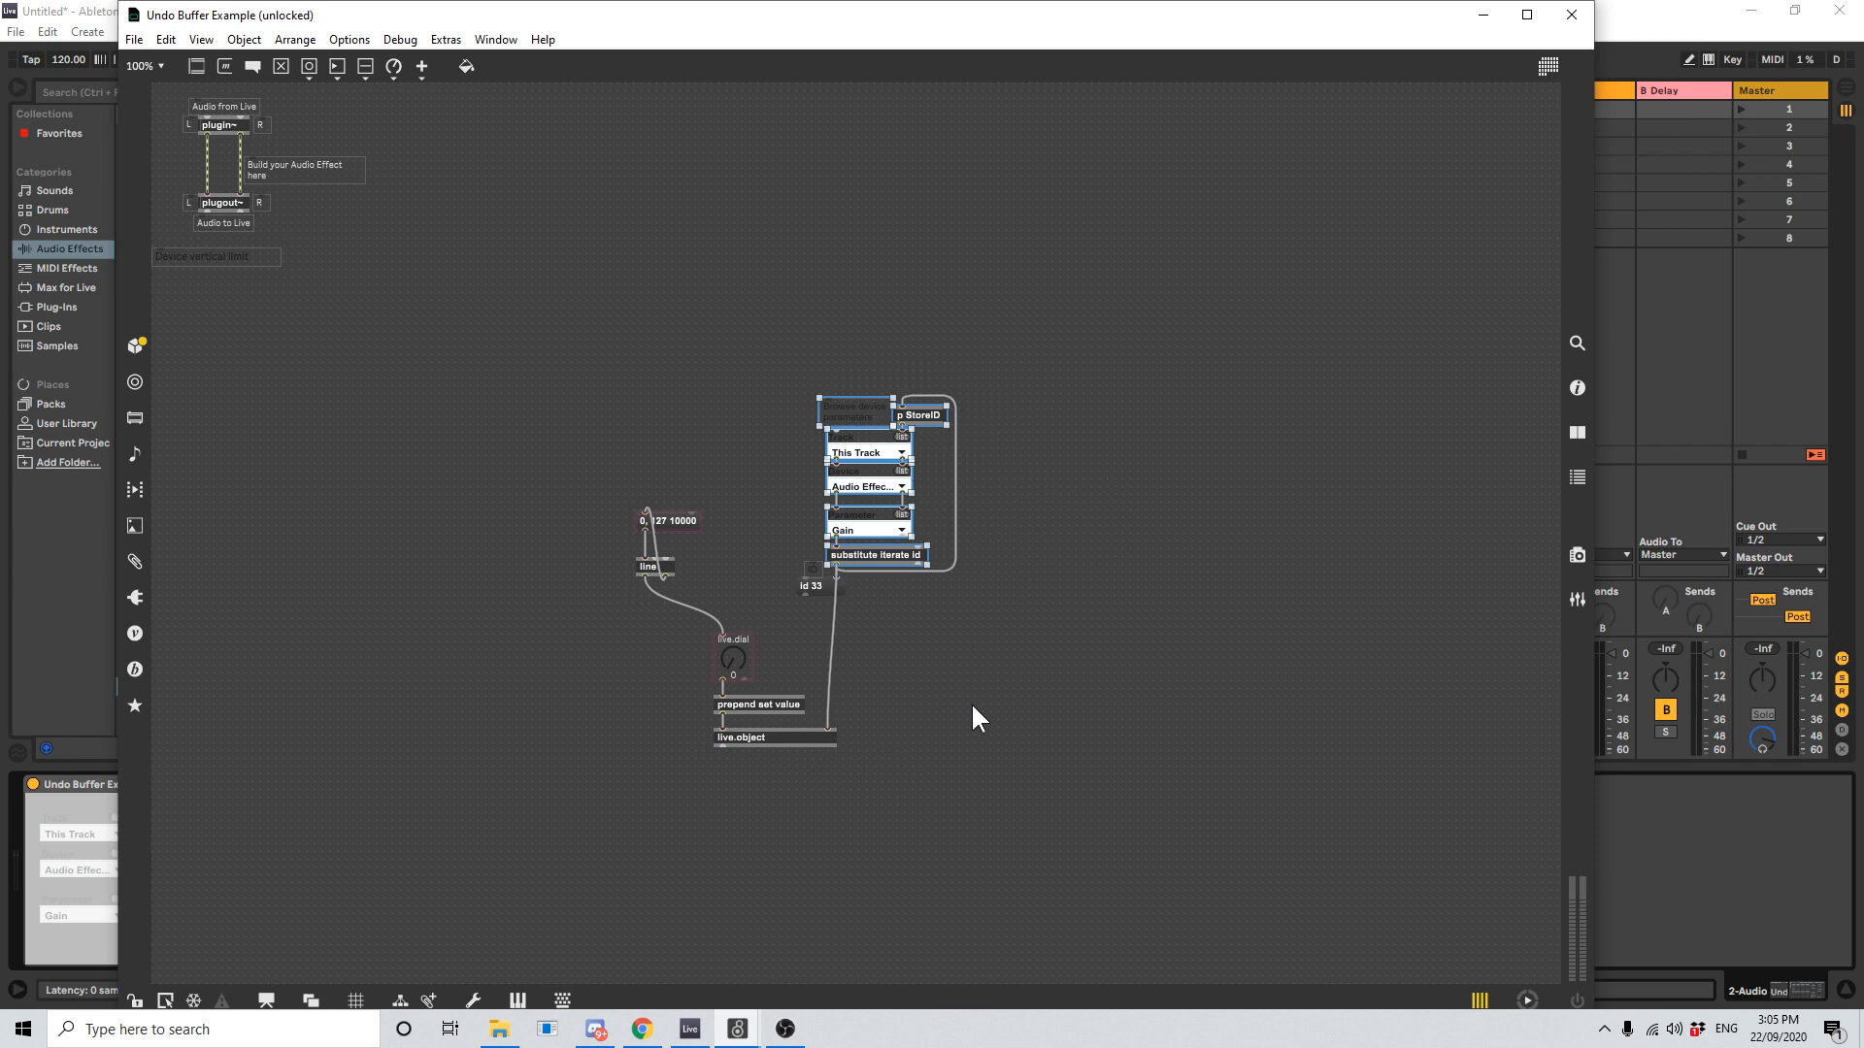
mouse_move(805, 810)
text(live.remote~)
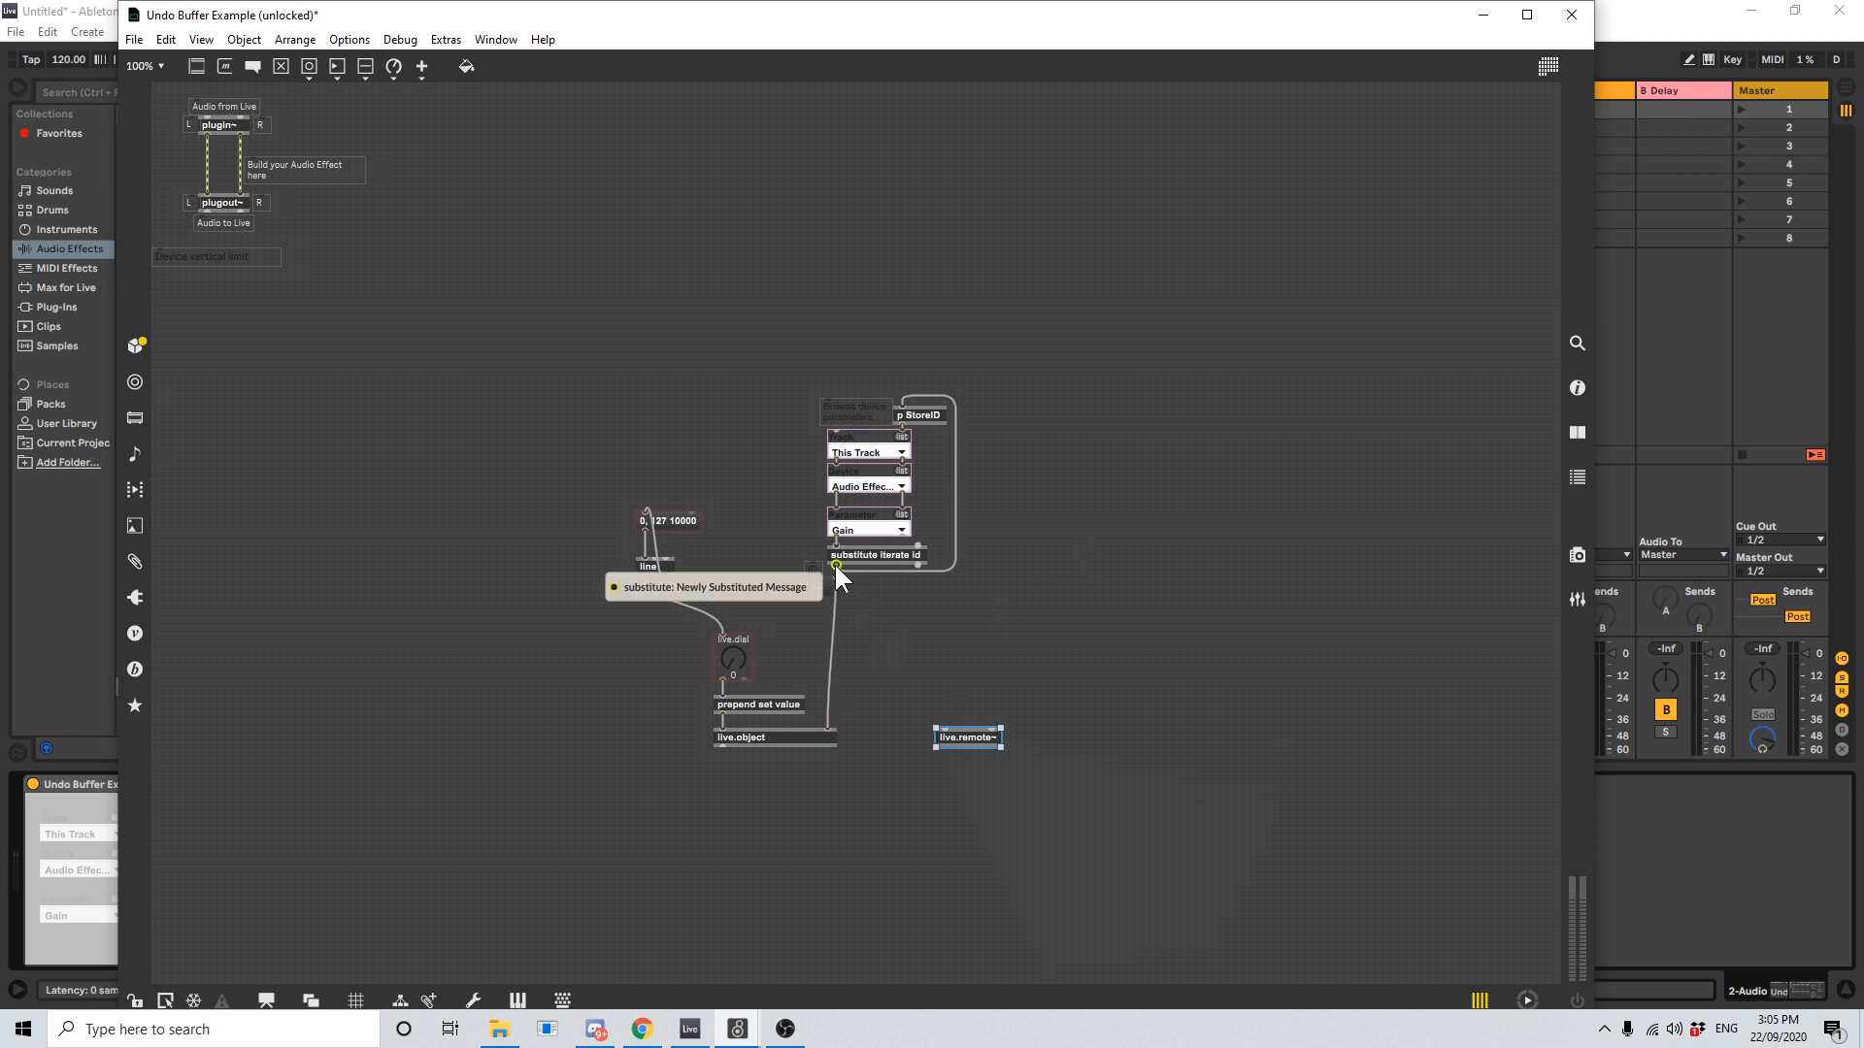
- Wire the iterate id outlet into a new live.remote~ object's right inlet
click(838, 570)
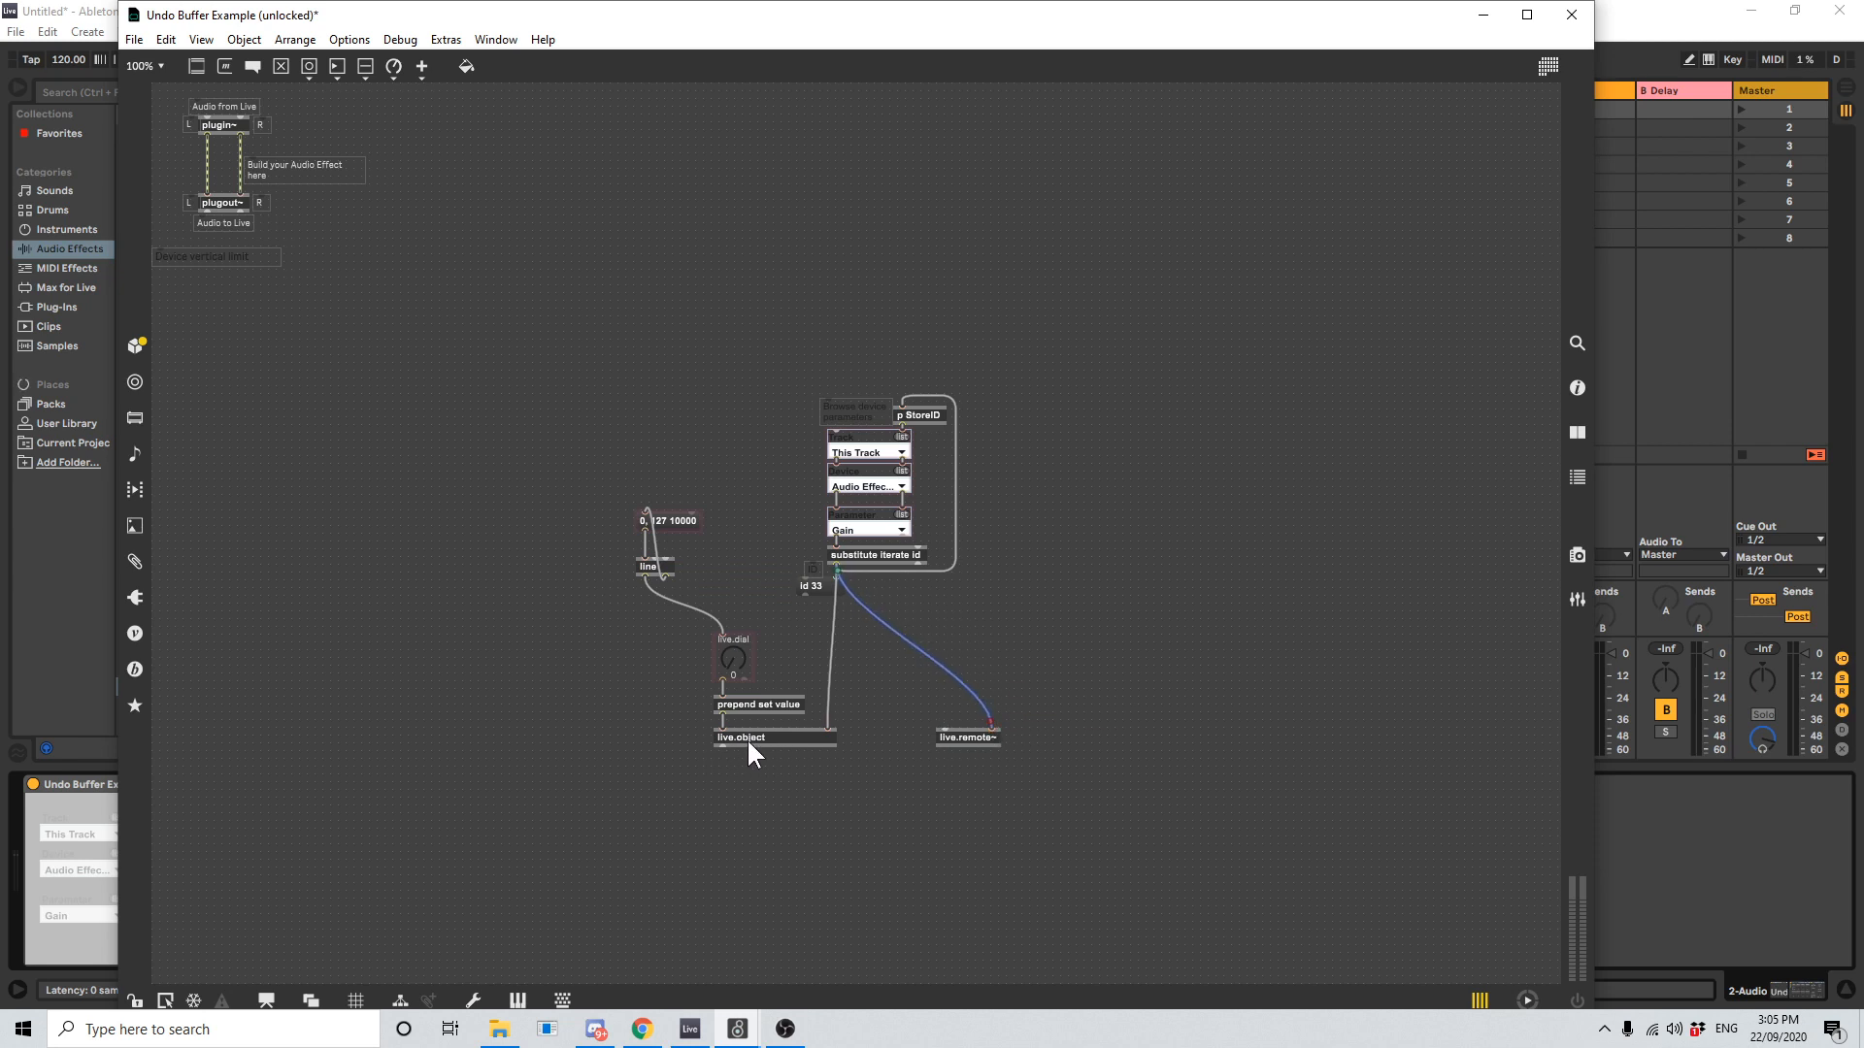
mouse_move(730, 688)
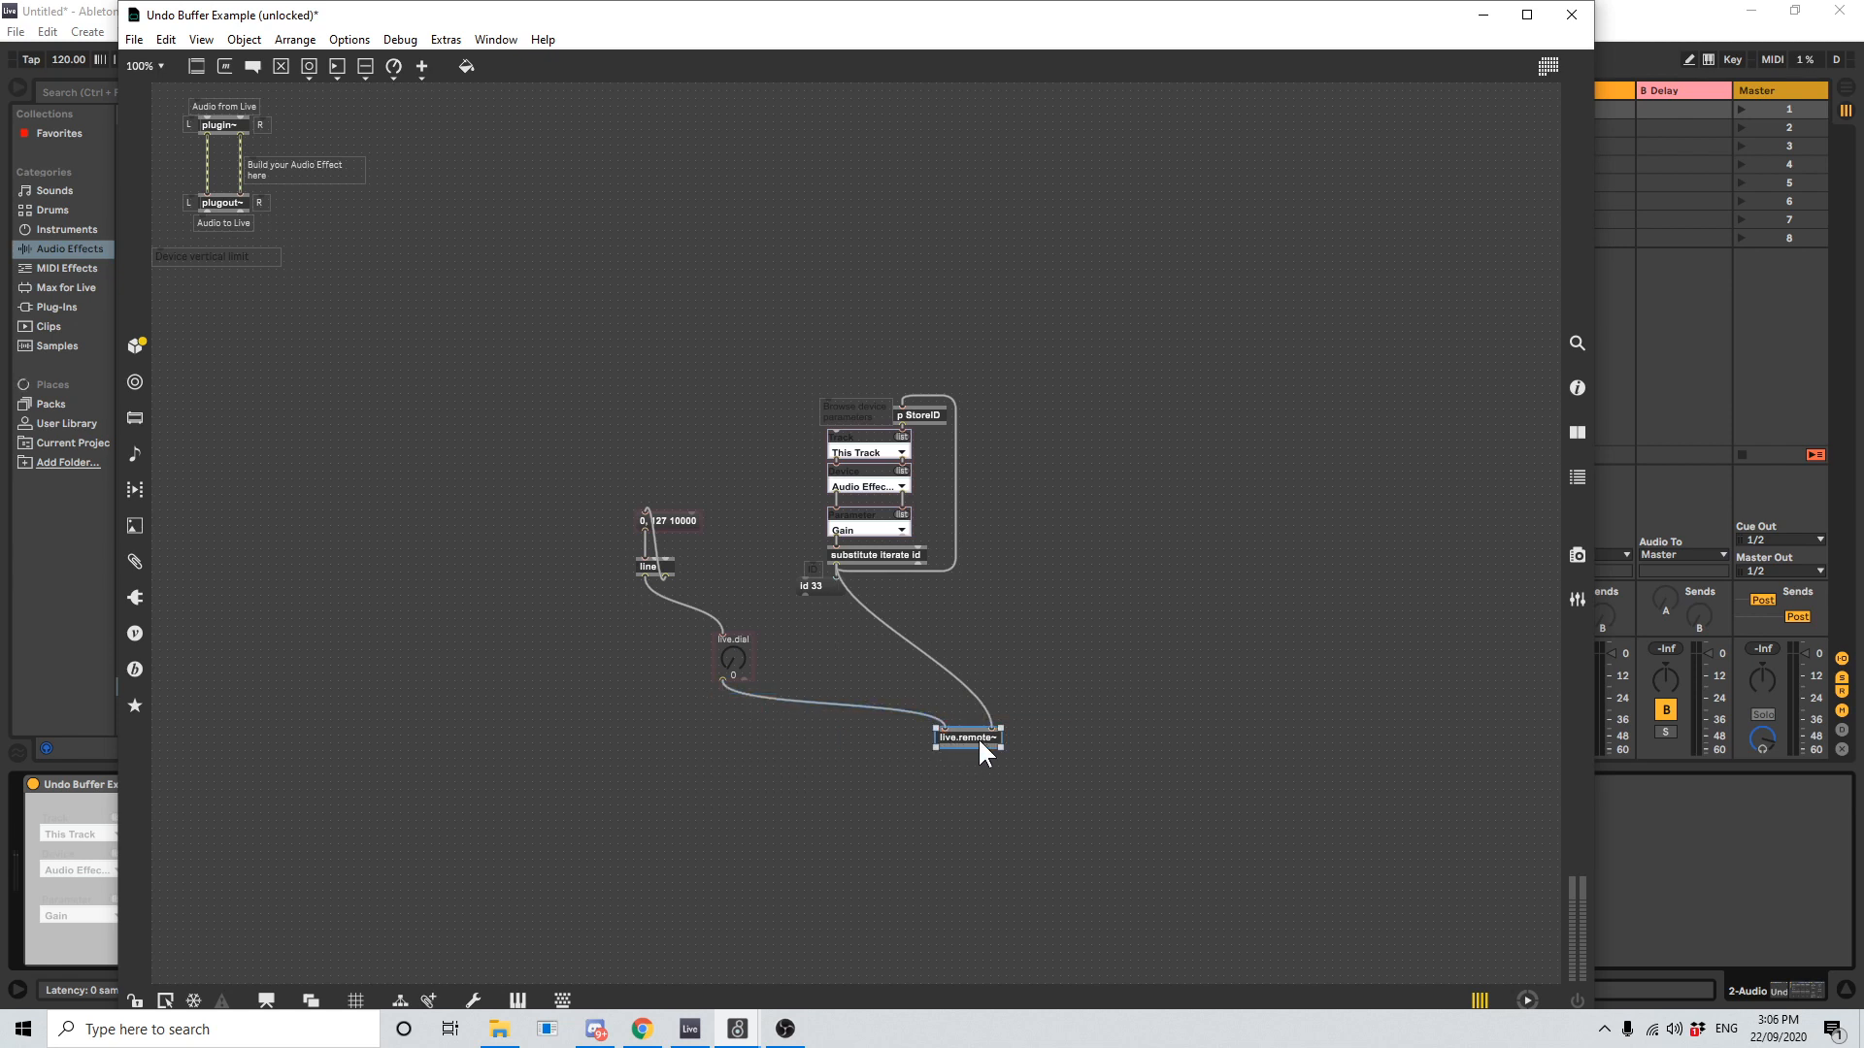
- Drag live.remote~ beneath the dial, replacing the old live.object chain
drag(967, 737, 814, 751)
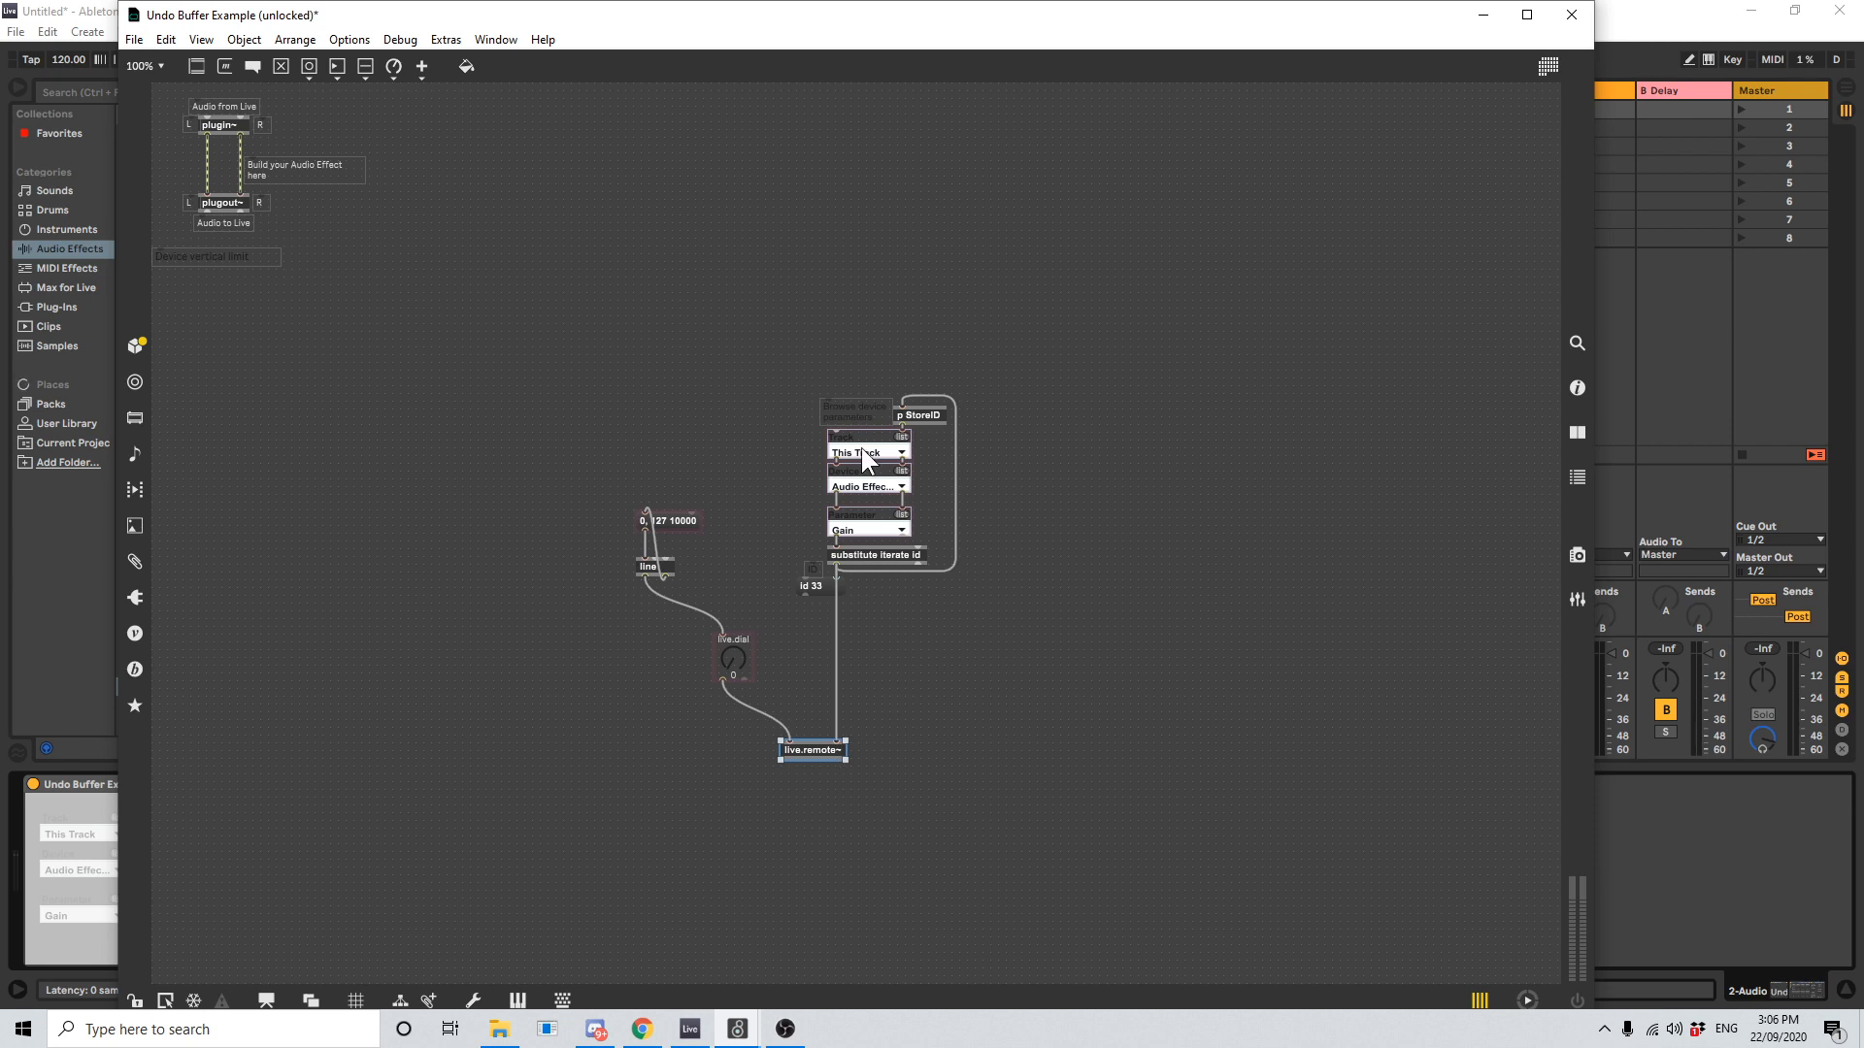
mouse_move(853, 743)
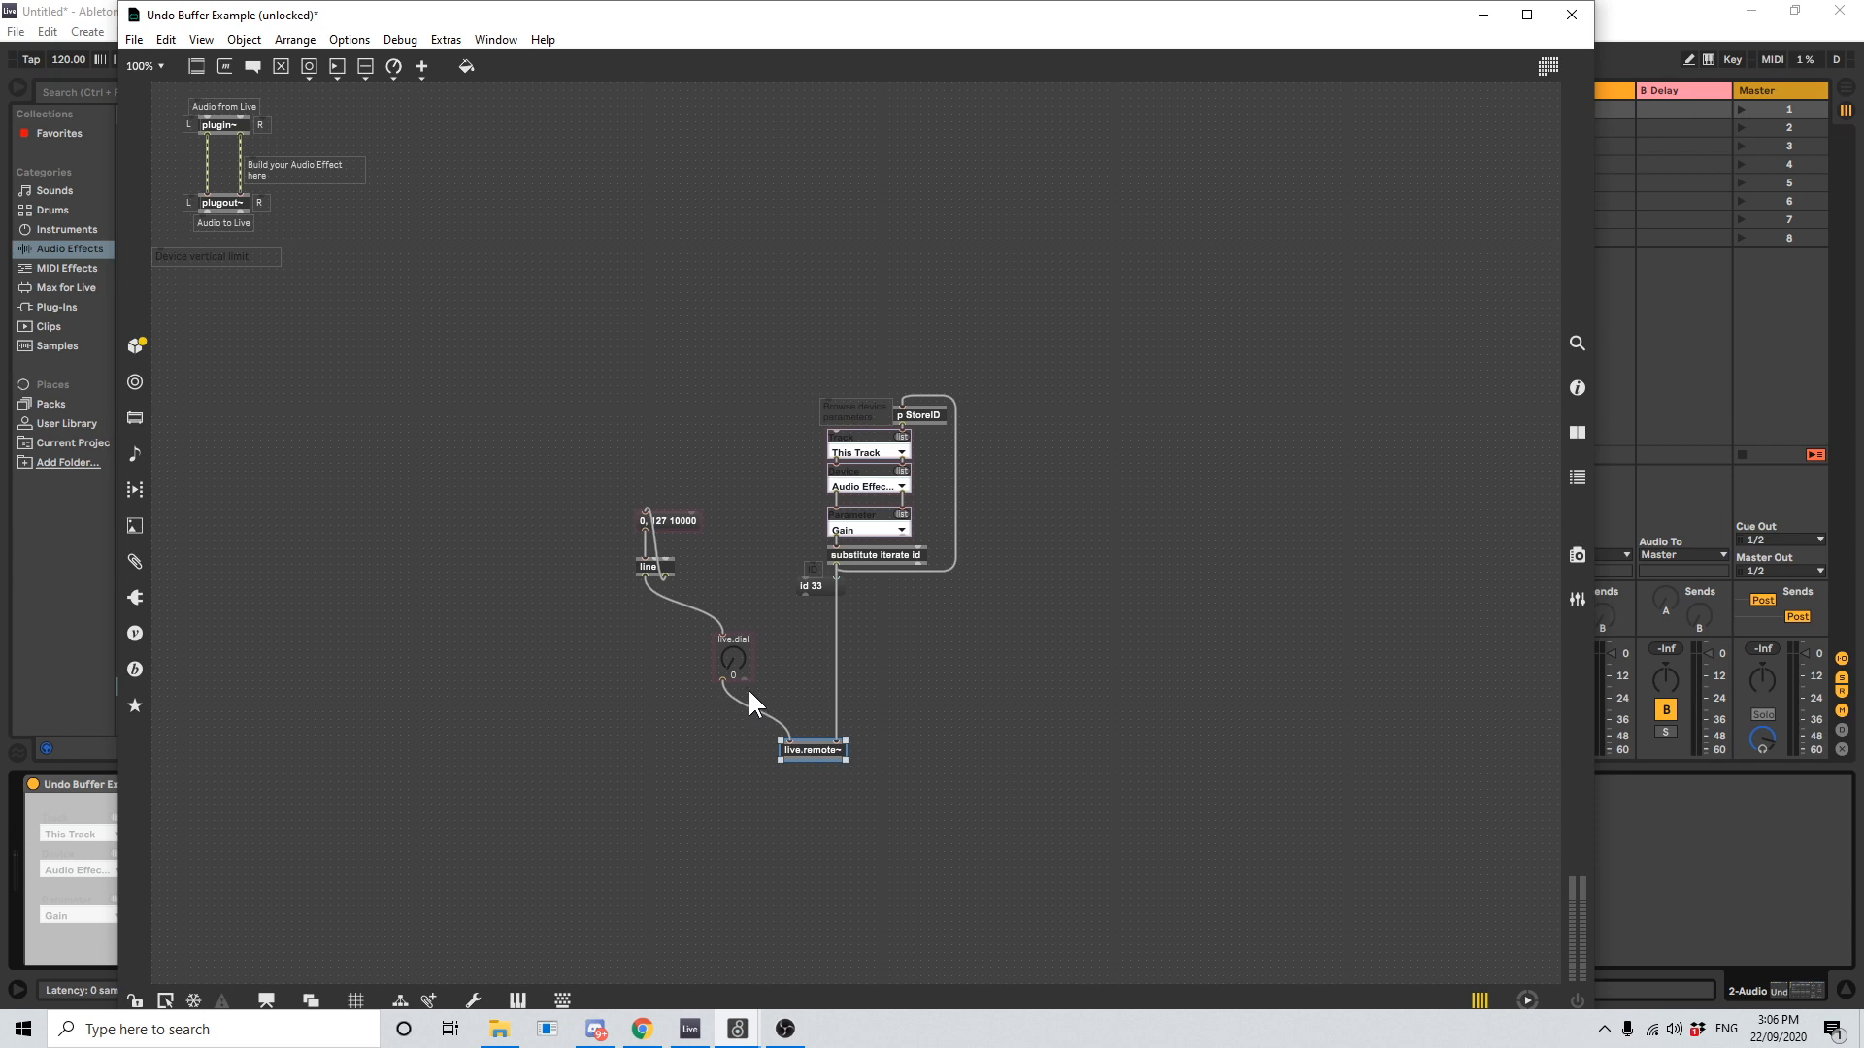
mouse_move(737, 677)
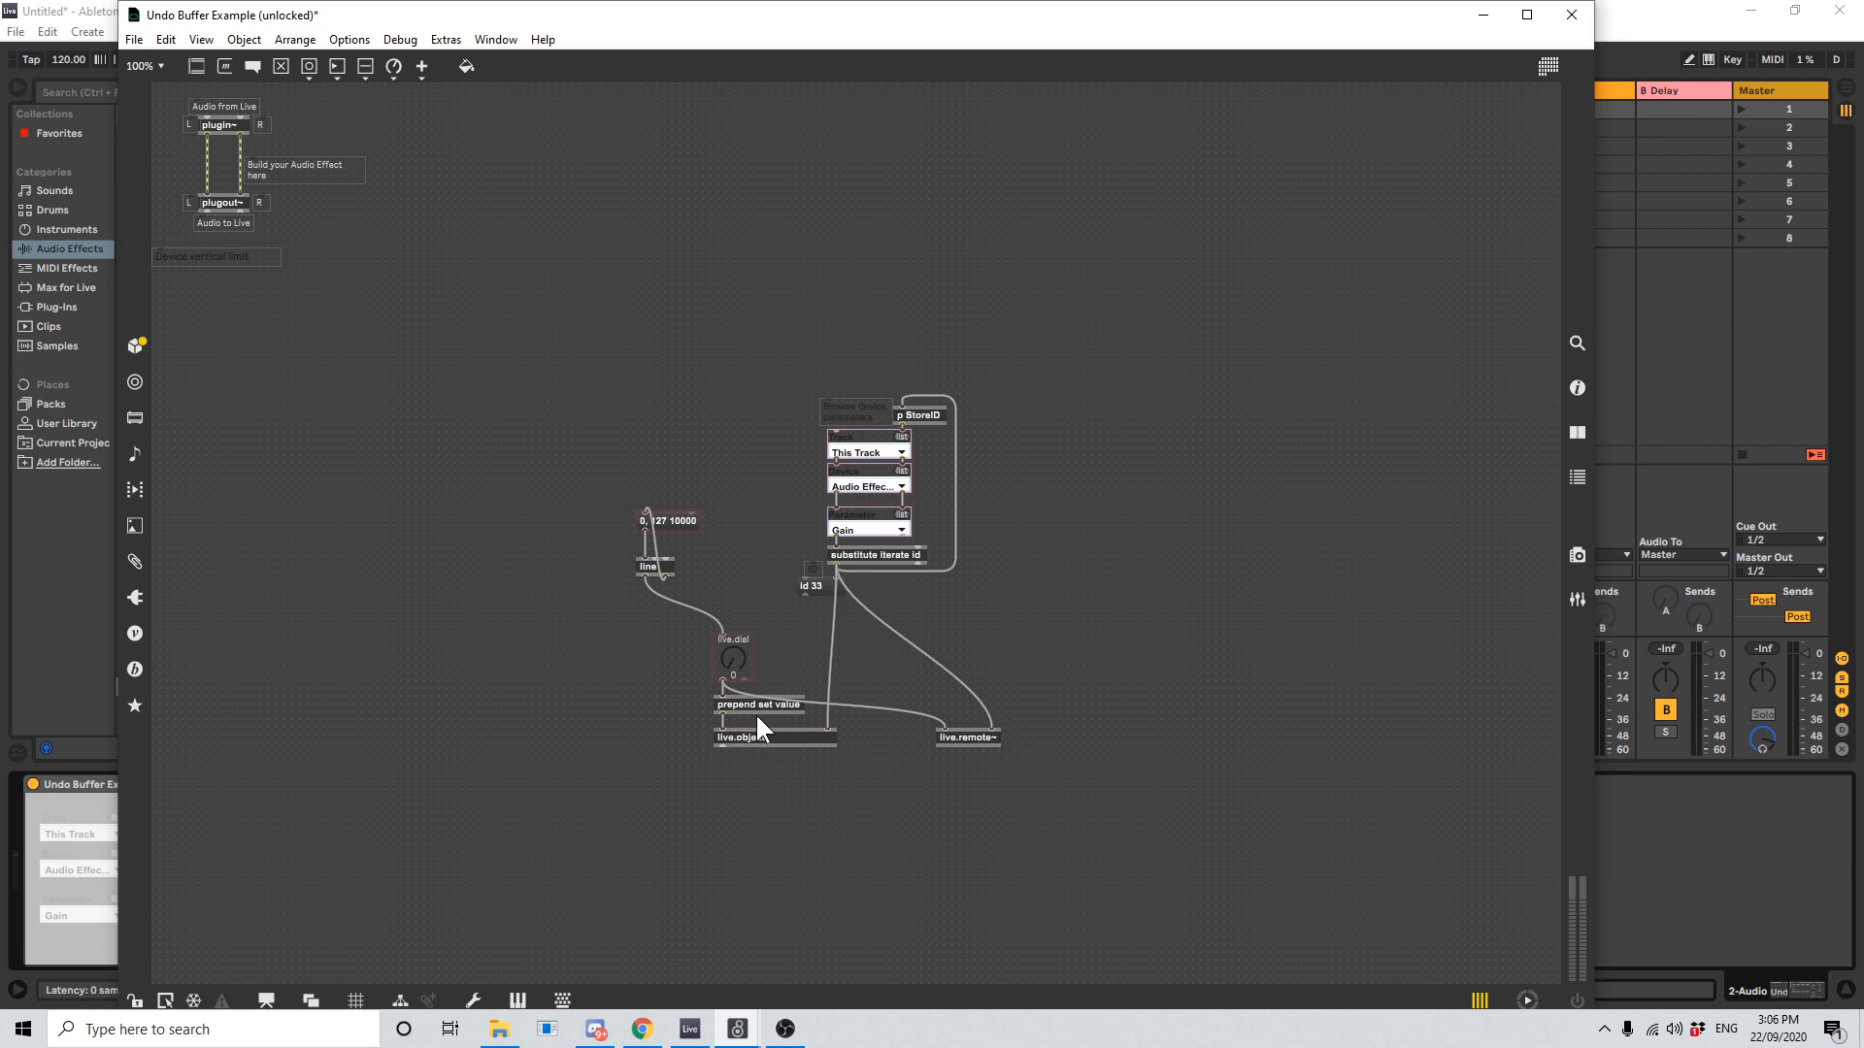
mouse_move(747, 714)
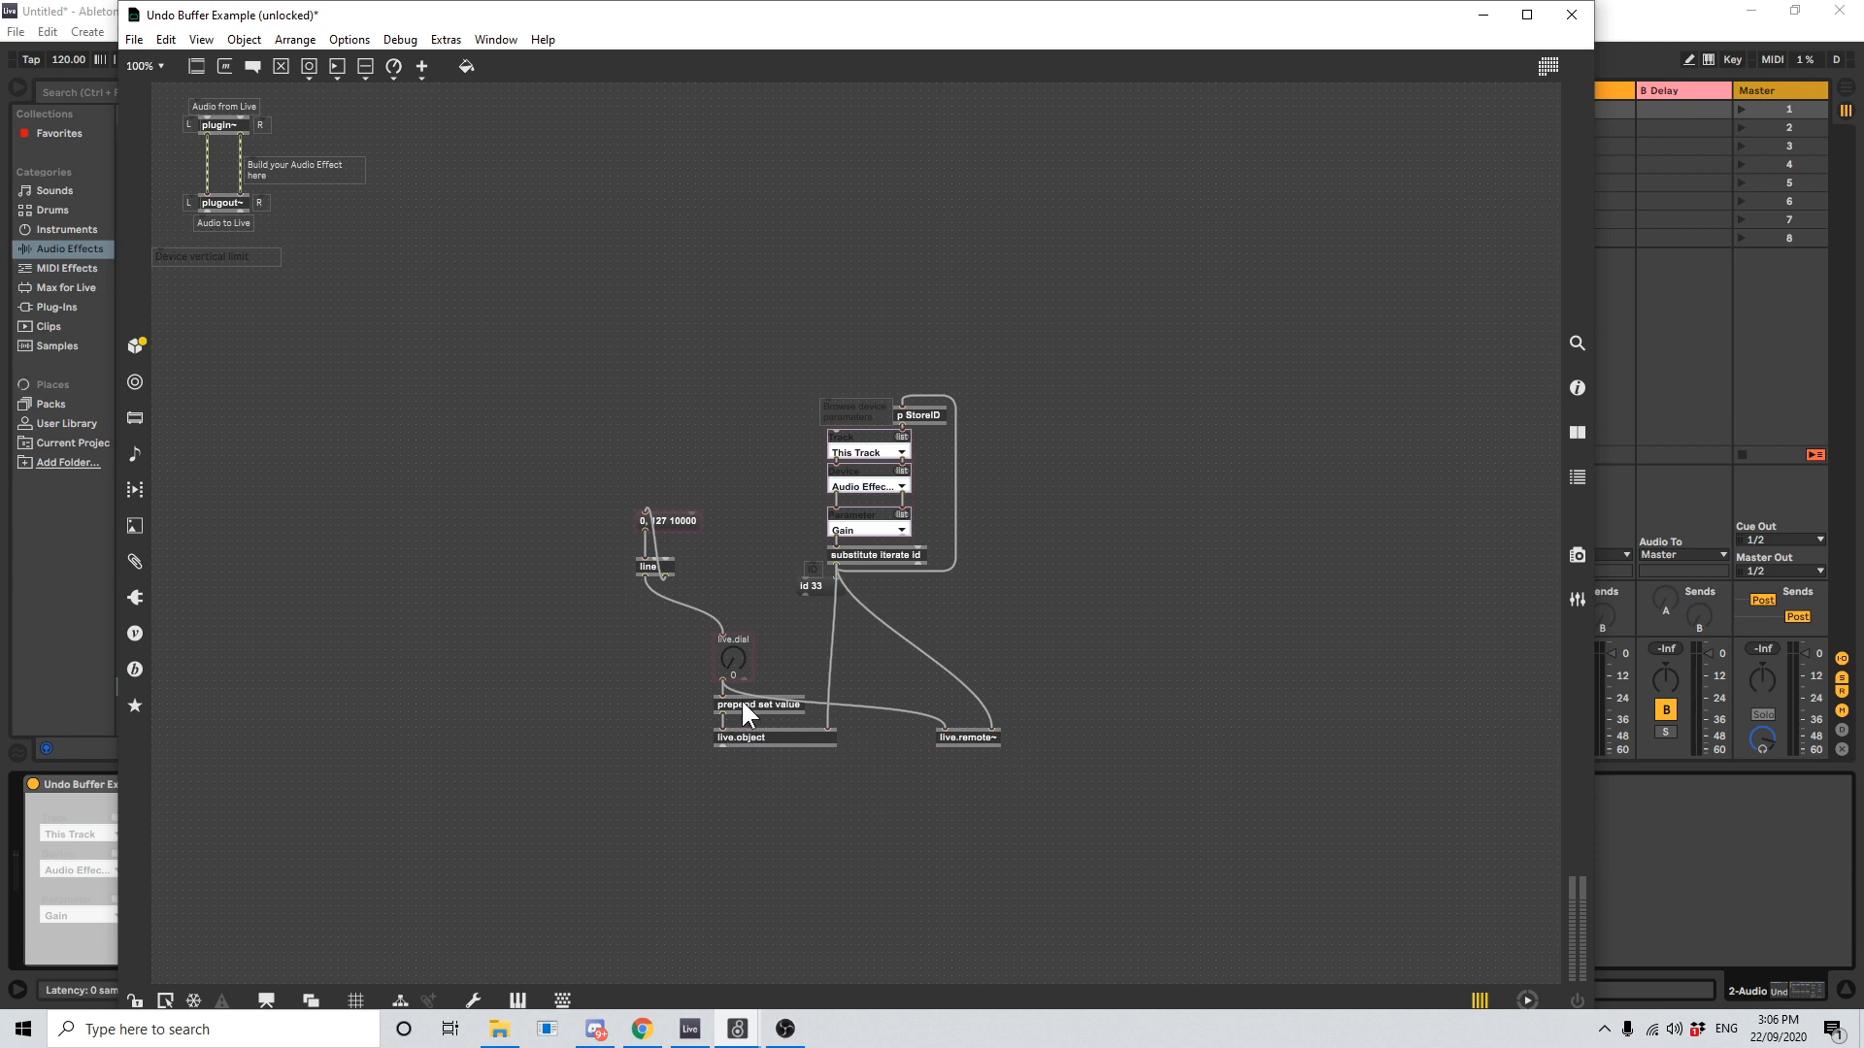
mouse_move(657, 740)
text(set value $1)
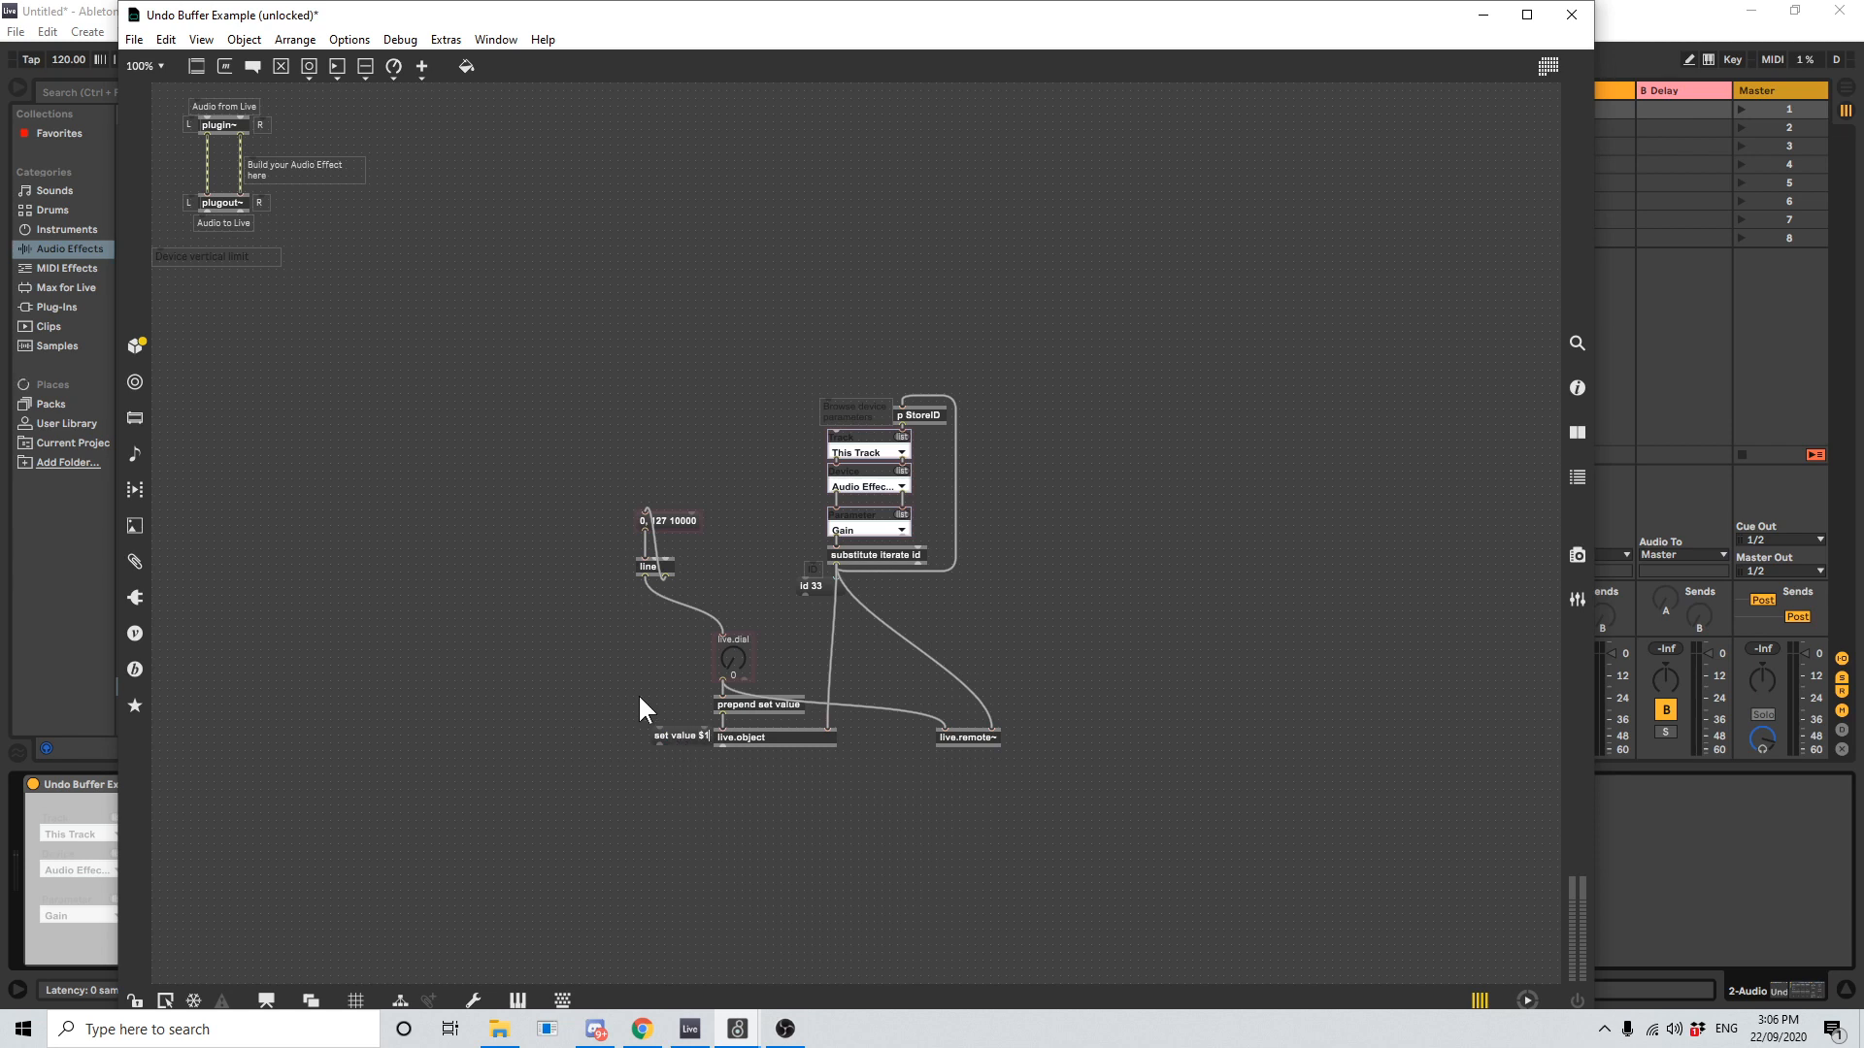
mouse_move(668, 710)
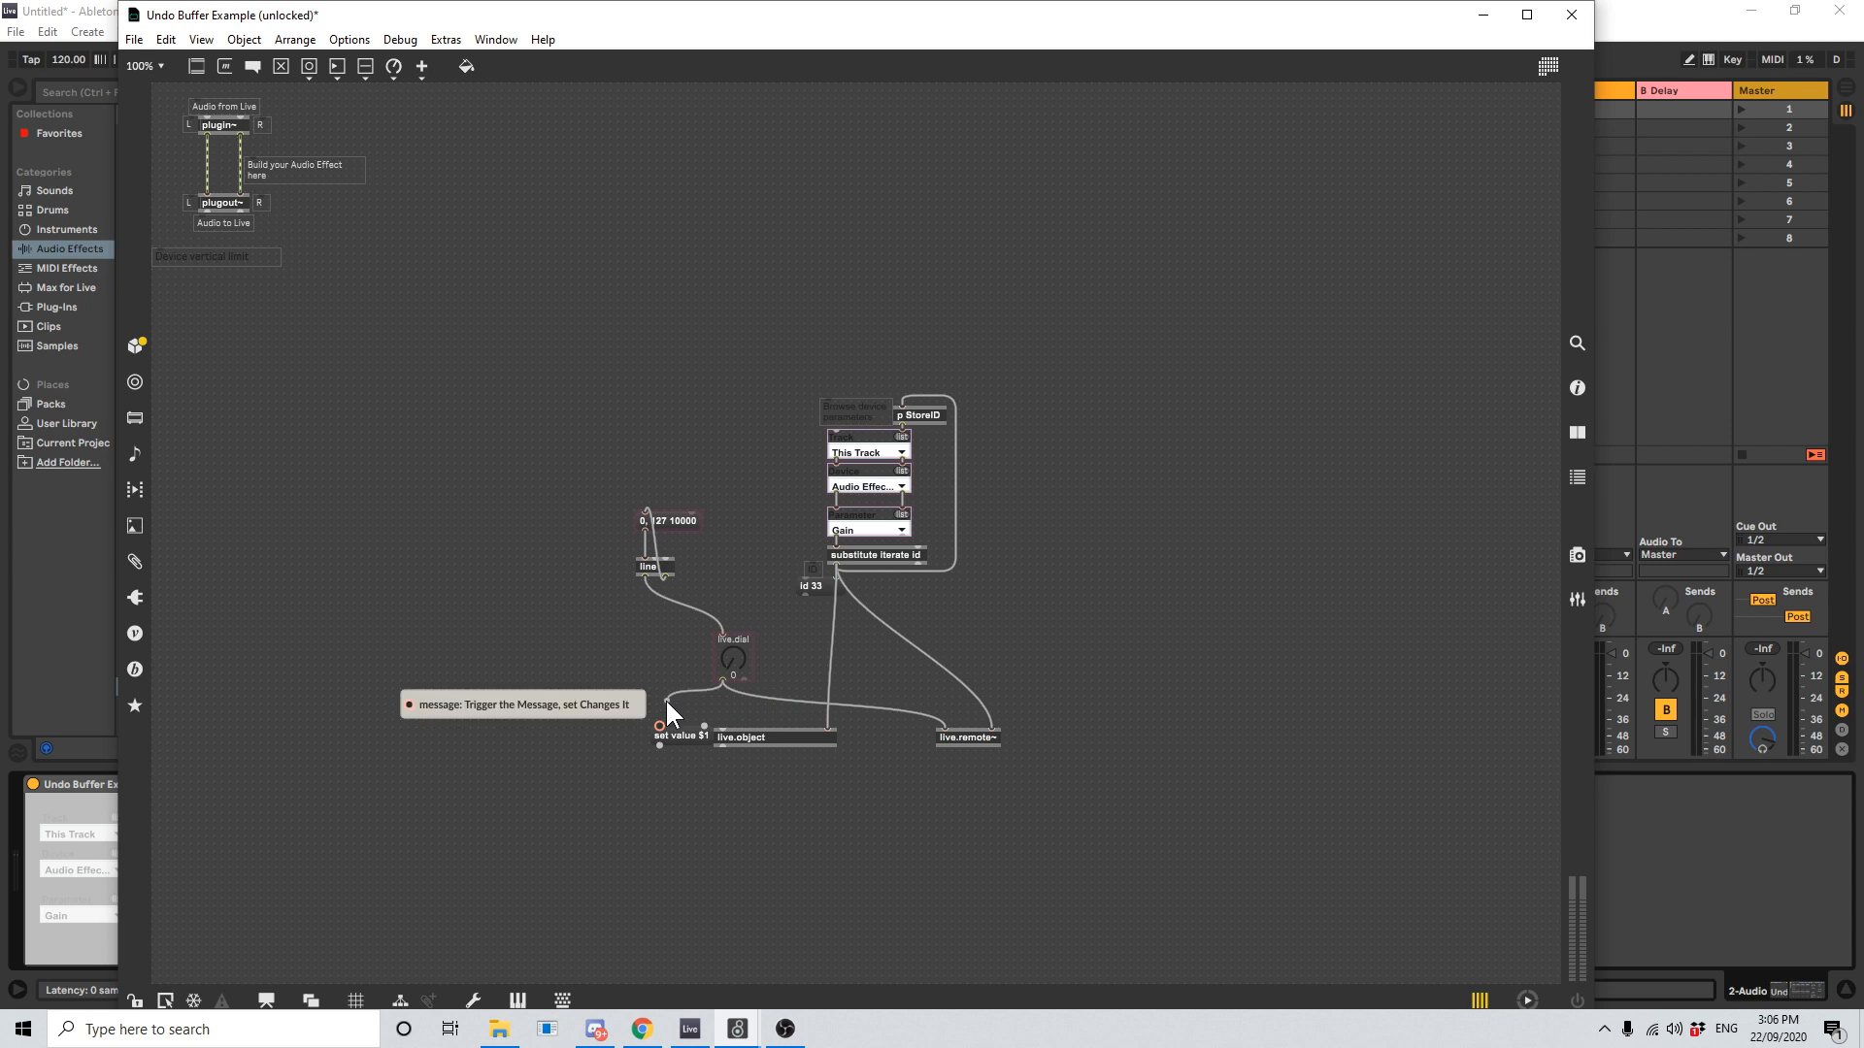
- Wire the live.dial into the 'set value' message box, then rearrange the patch cords
click(679, 735)
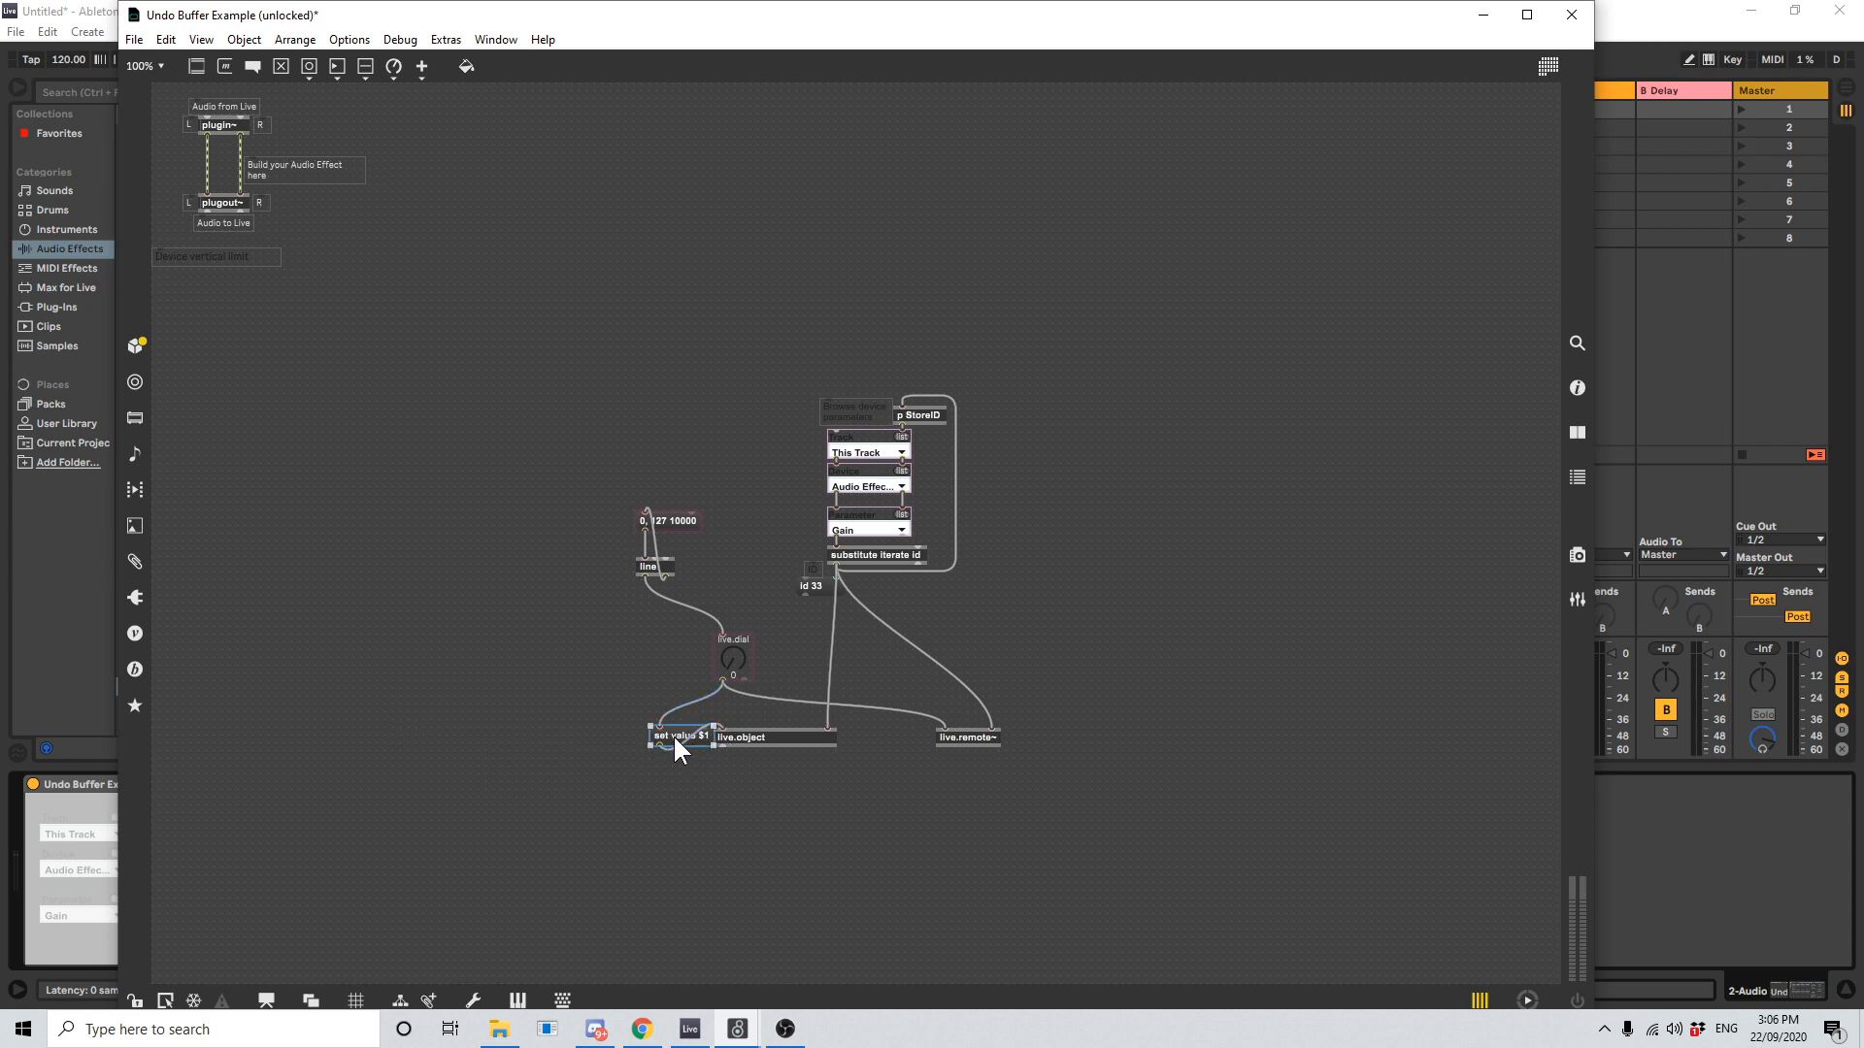
drag(677, 735, 666, 708)
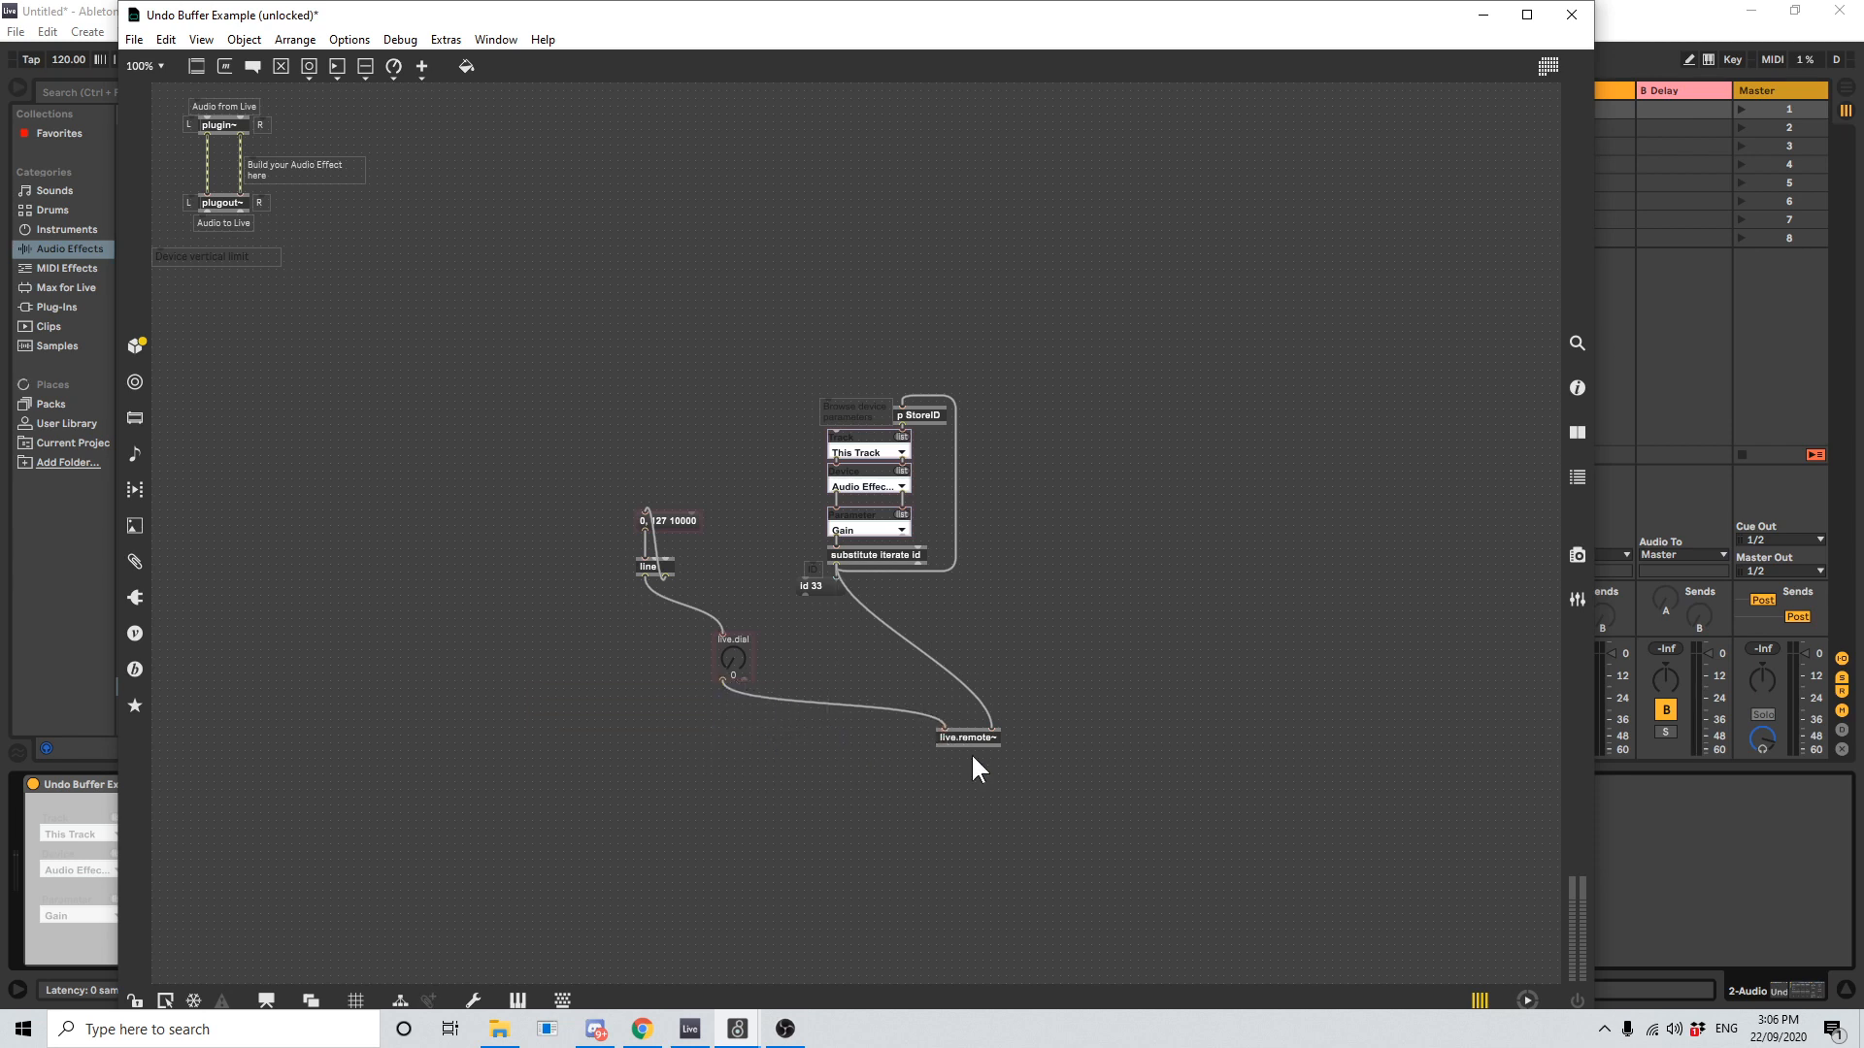
drag(968, 736, 811, 746)
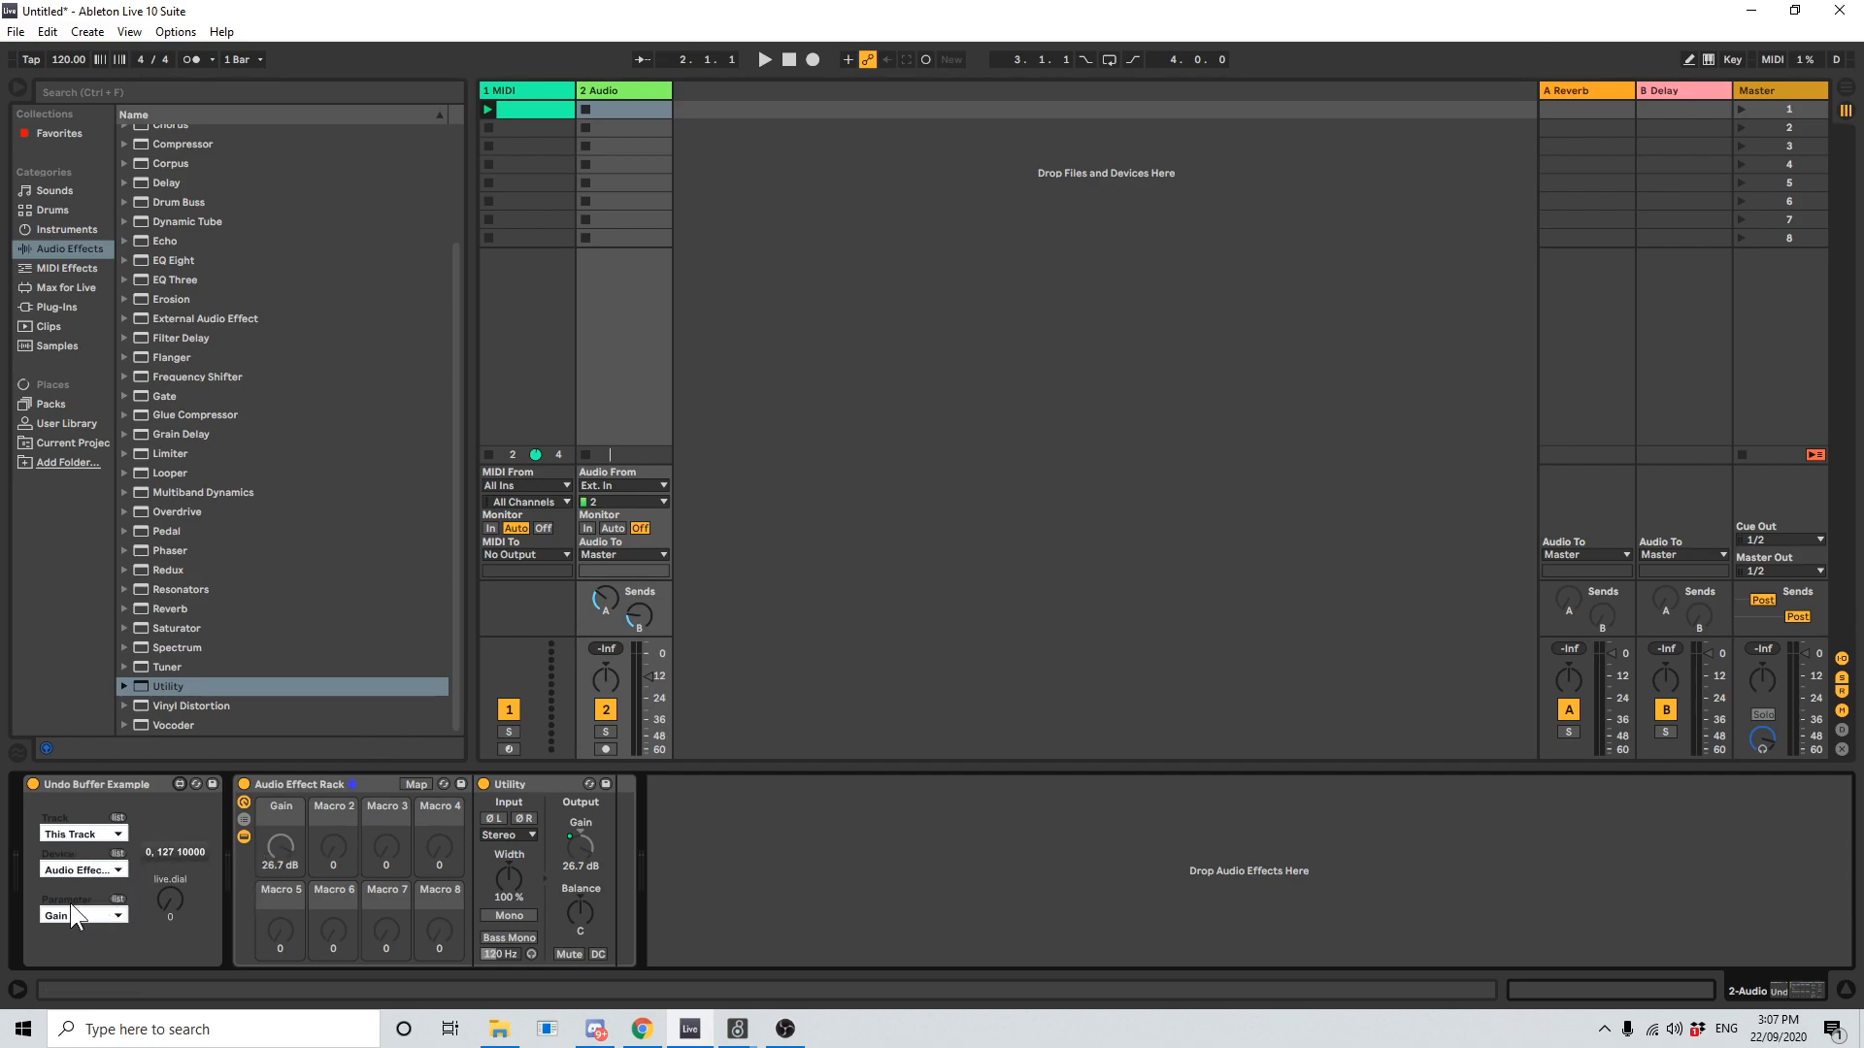
mouse_move(117, 928)
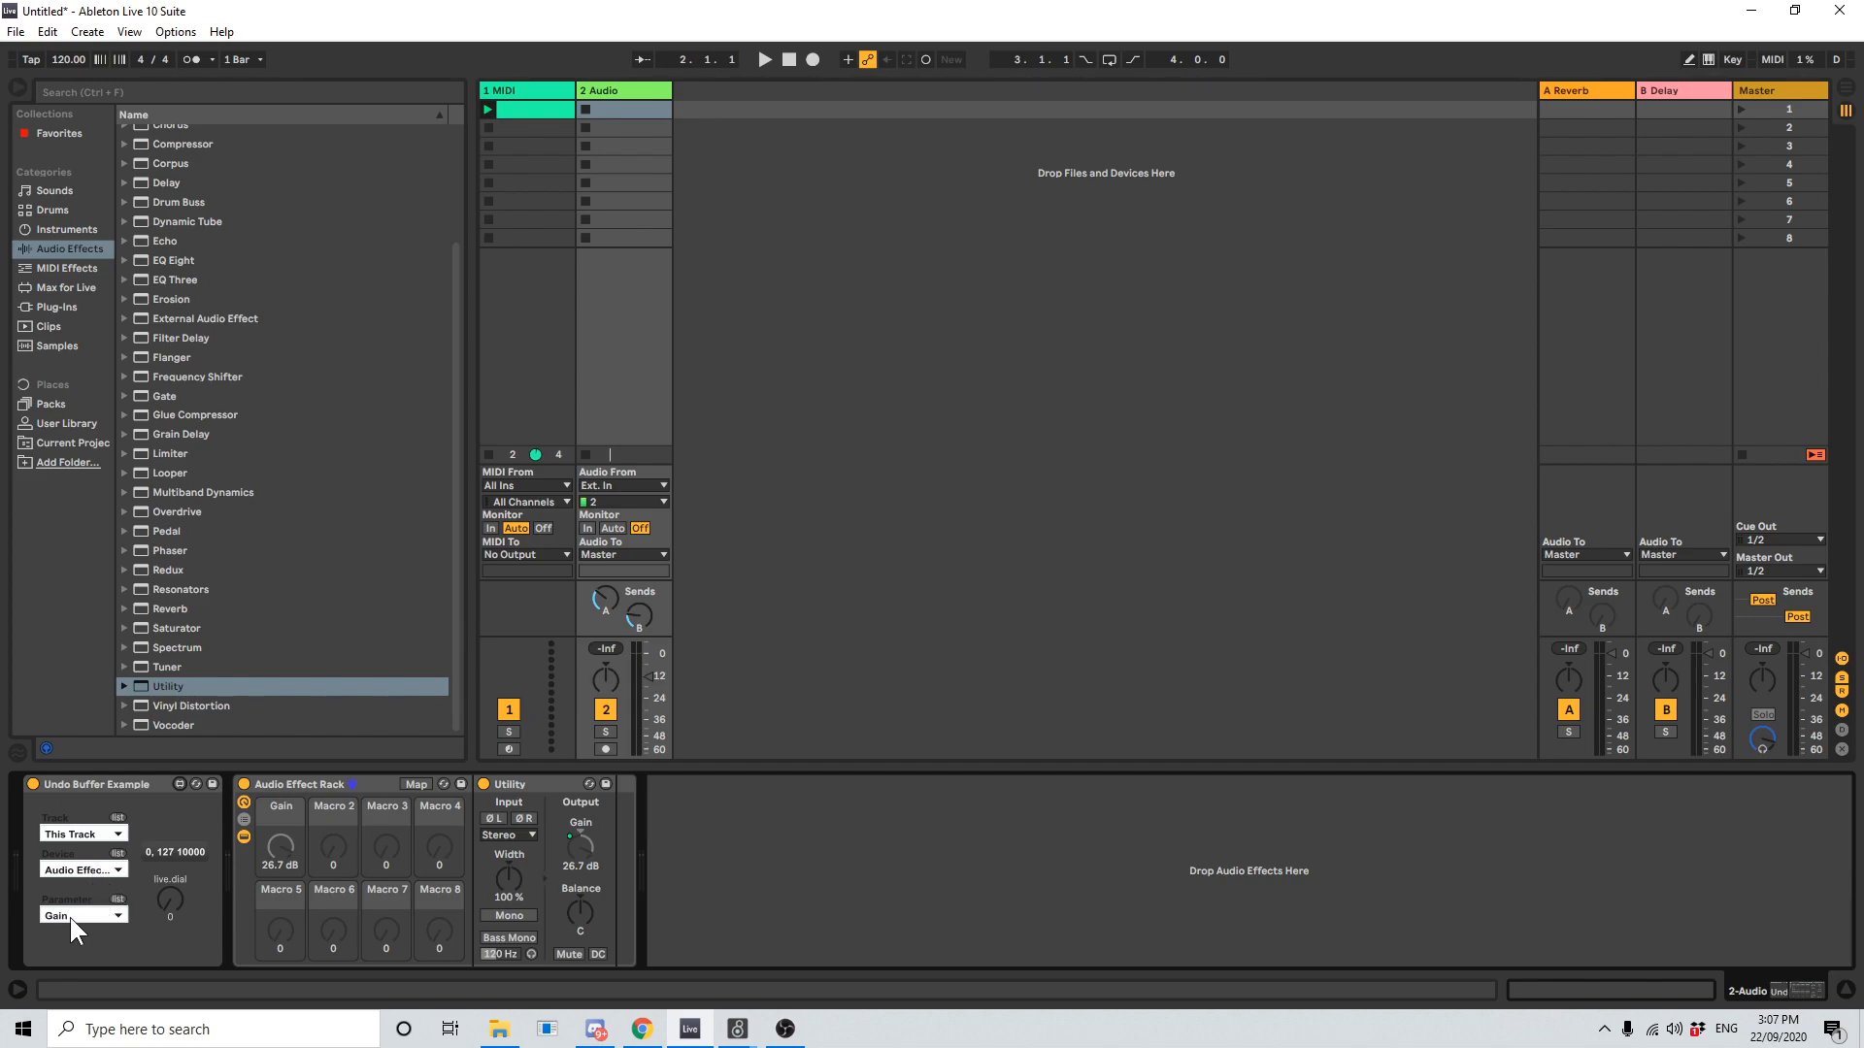
mouse_move(198, 901)
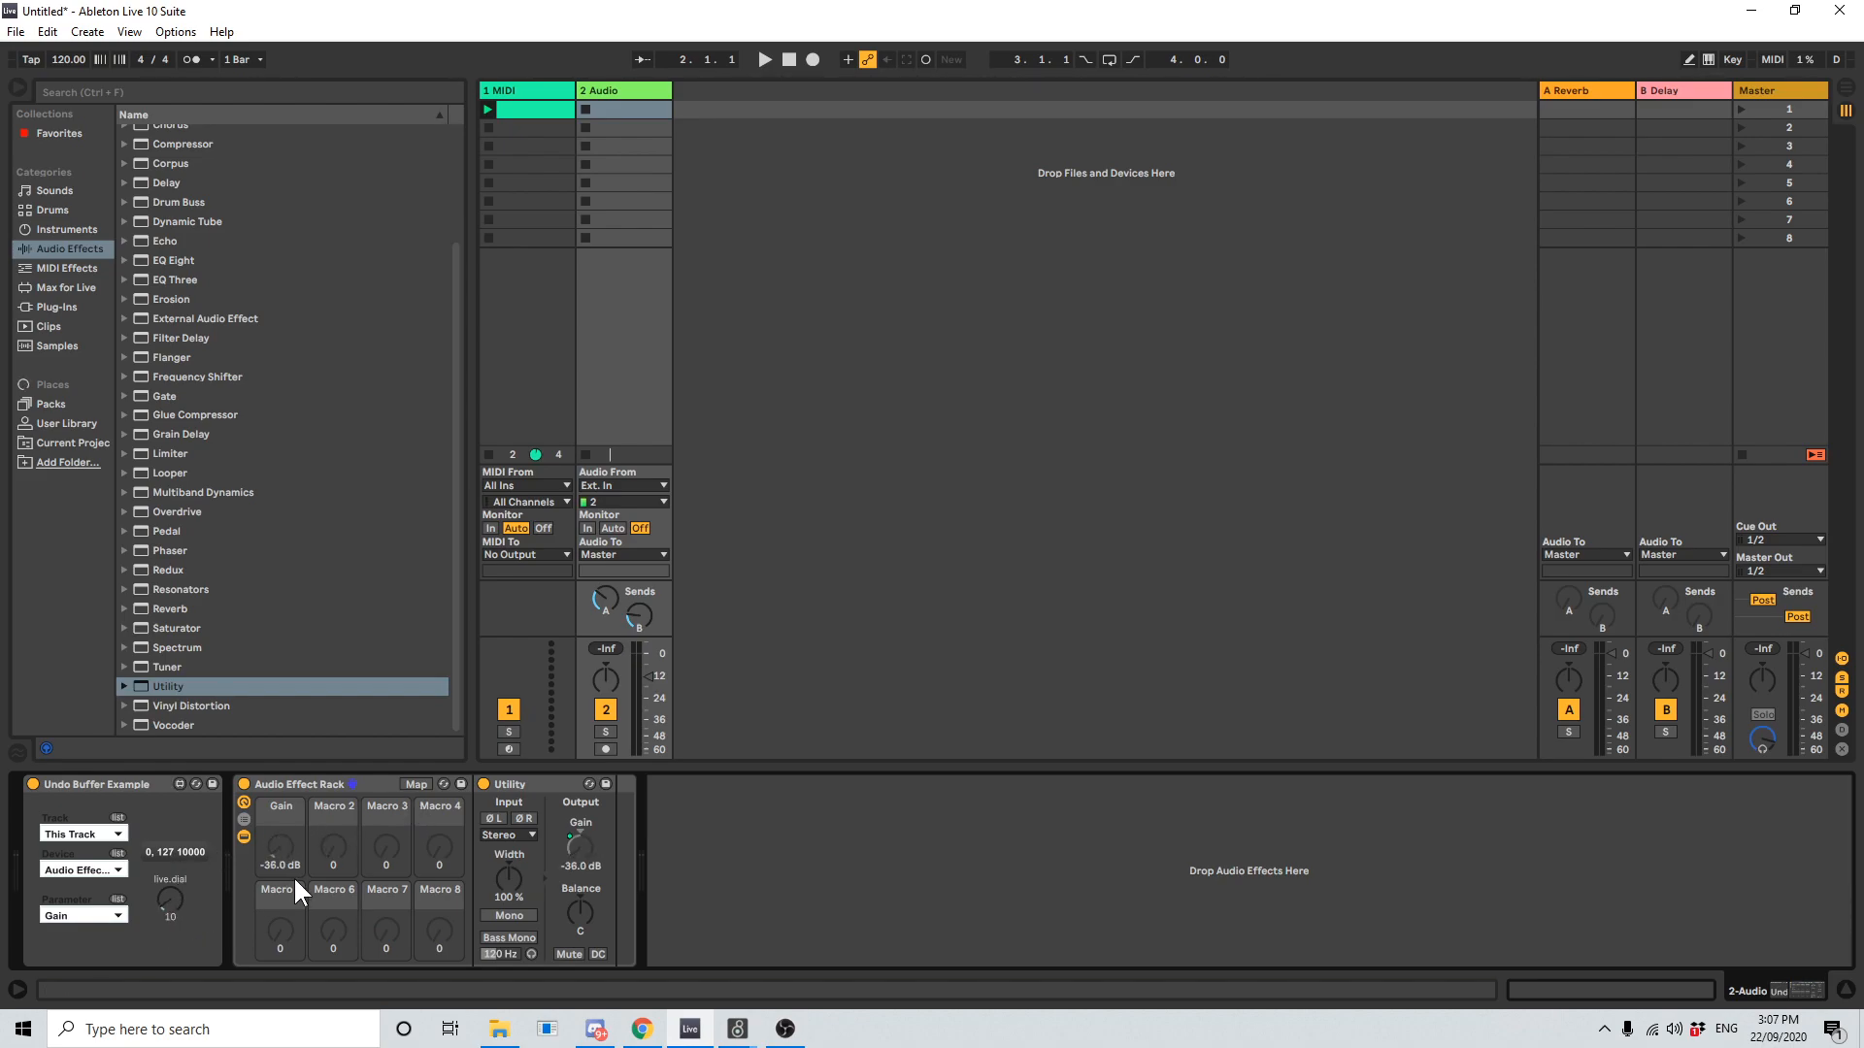
- Try dragging the greyed-out Gain macro knob by hand to confirm it stays locked
drag(280, 853, 281, 832)
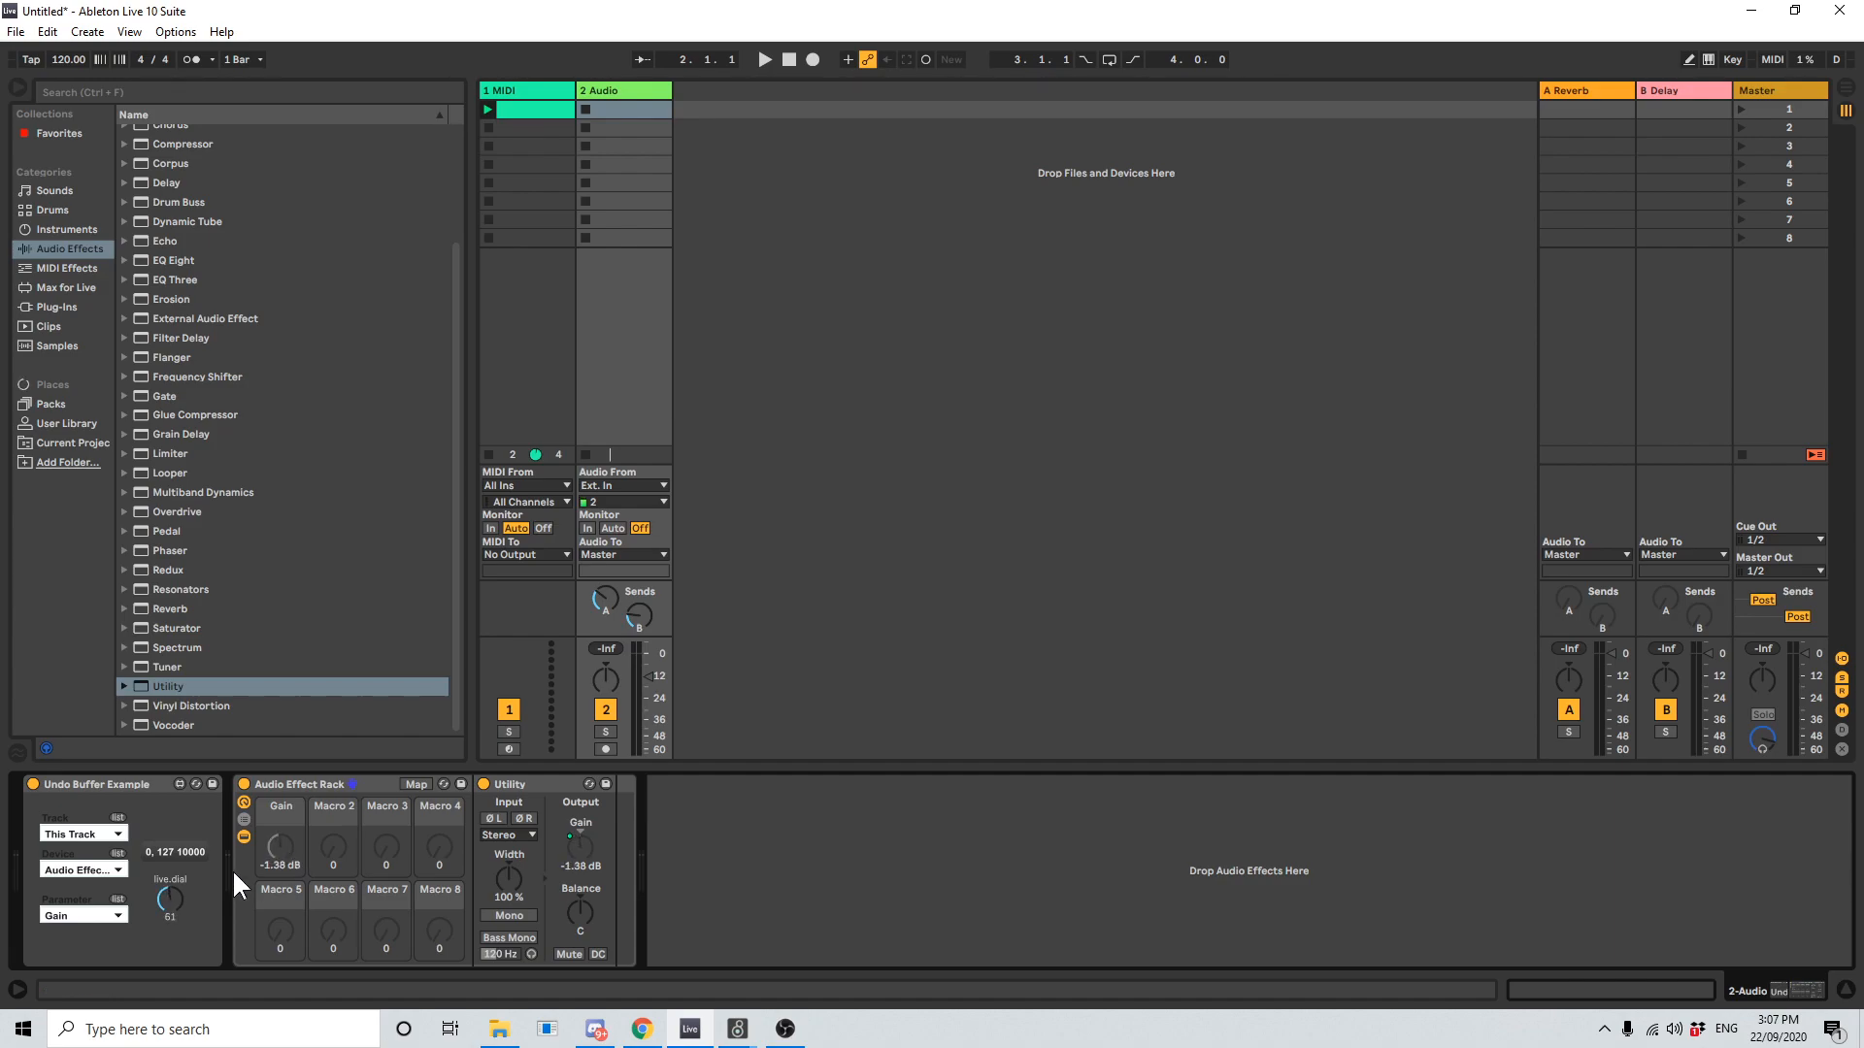
drag(282, 847, 282, 809)
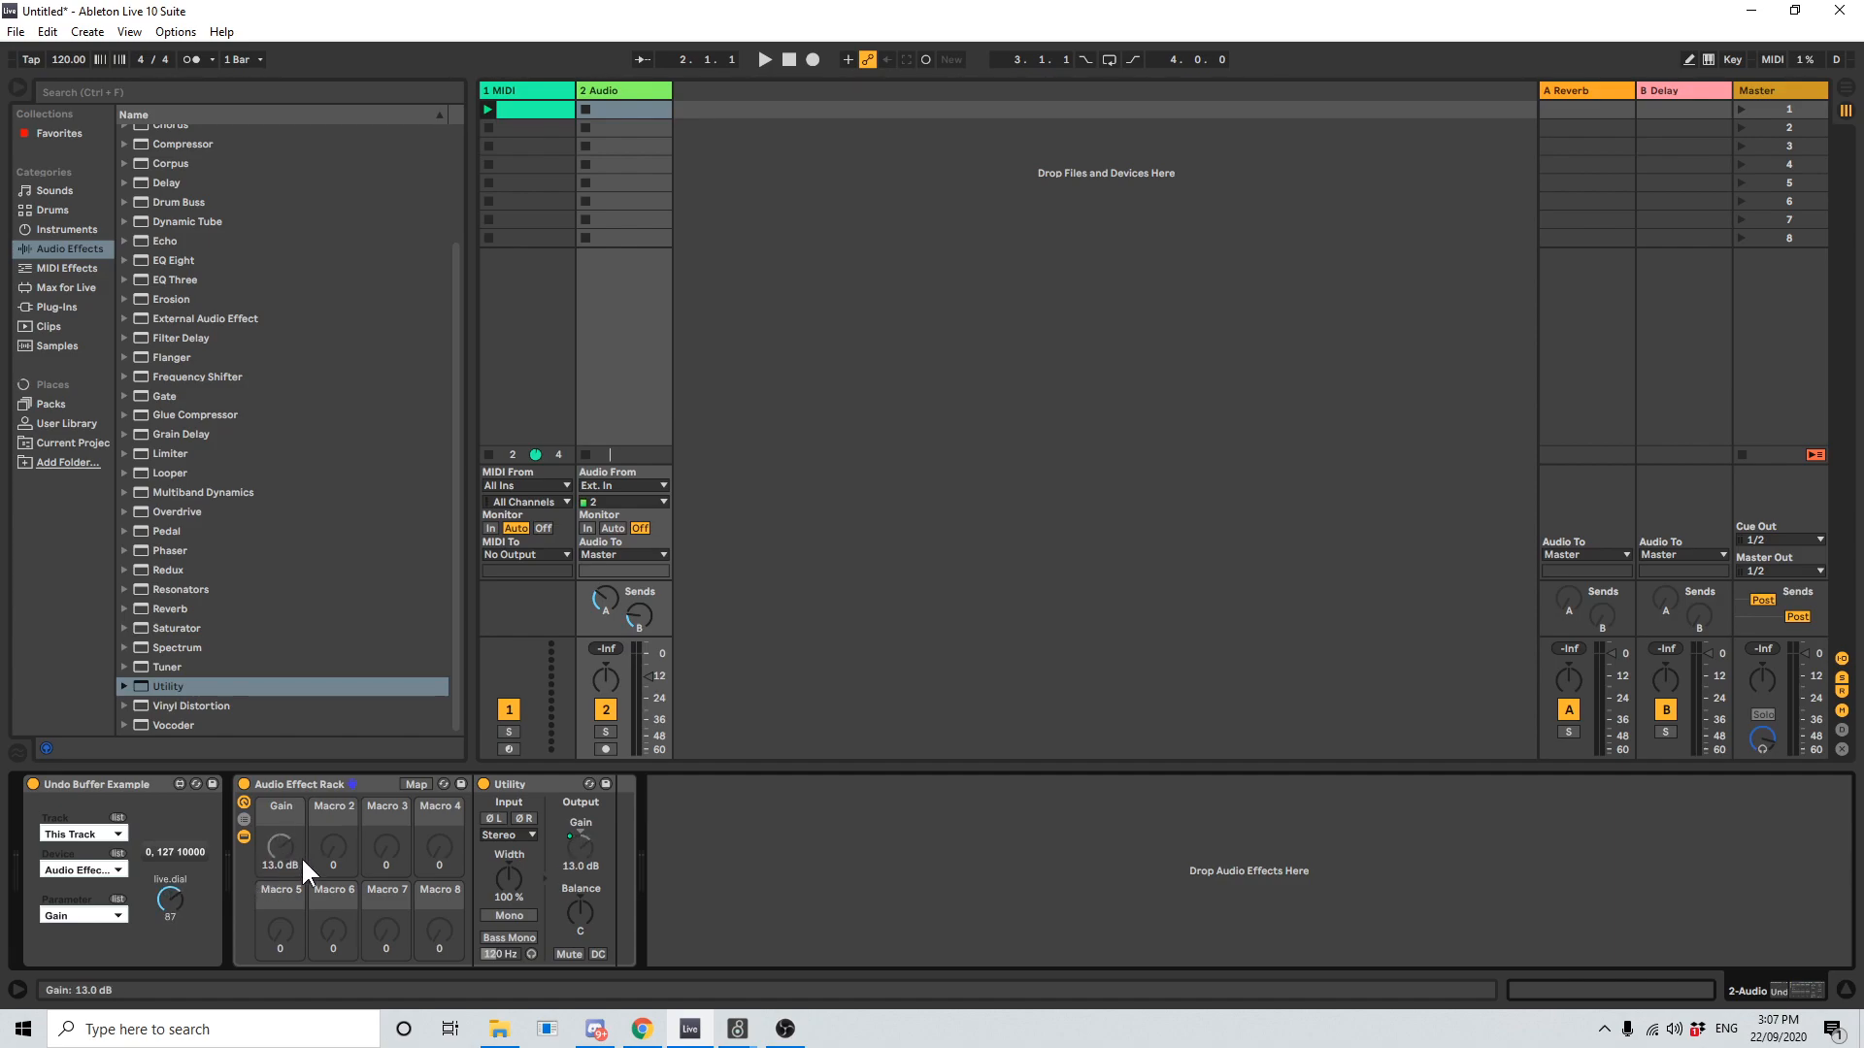
drag(282, 848, 282, 808)
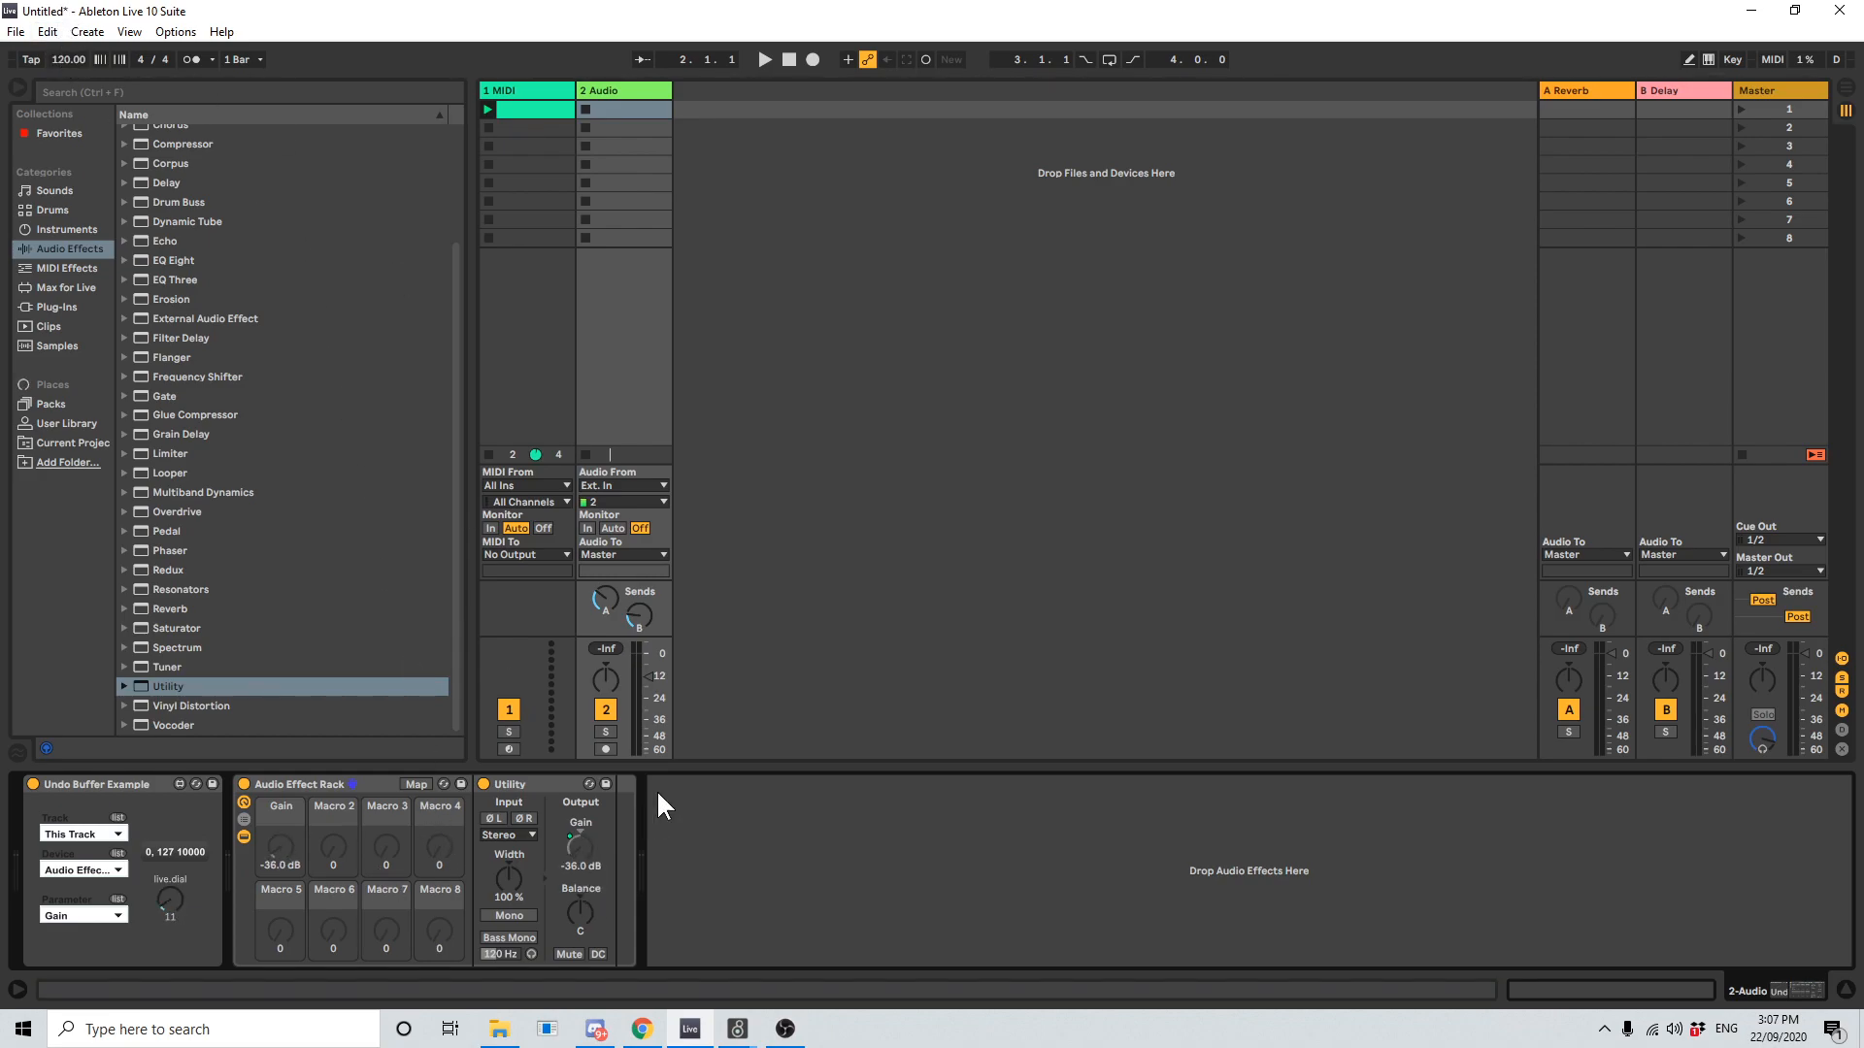
- Open the Edit menu and confirm the Undo entry reads Undo Change "A-Reverb"
click(86, 31)
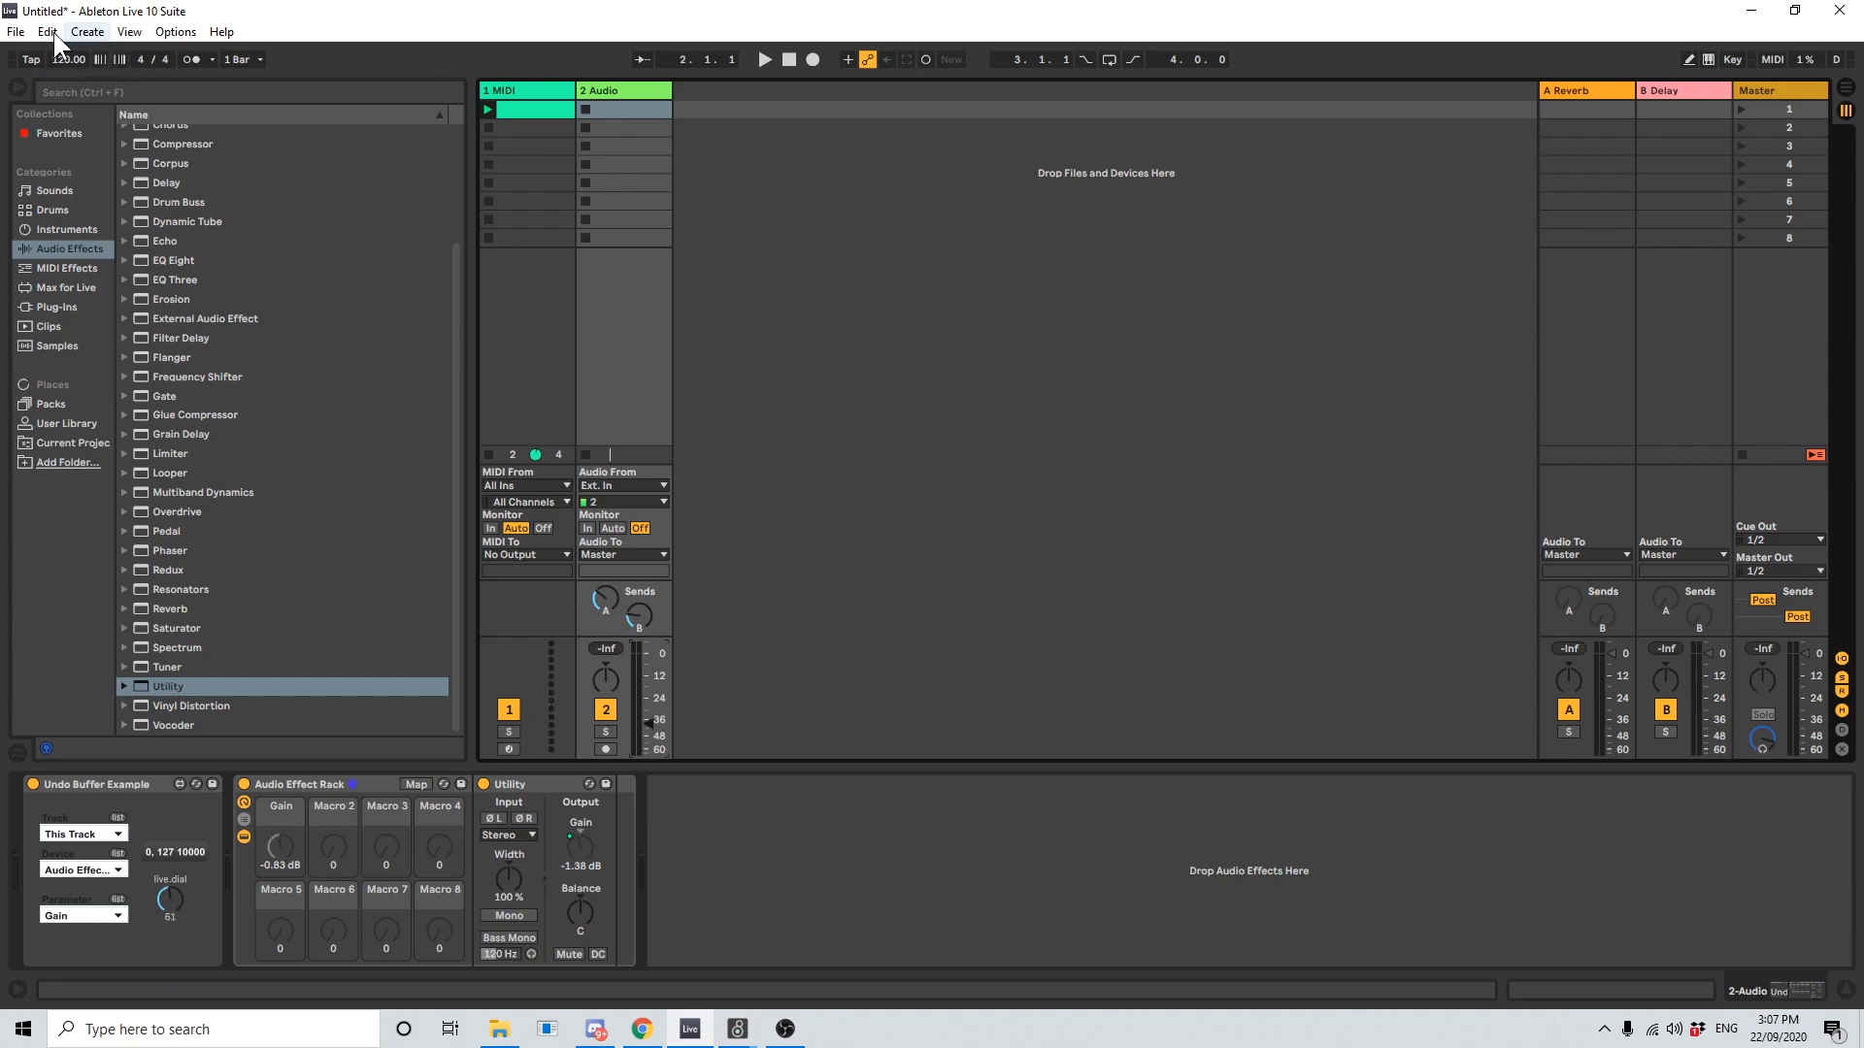
click(46, 31)
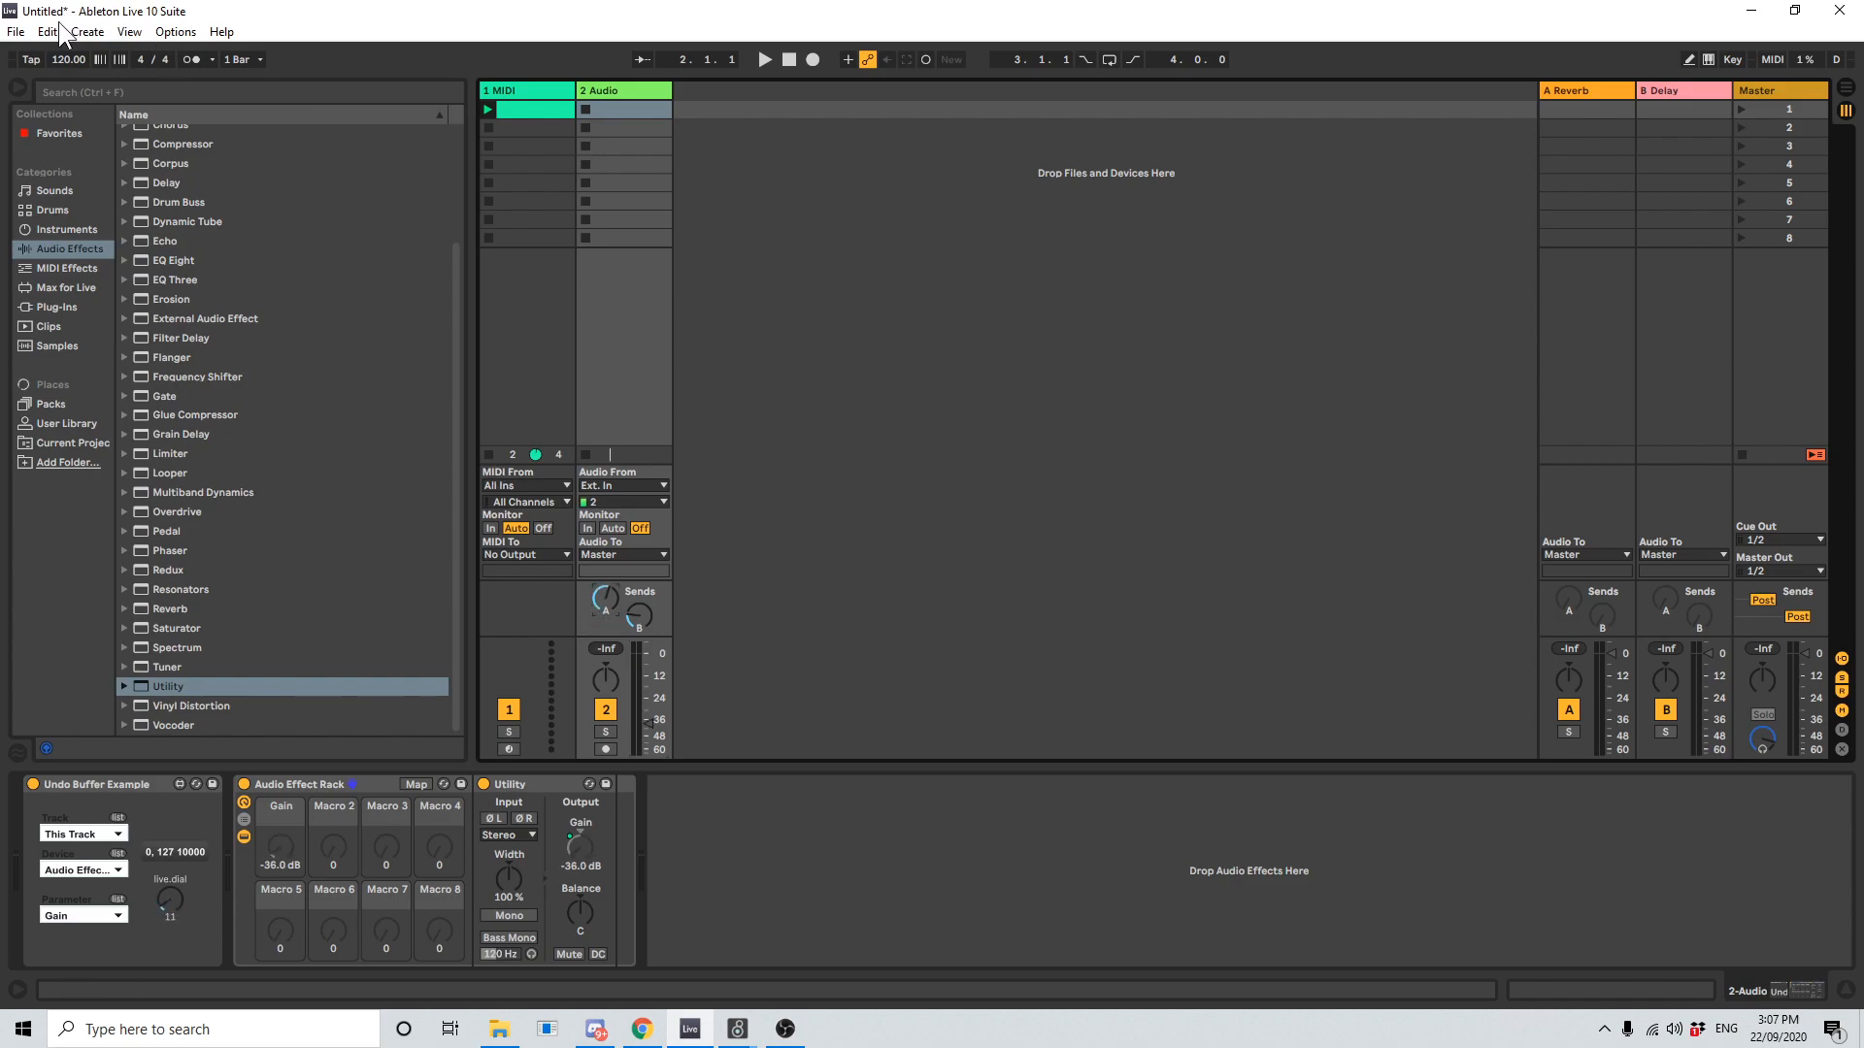
click(48, 31)
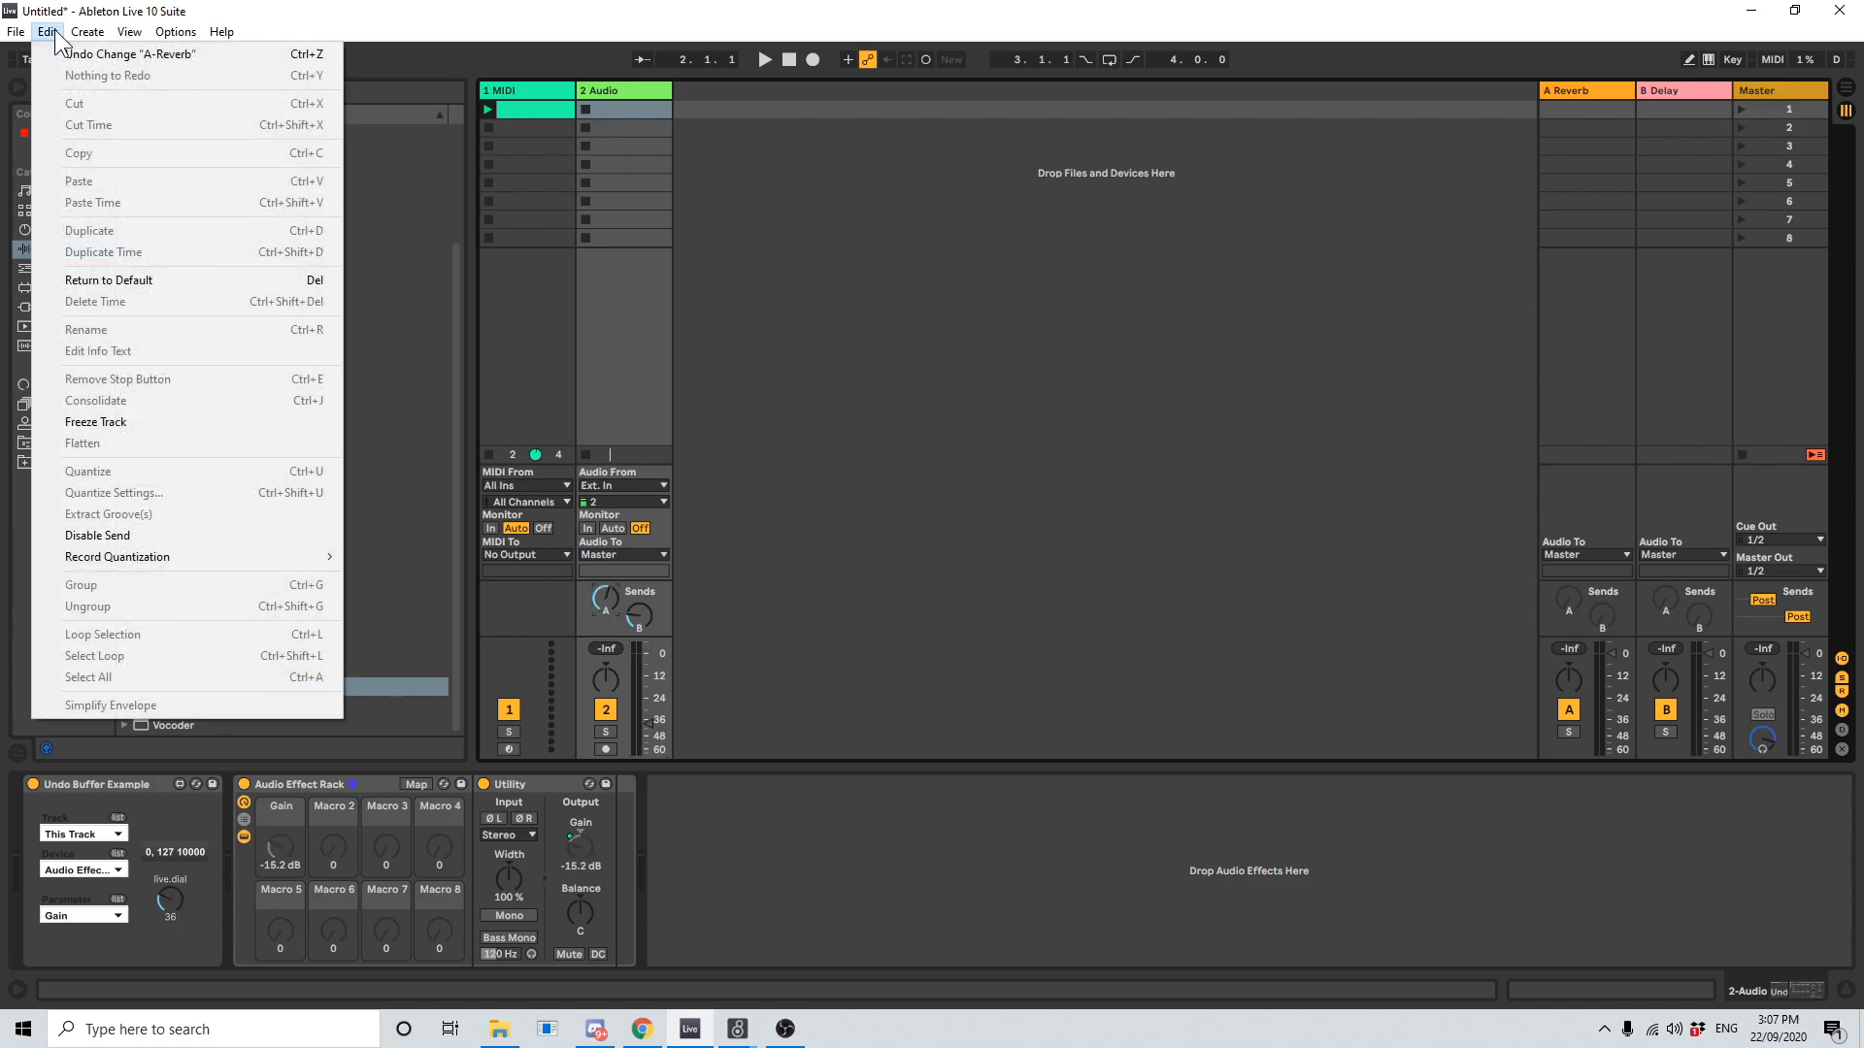